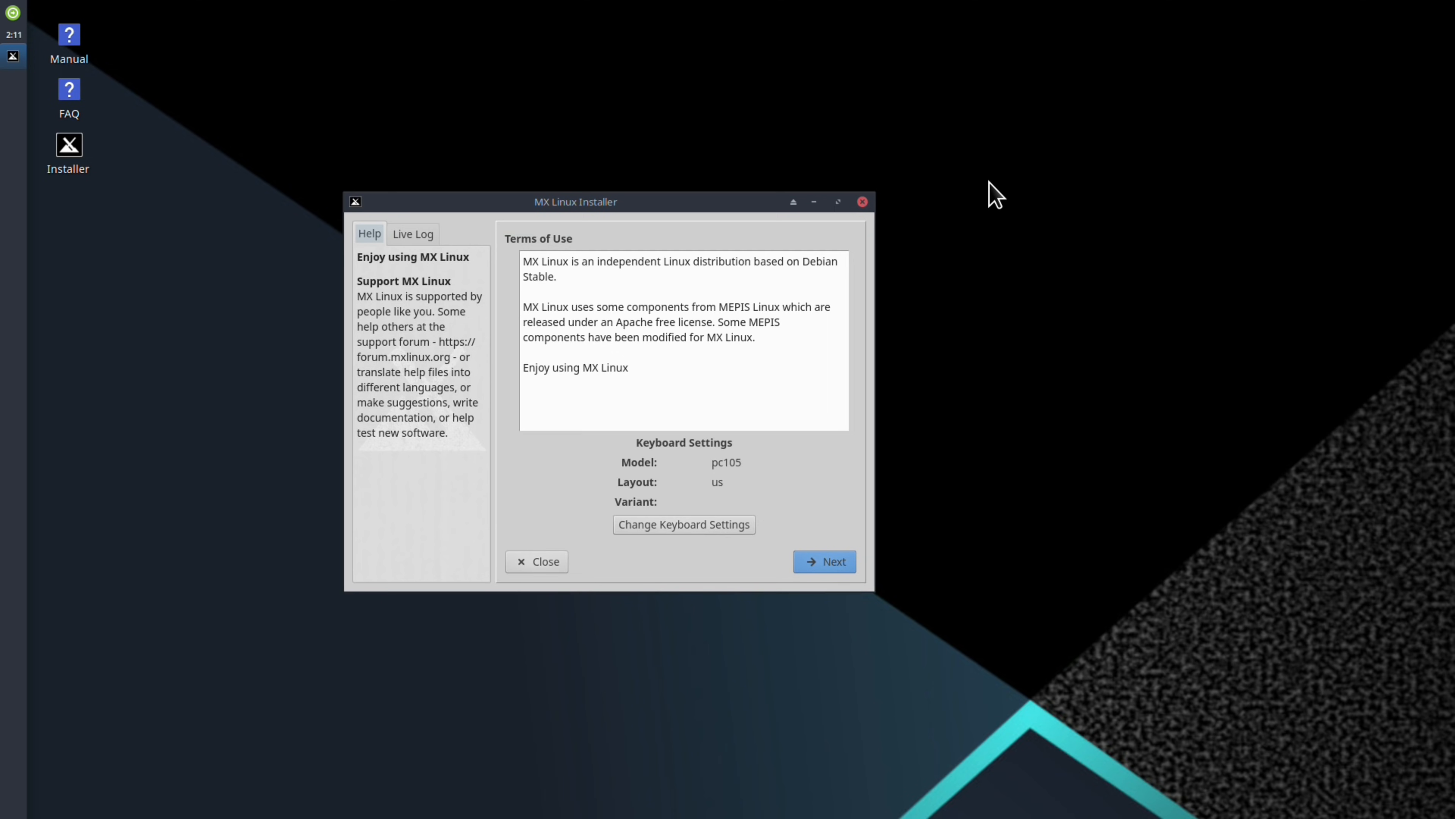
mouse_move(920, 365)
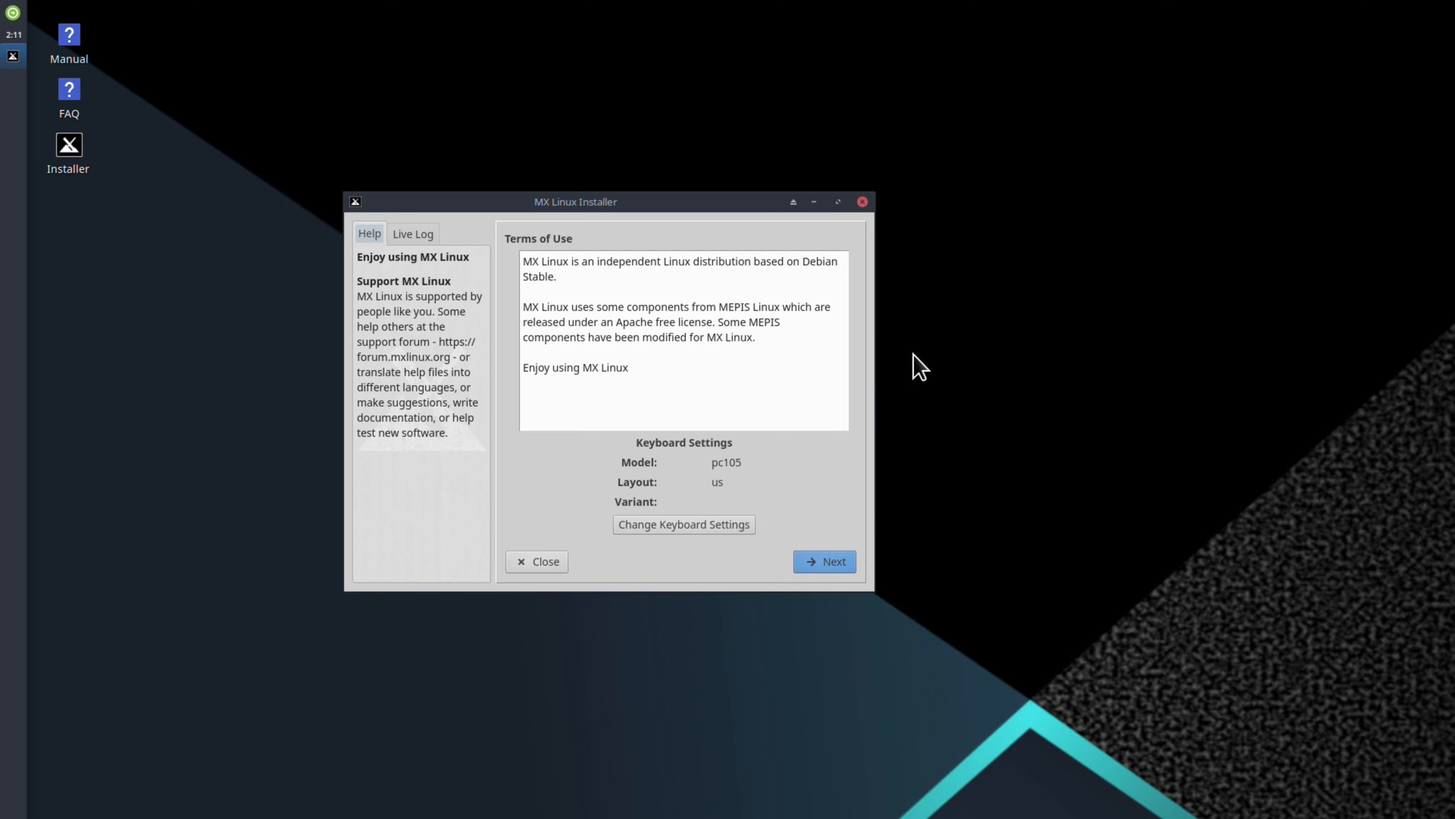
- Accept the terms and choose auto-install on the entire nvme0n1 disk, then continue
click(823, 561)
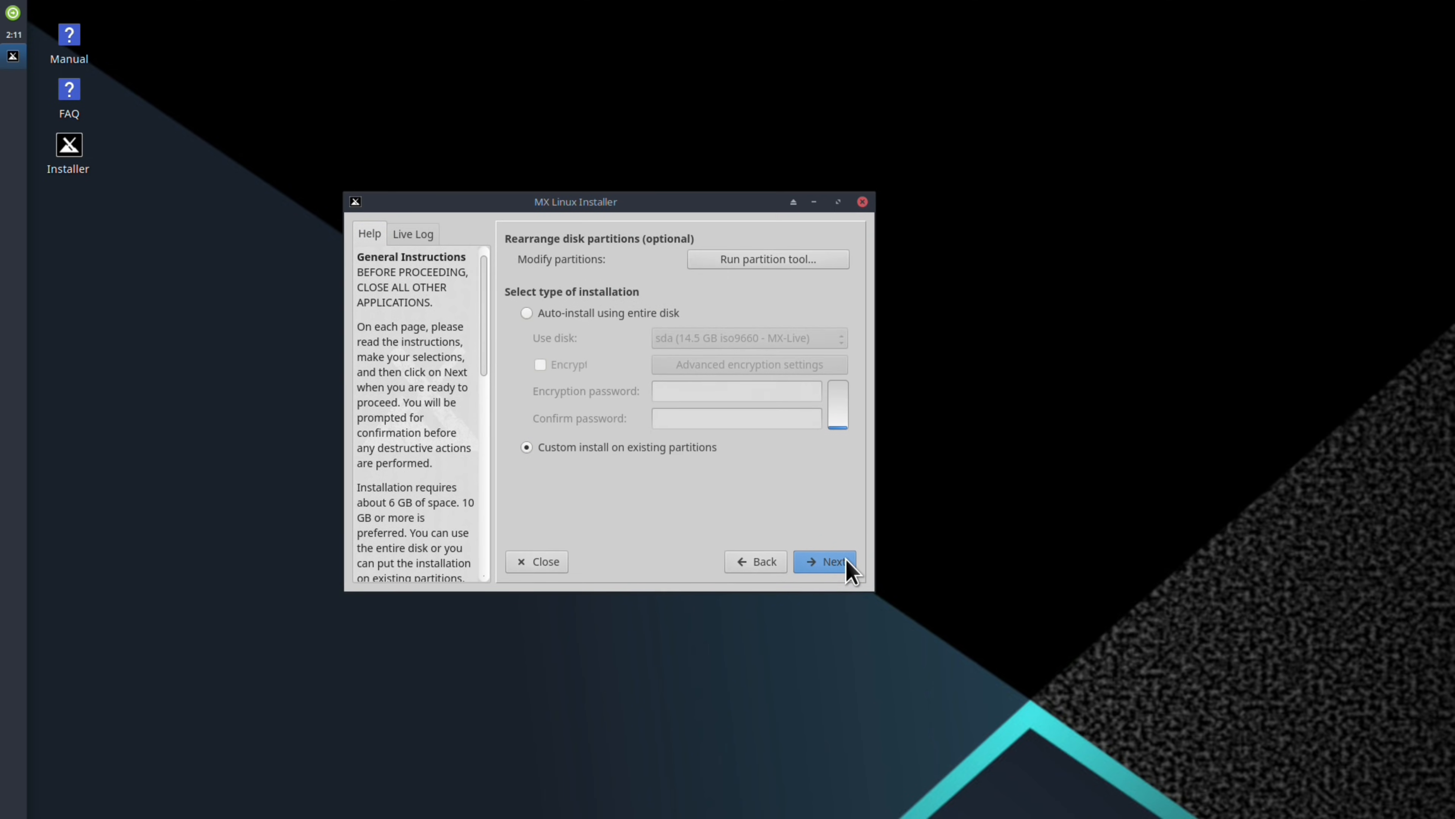
mouse_move(849, 542)
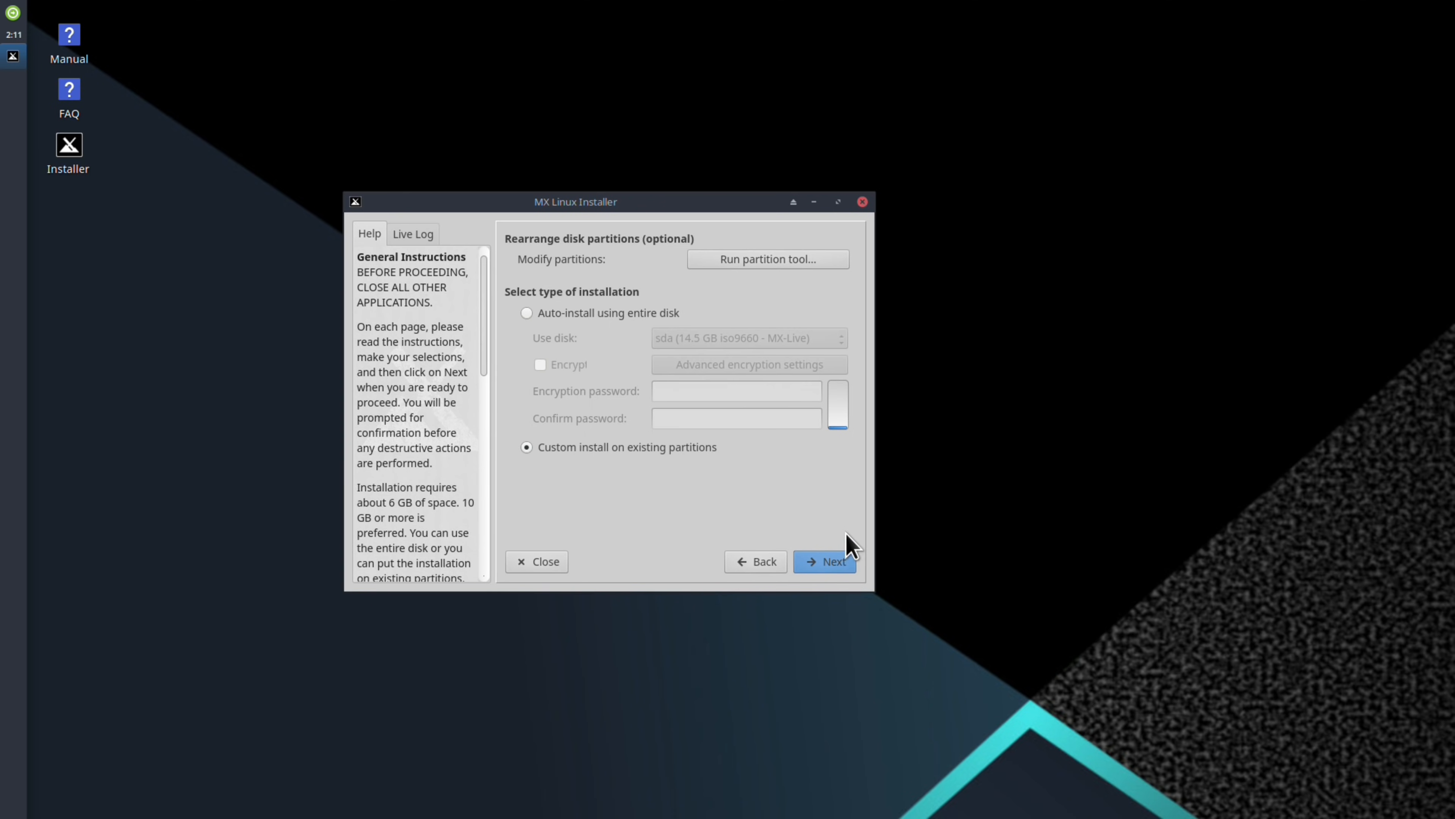
click(526, 313)
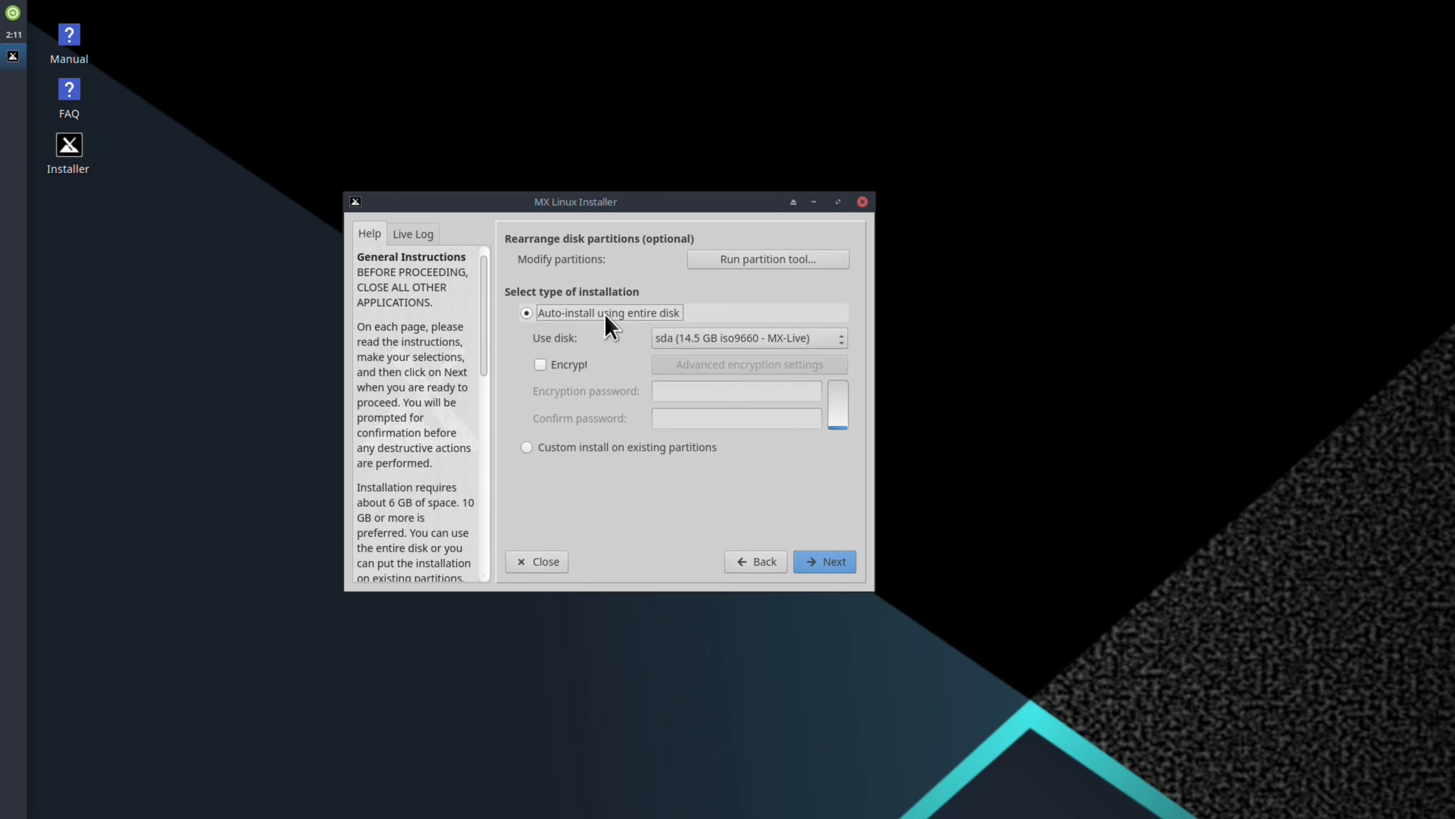
mouse_move(612, 329)
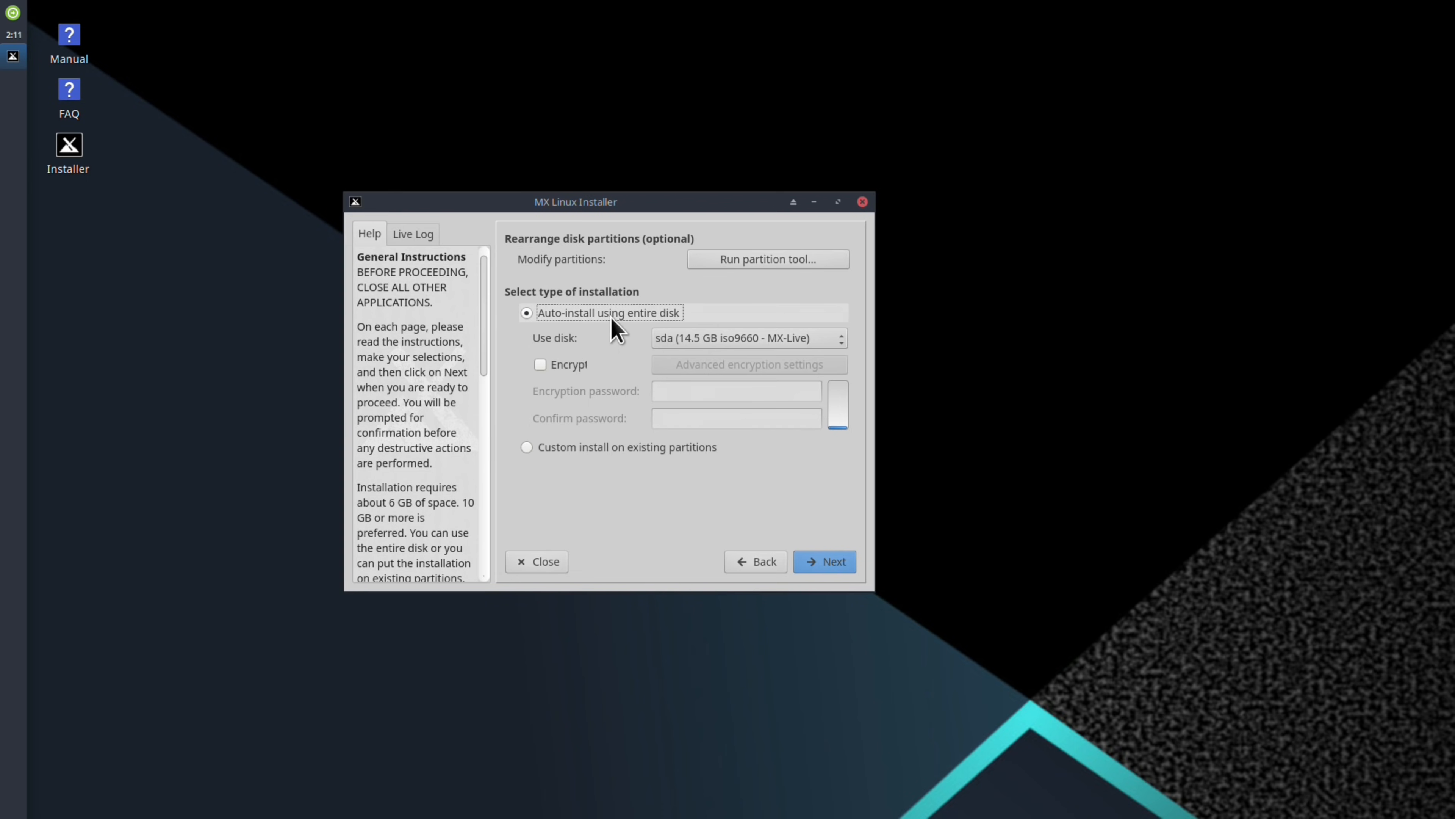
click(747, 336)
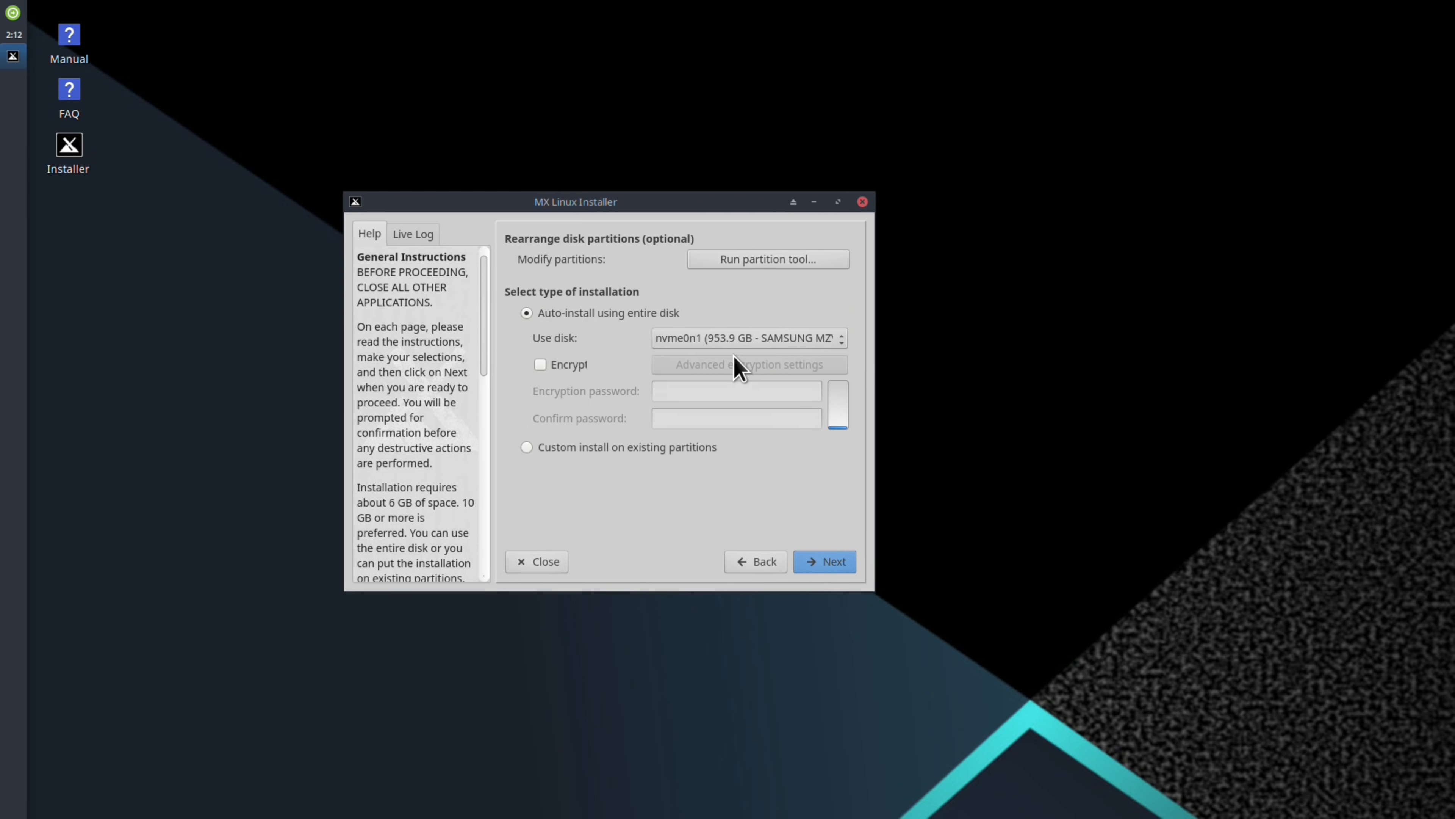
click(823, 560)
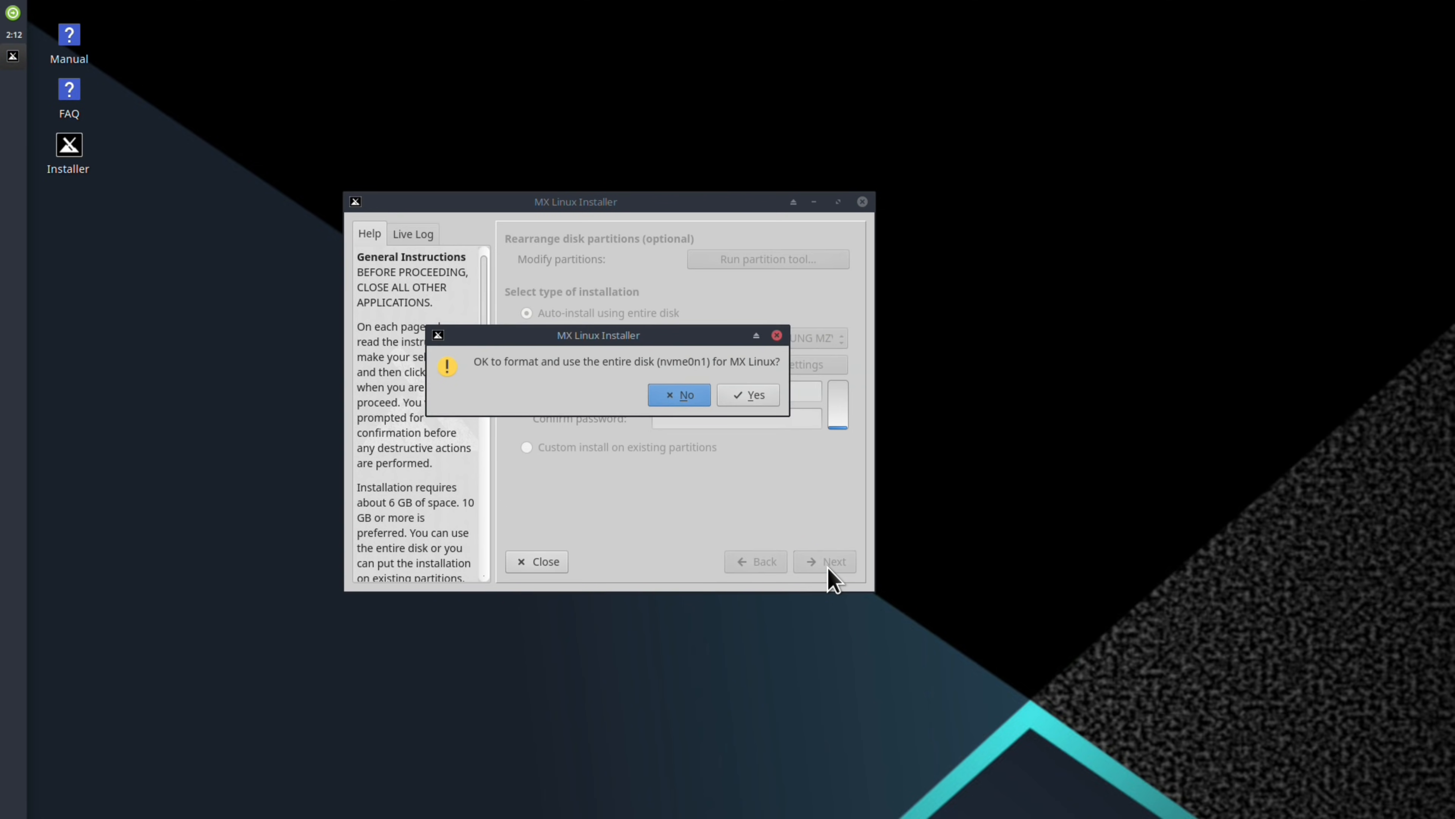
mouse_move(775, 425)
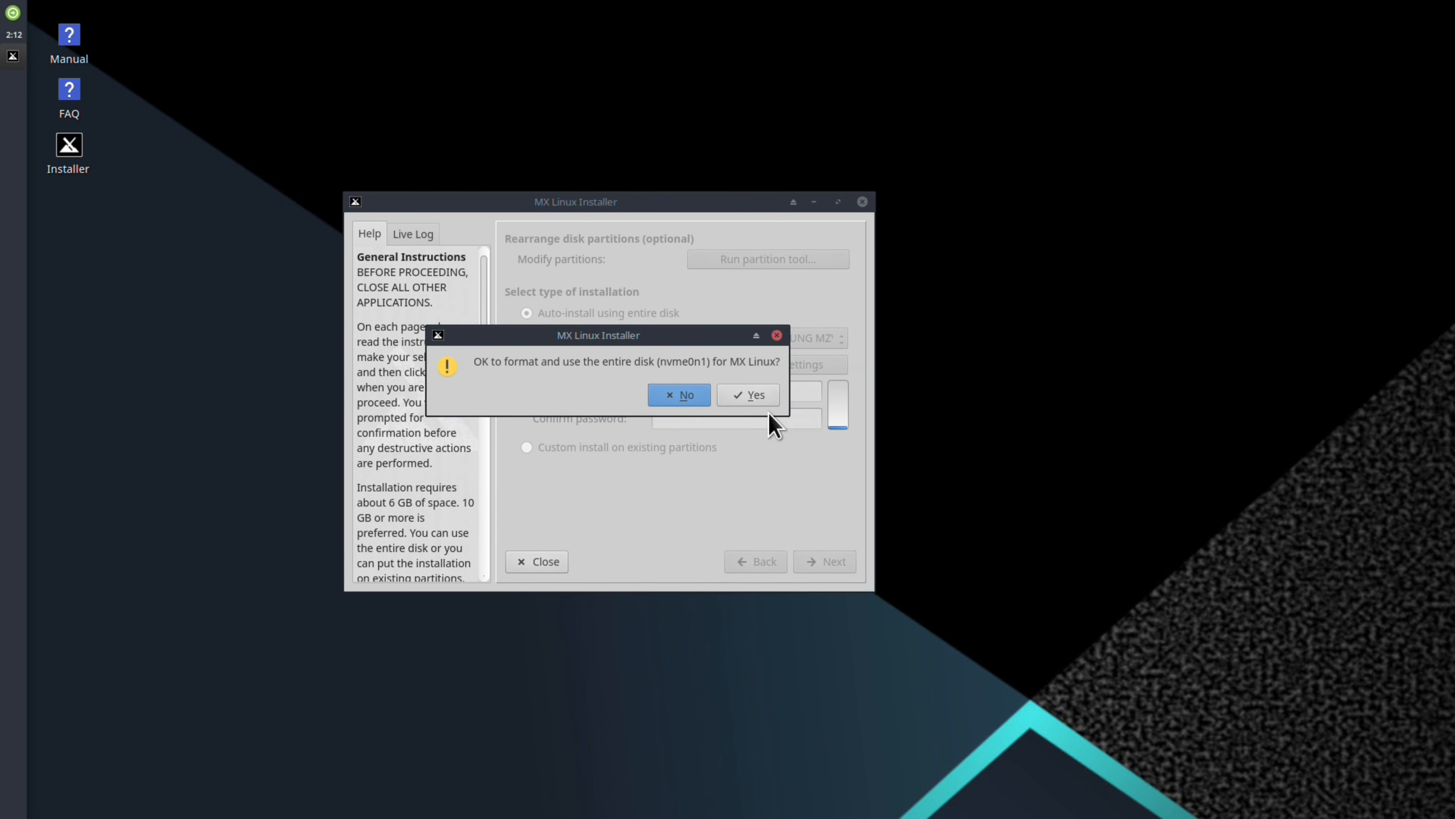
- Confirm formatting nvme0n1 and set GRUB to install on the nvme0n1p1 EFI partition
click(748, 394)
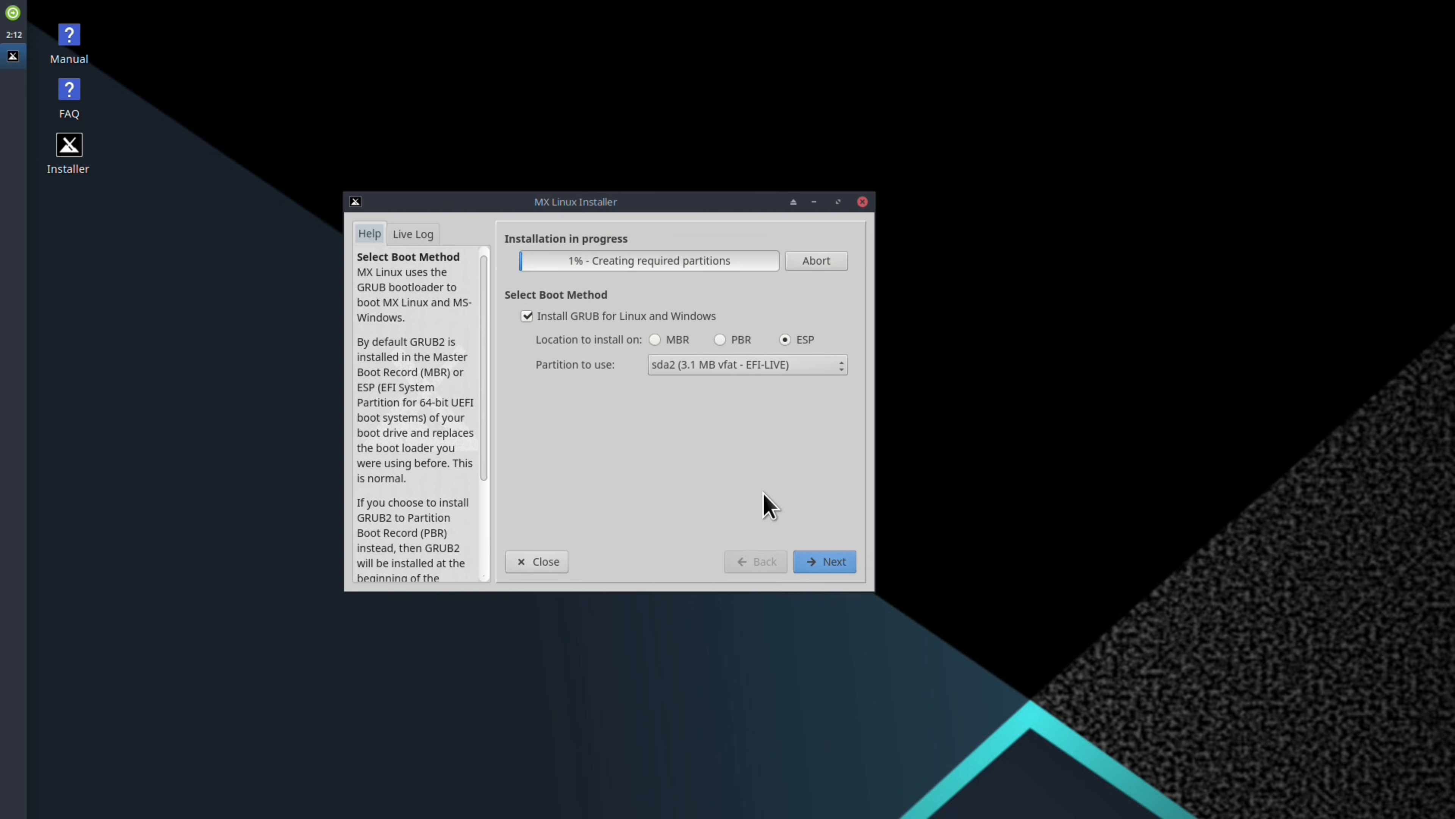
click(745, 364)
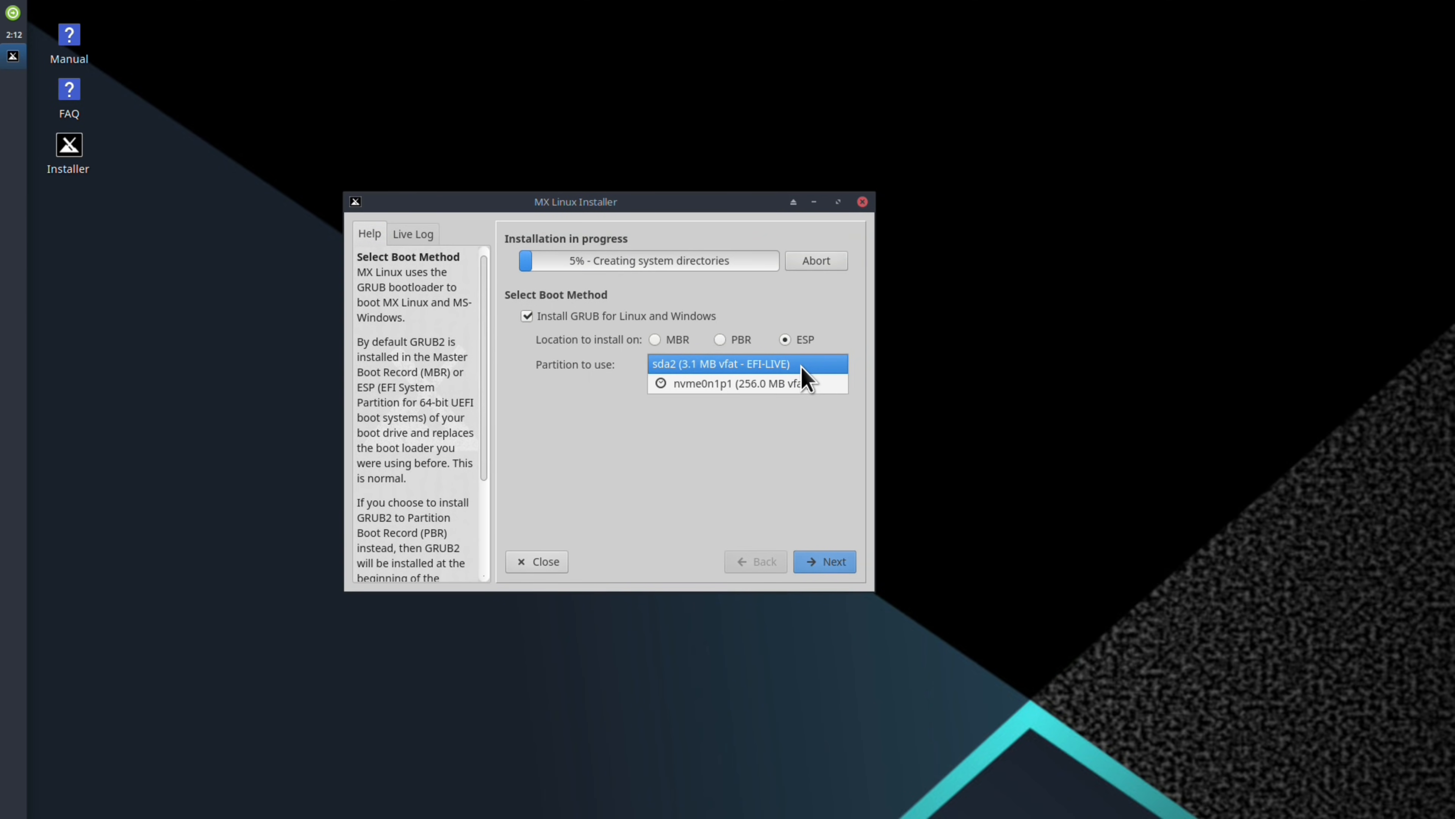
click(747, 382)
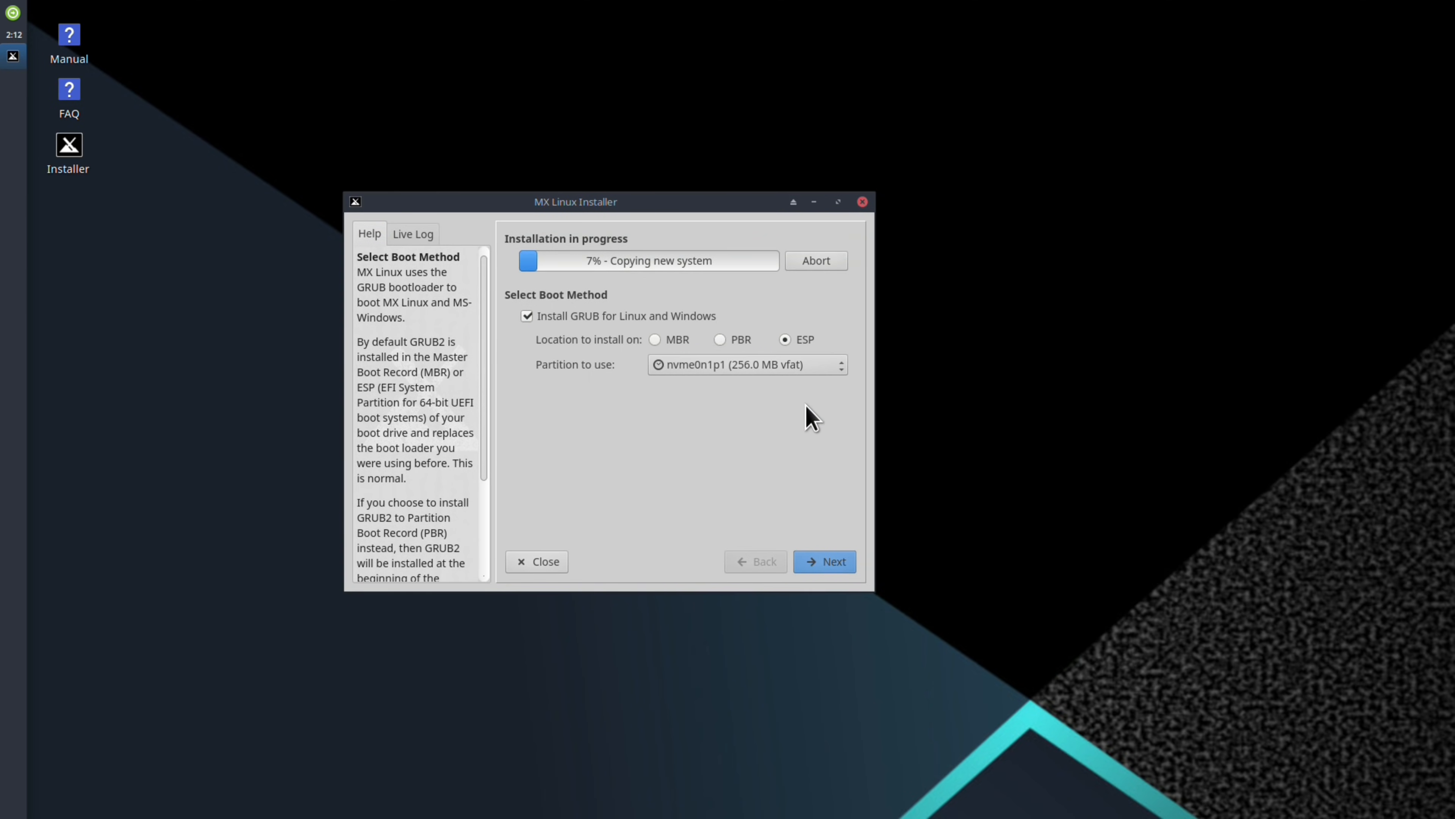
mouse_move(809, 558)
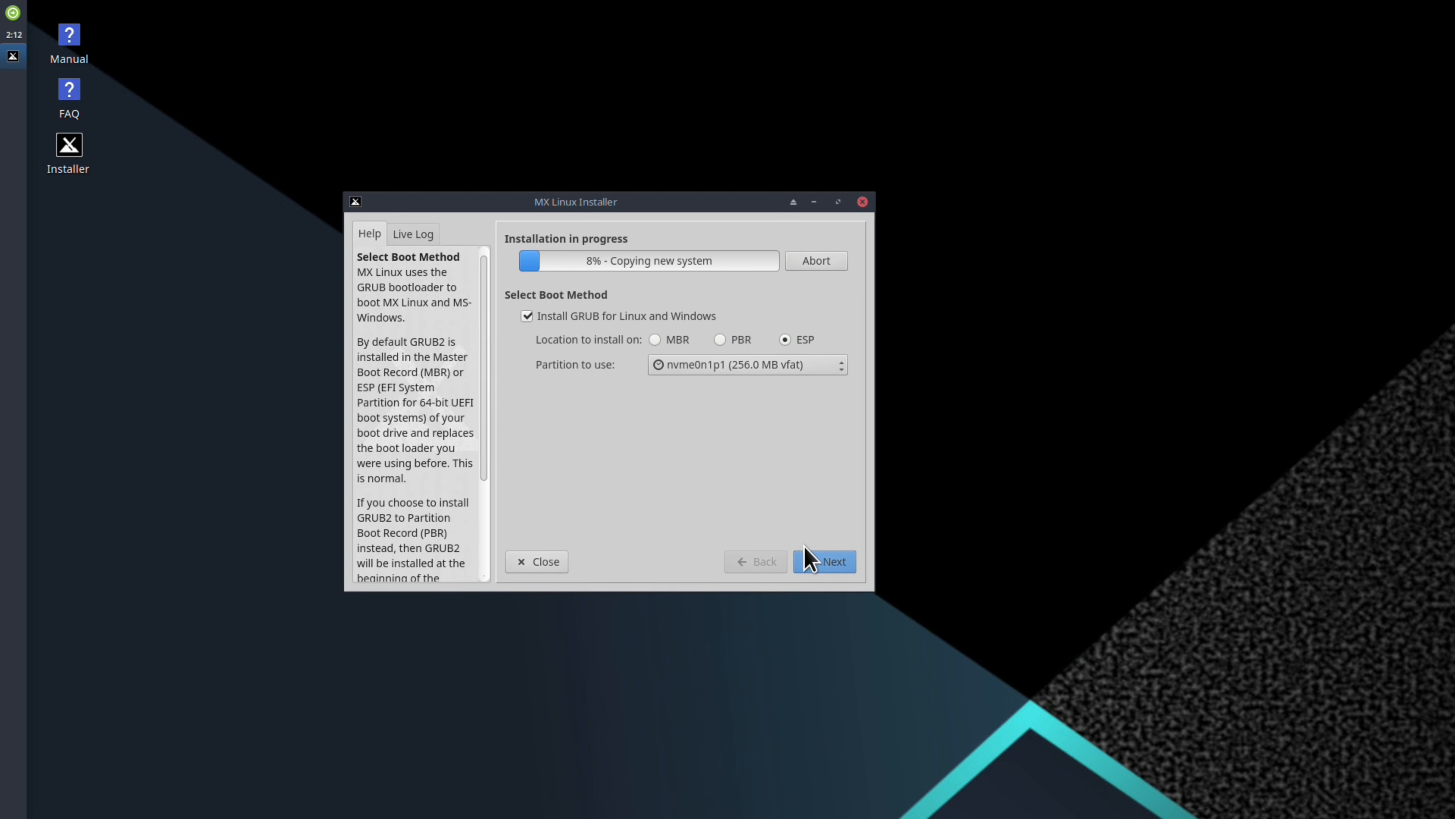
click(824, 561)
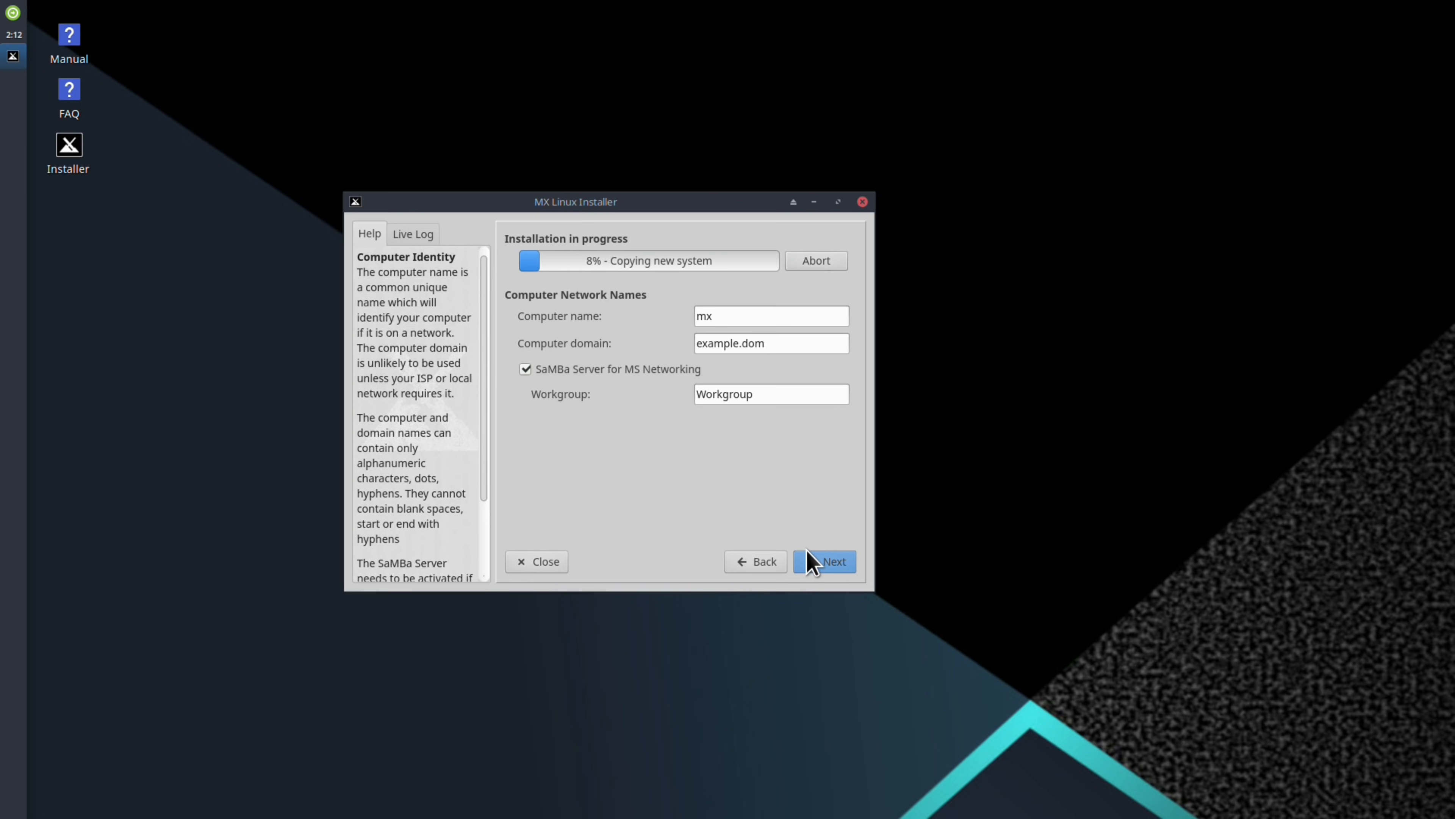
- Keep default network names and fill in login name 'jay' with matching user and root passwords
click(823, 561)
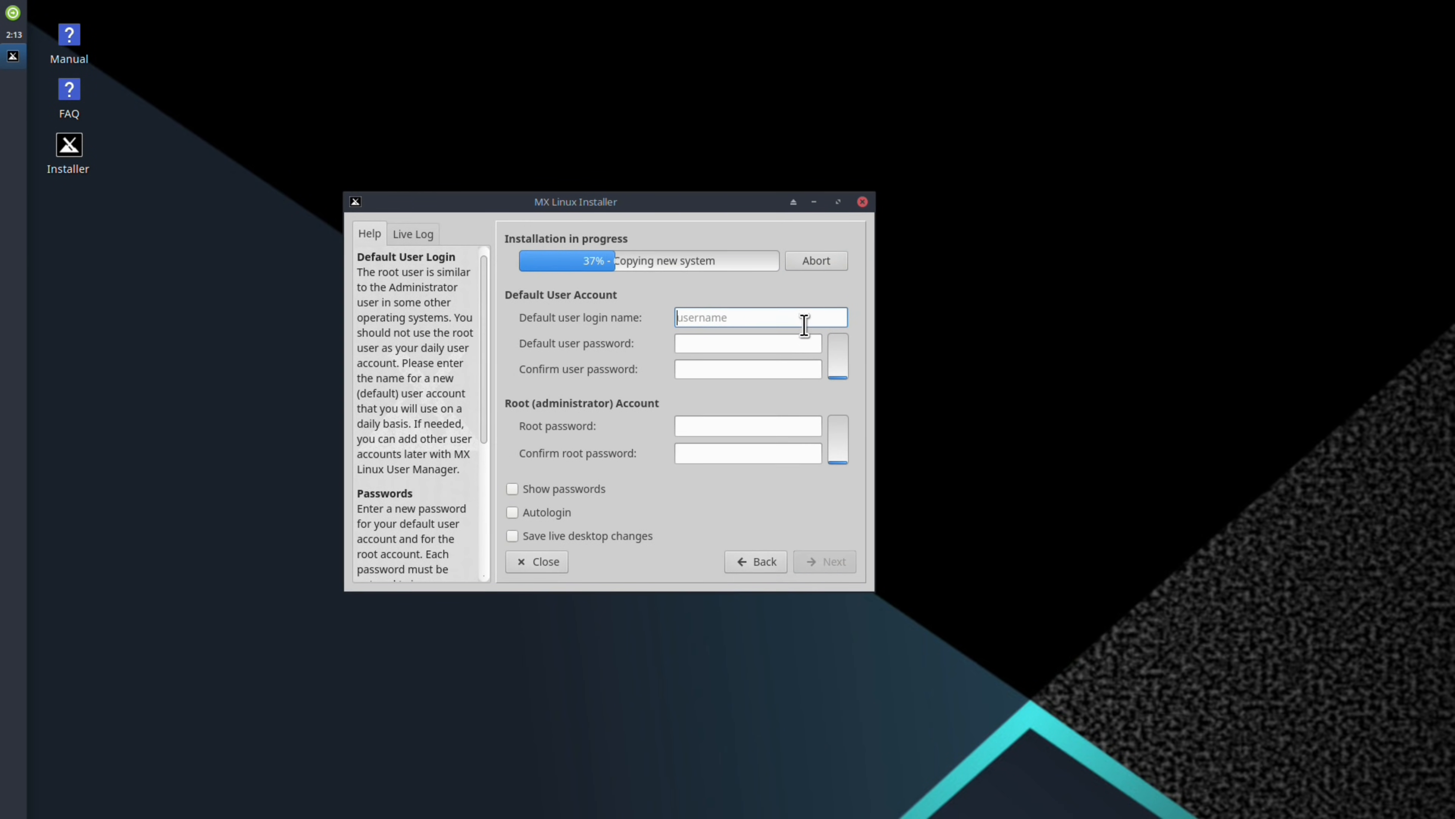
text(jay)
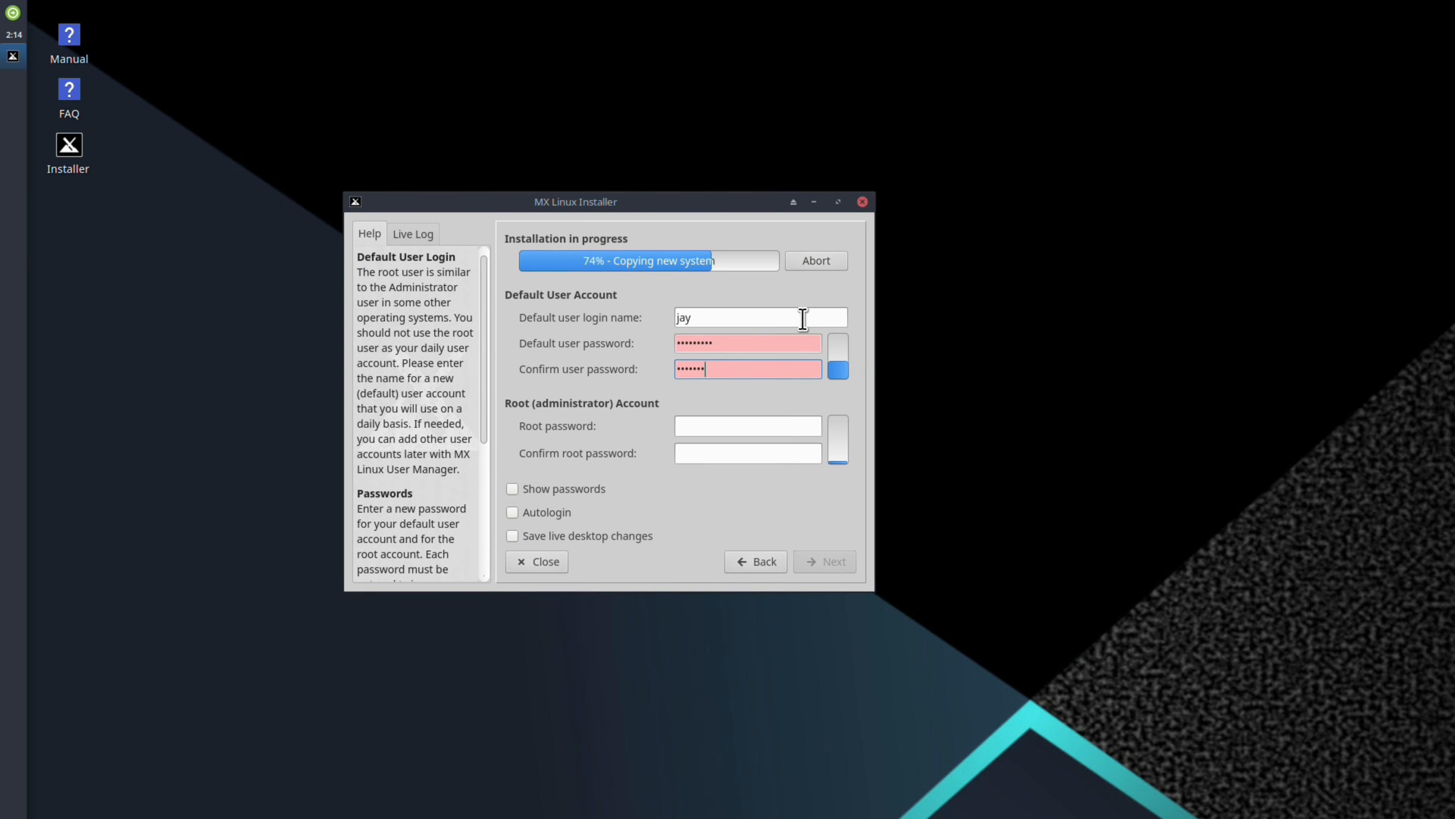
text(••)
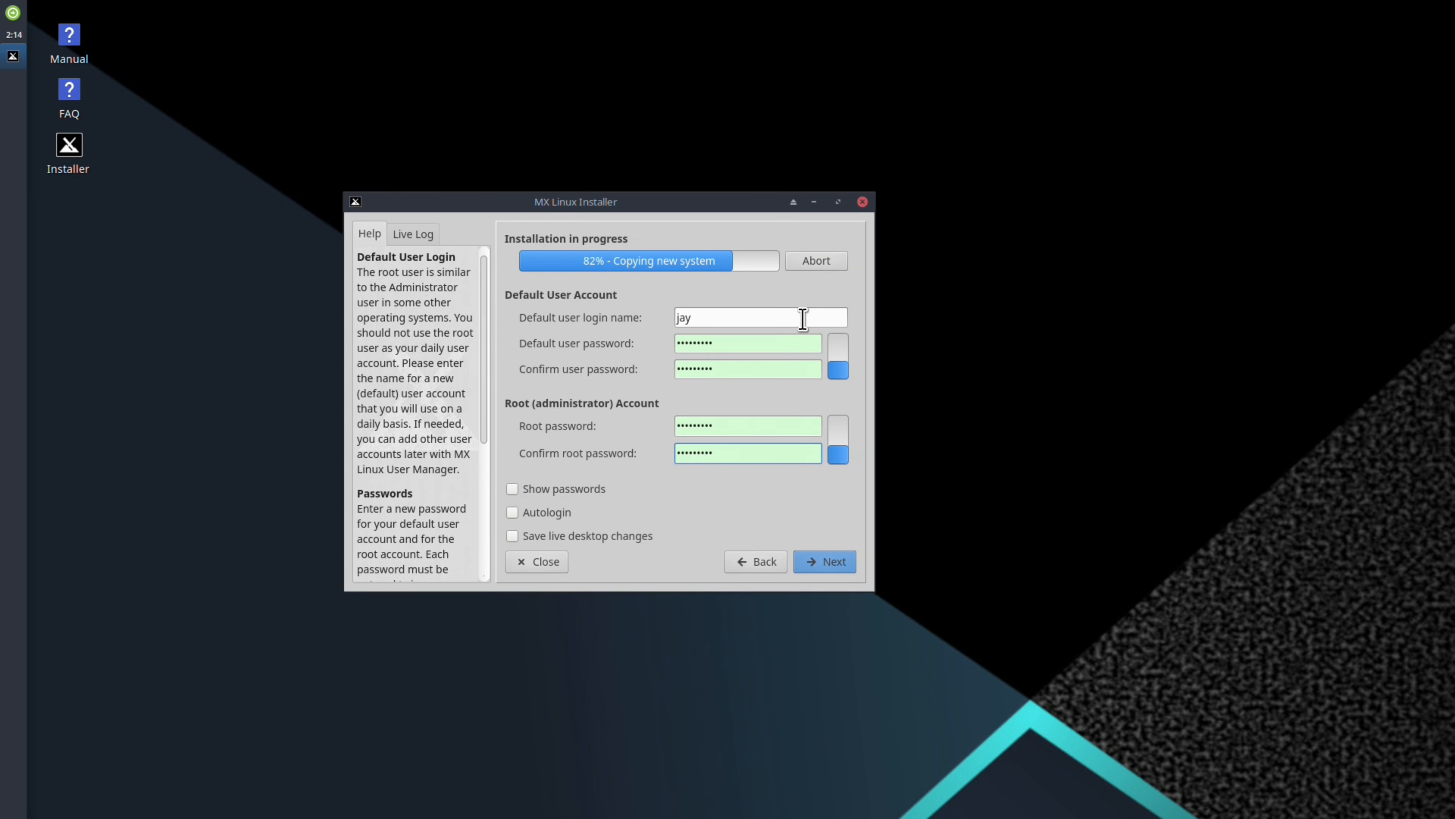
click(755, 561)
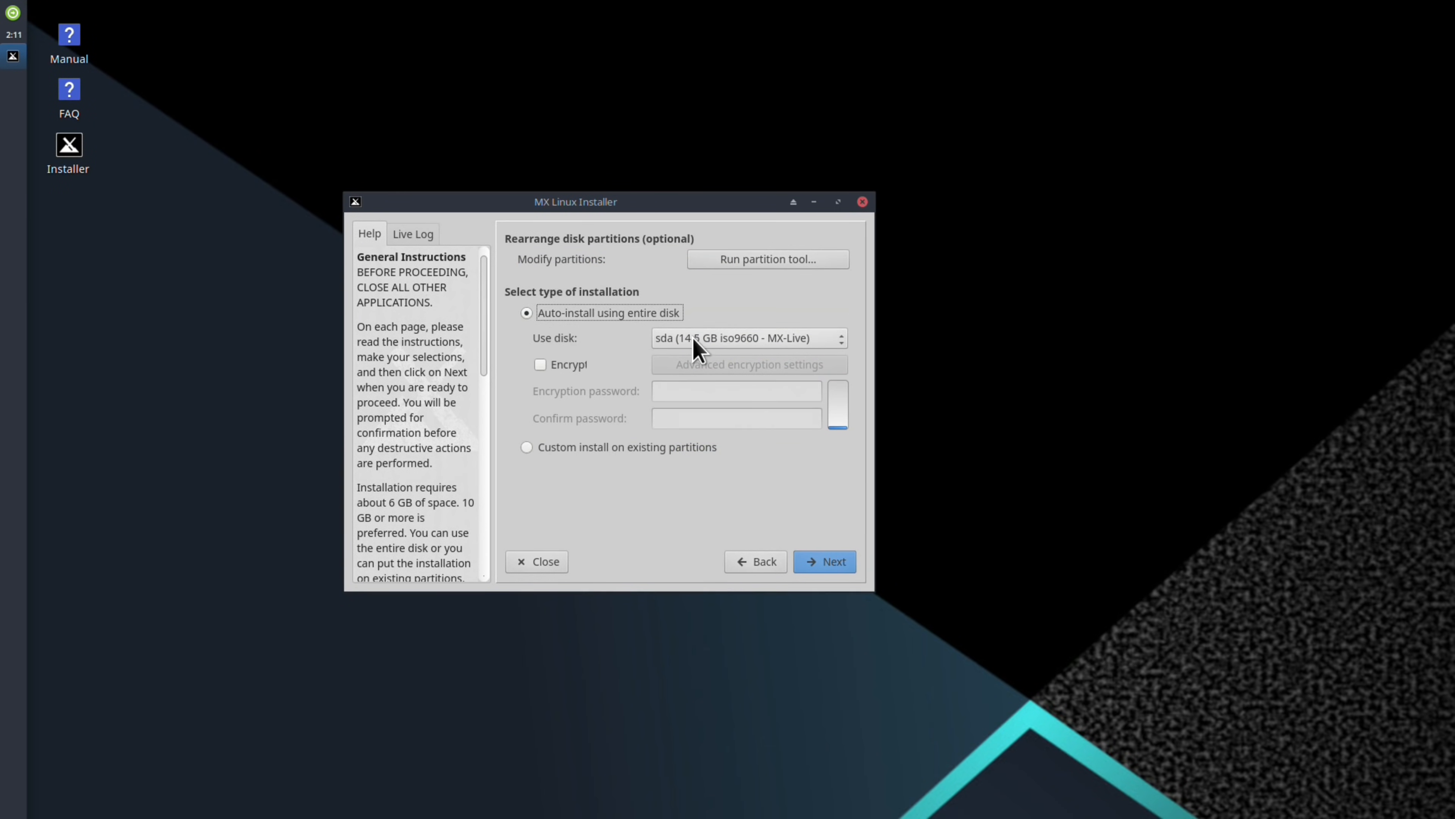
- Select the nvme0n1 Samsung disk as install target and restart the installation
click(745, 337)
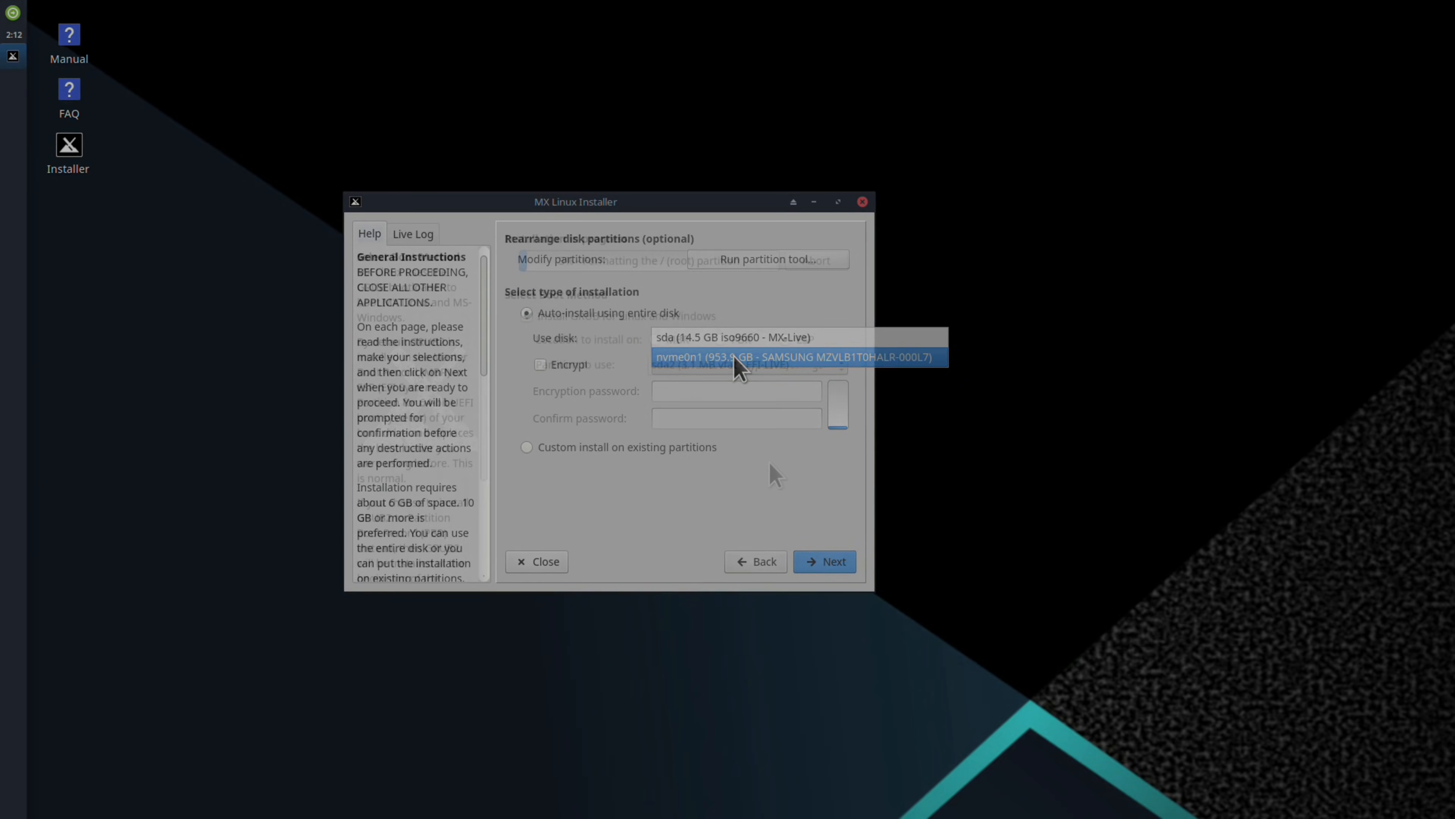
click(823, 560)
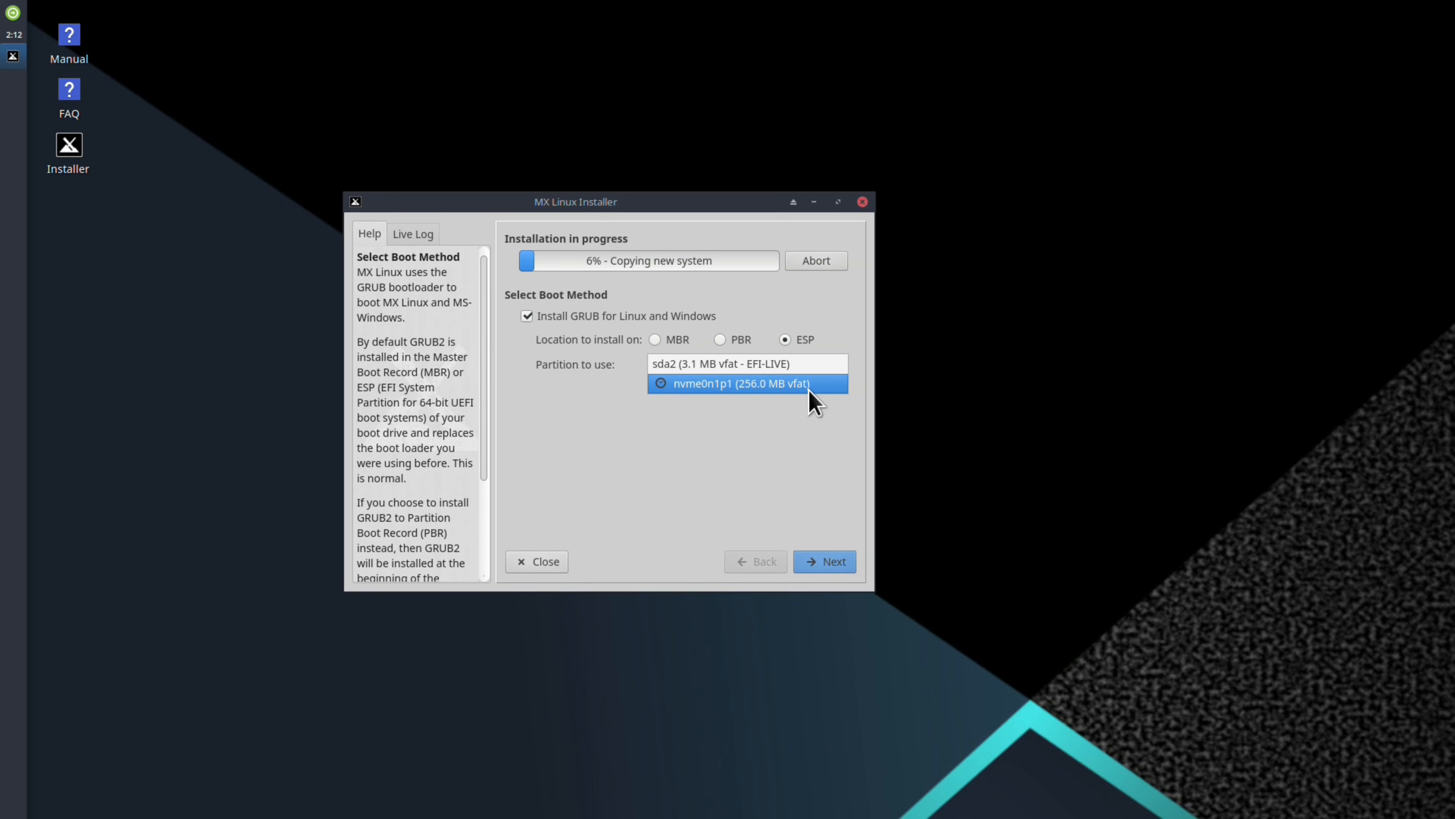
- Use nvme0n1p1 as the GRUB bootloader partition and proceed
click(823, 561)
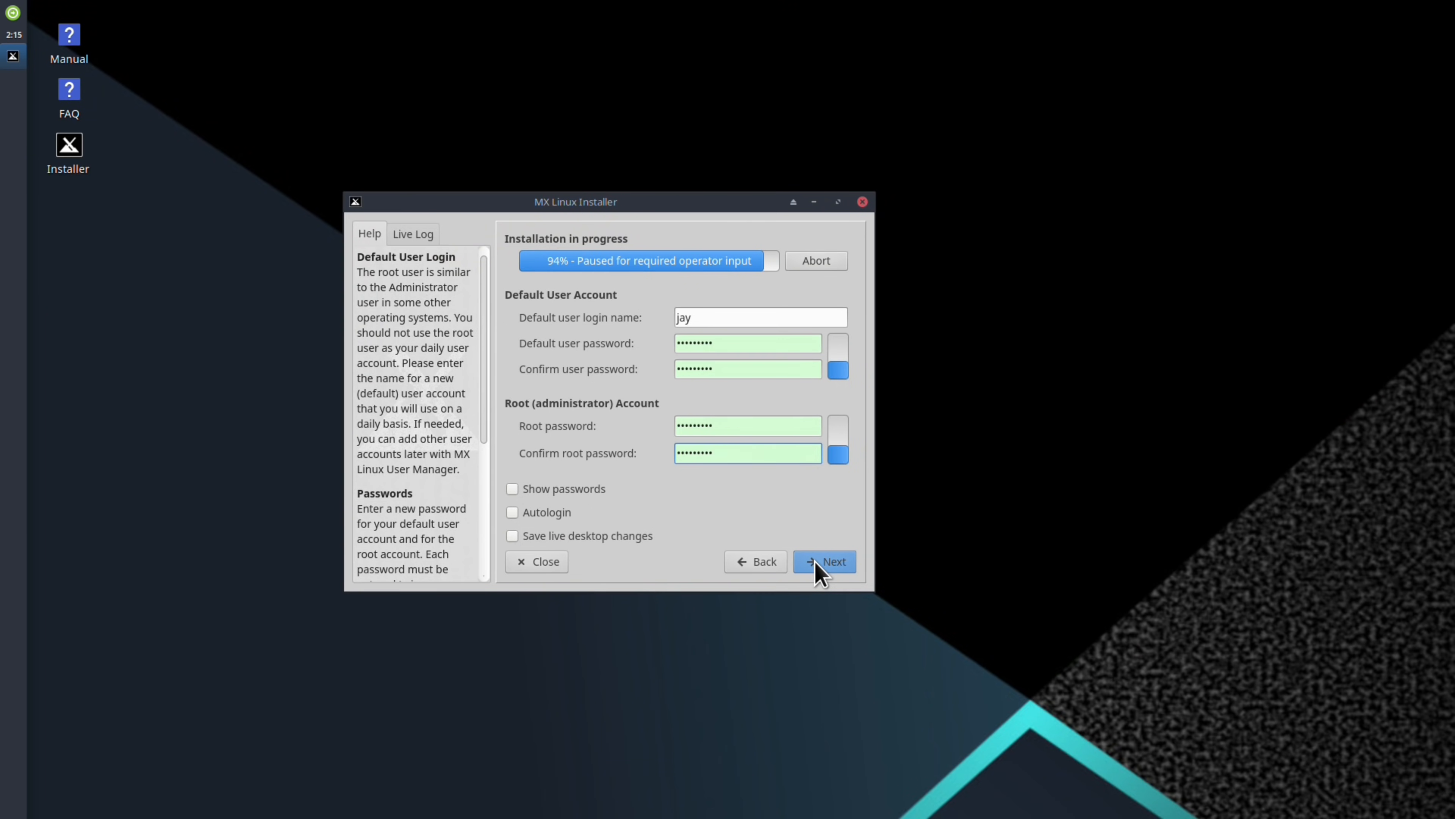
- Submit the default user account details so installation resumes at 94%
click(824, 561)
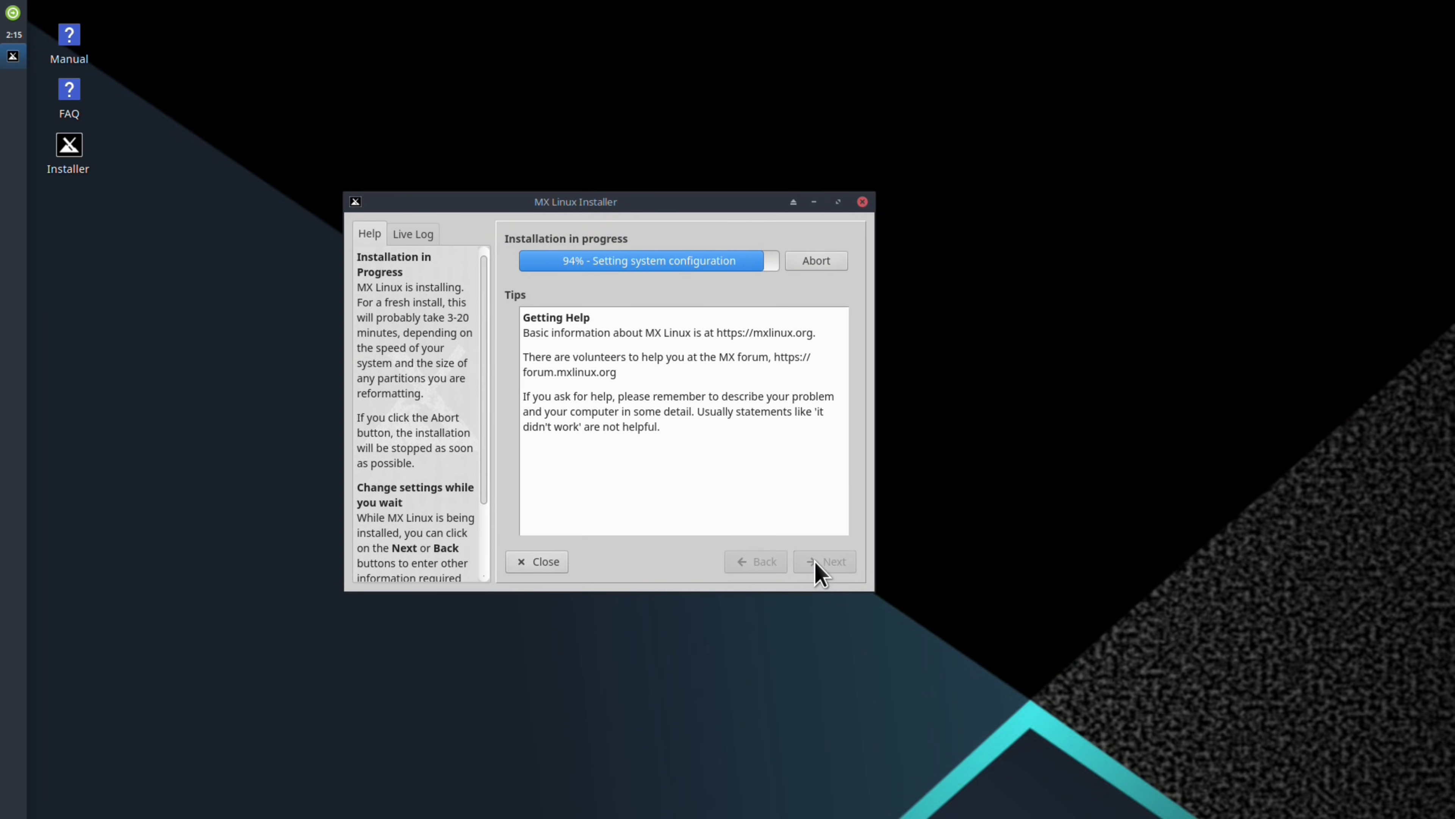
mouse_move(853, 613)
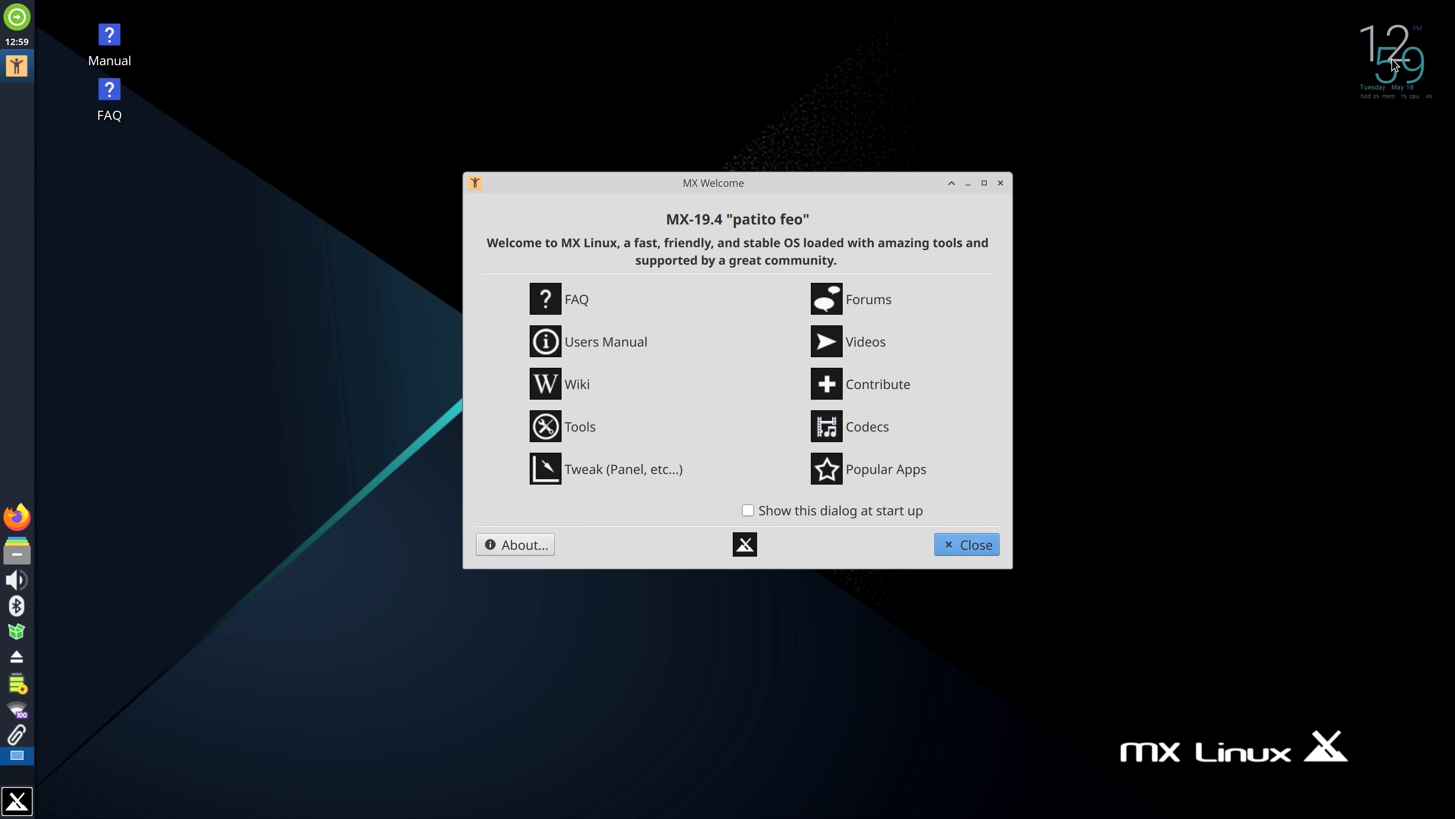
mouse_move(21, 391)
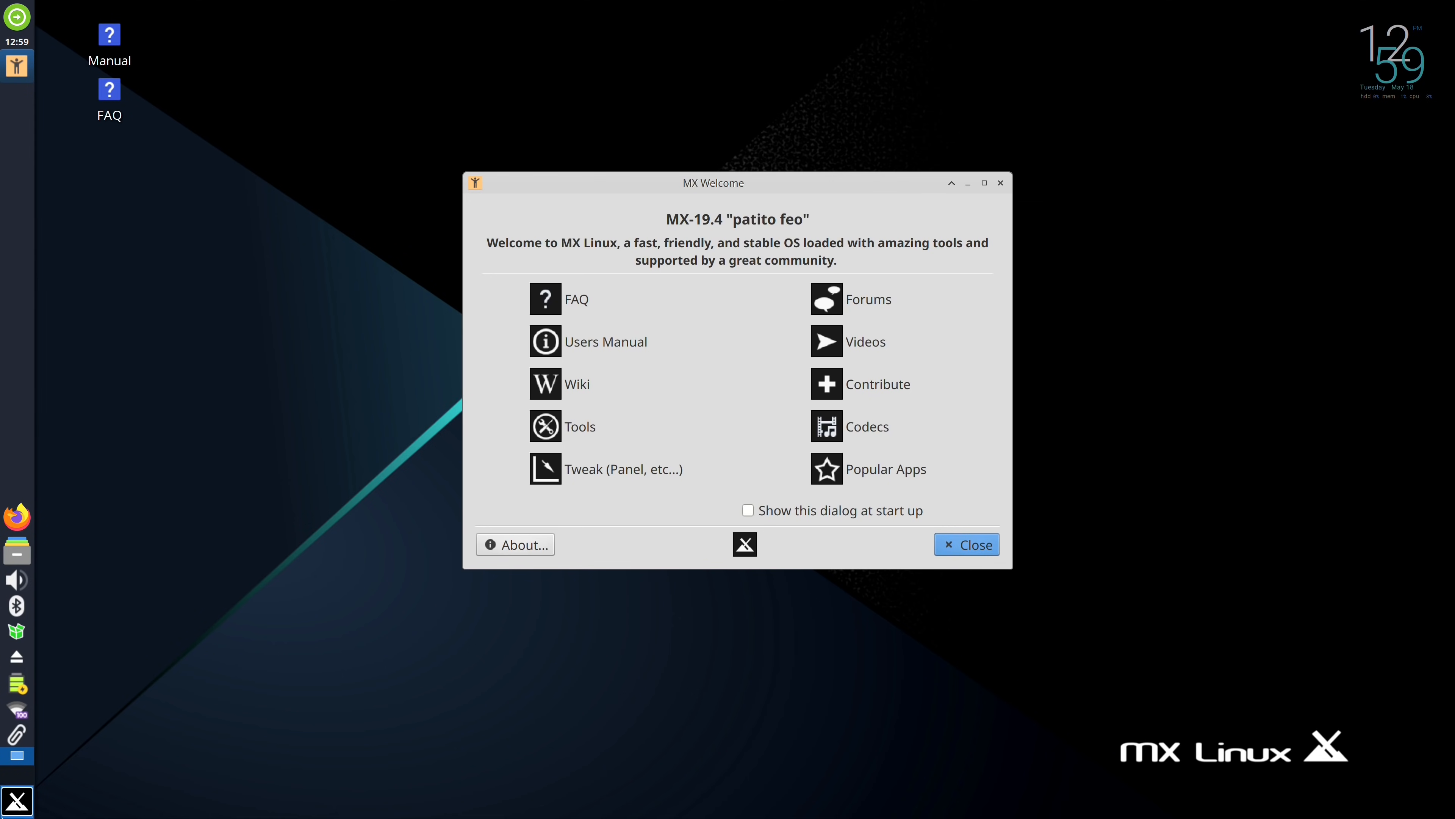
mouse_move(15, 800)
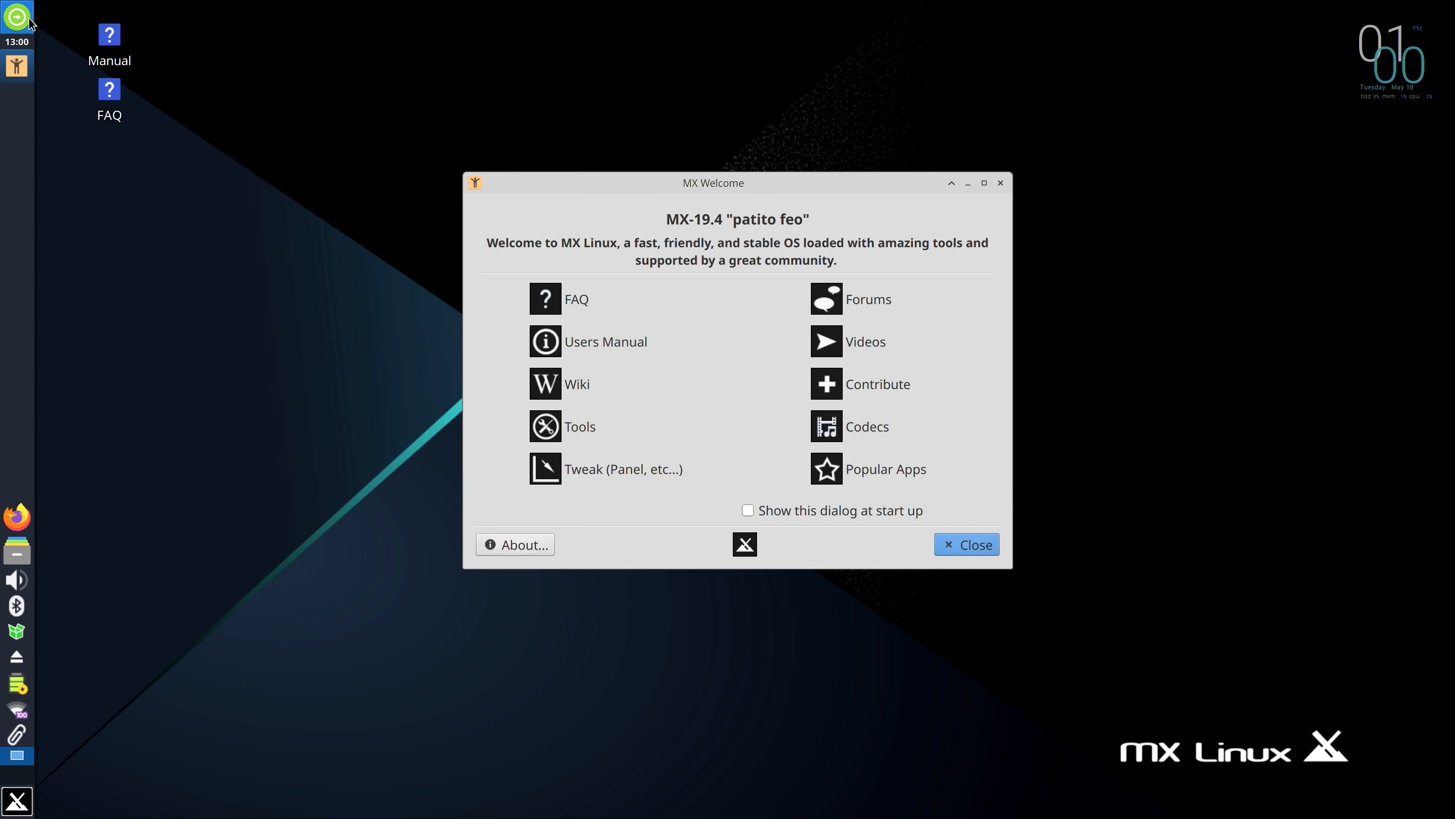
- Cancel the log-out prompt and return to the MX Welcome desktop
click(16, 16)
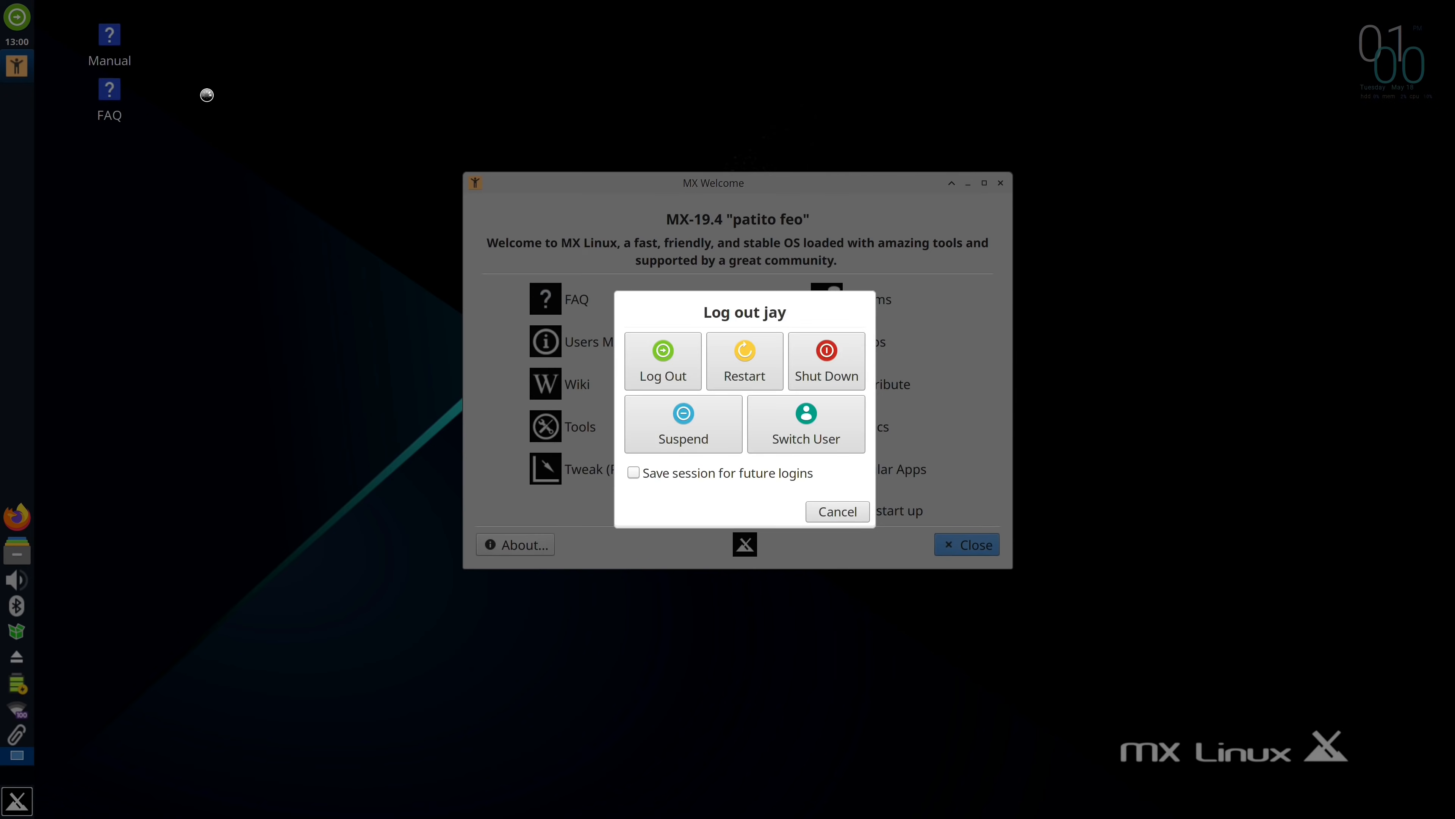
mouse_move(835, 547)
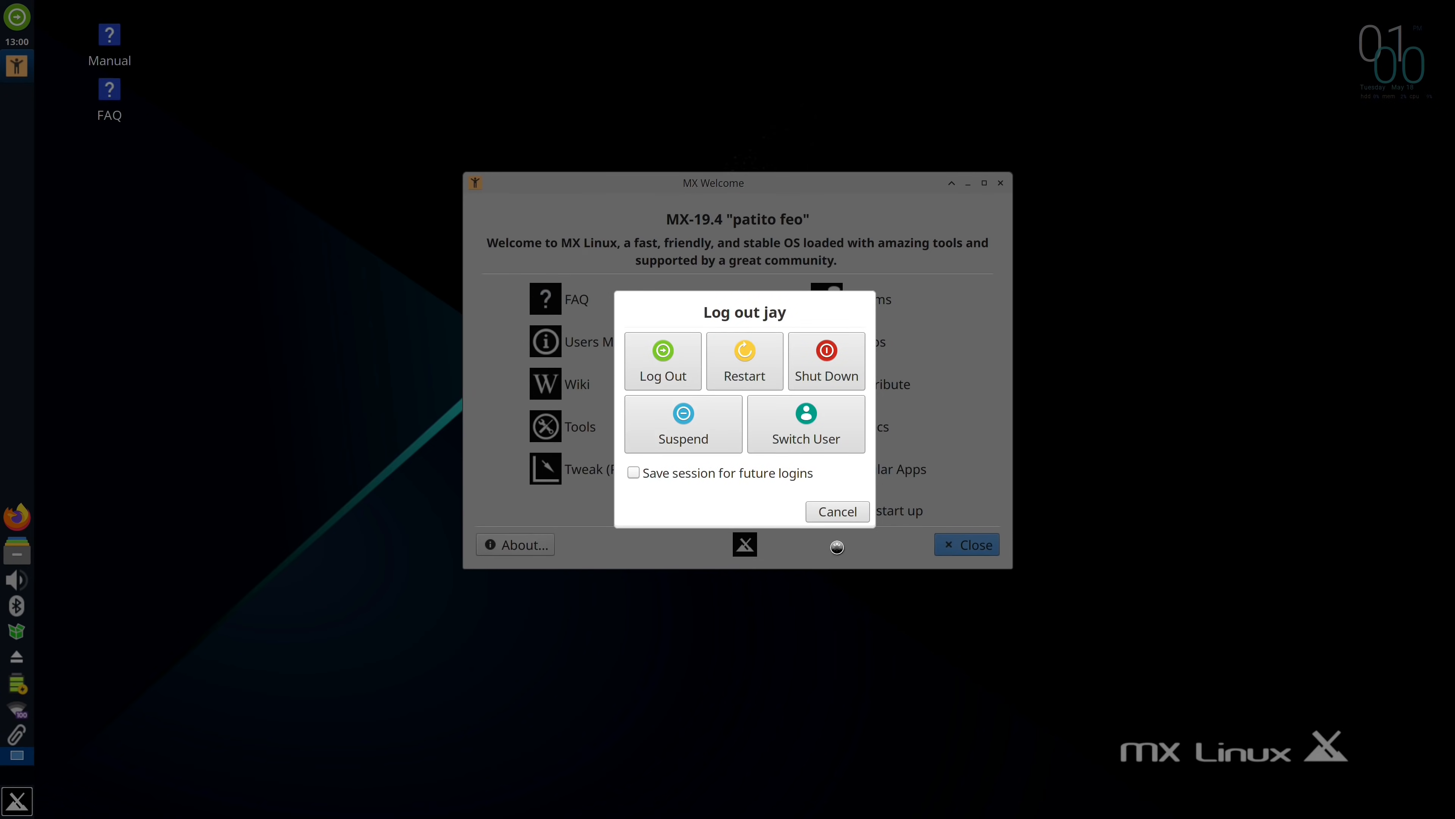
click(835, 512)
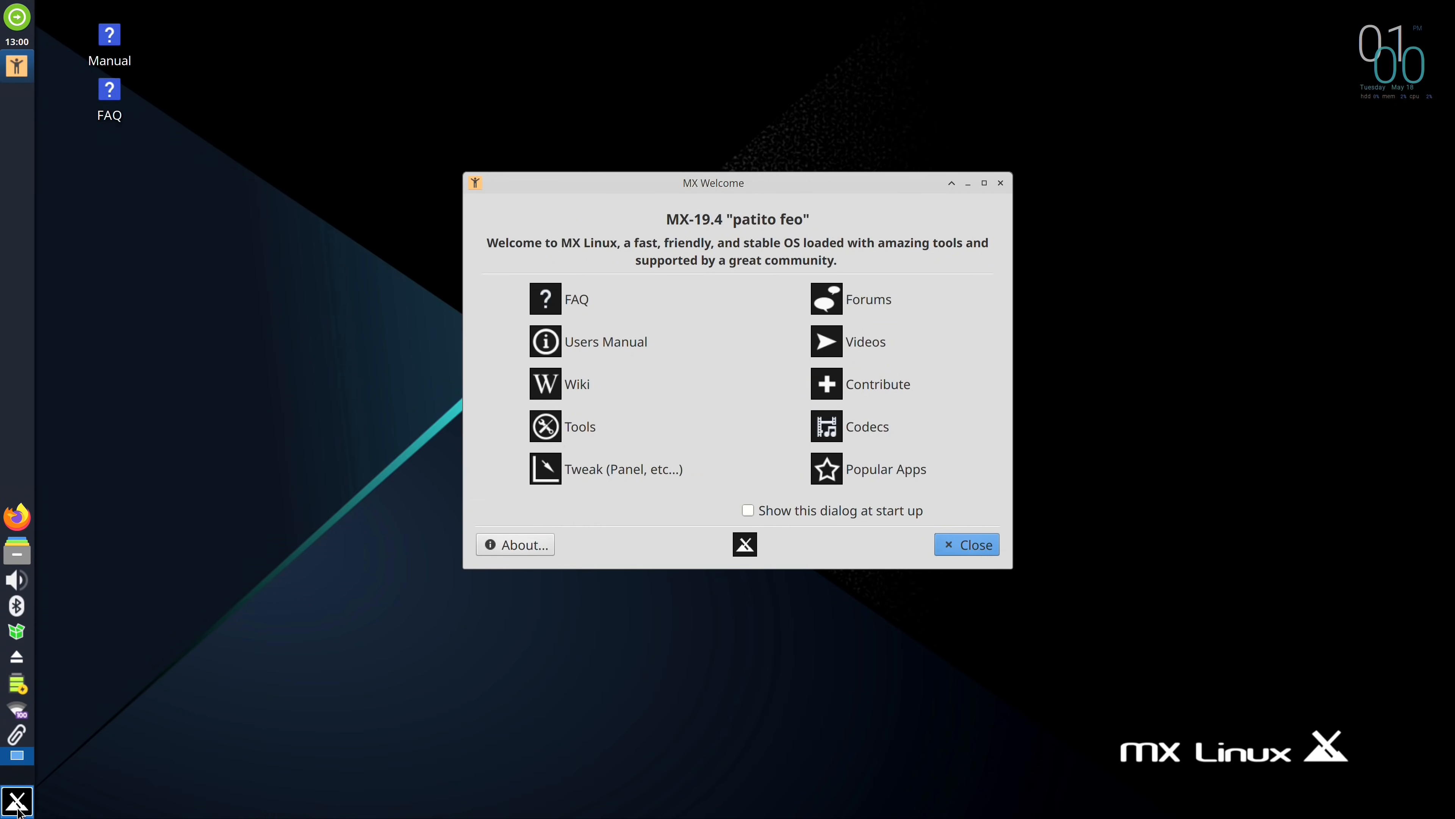
click(16, 801)
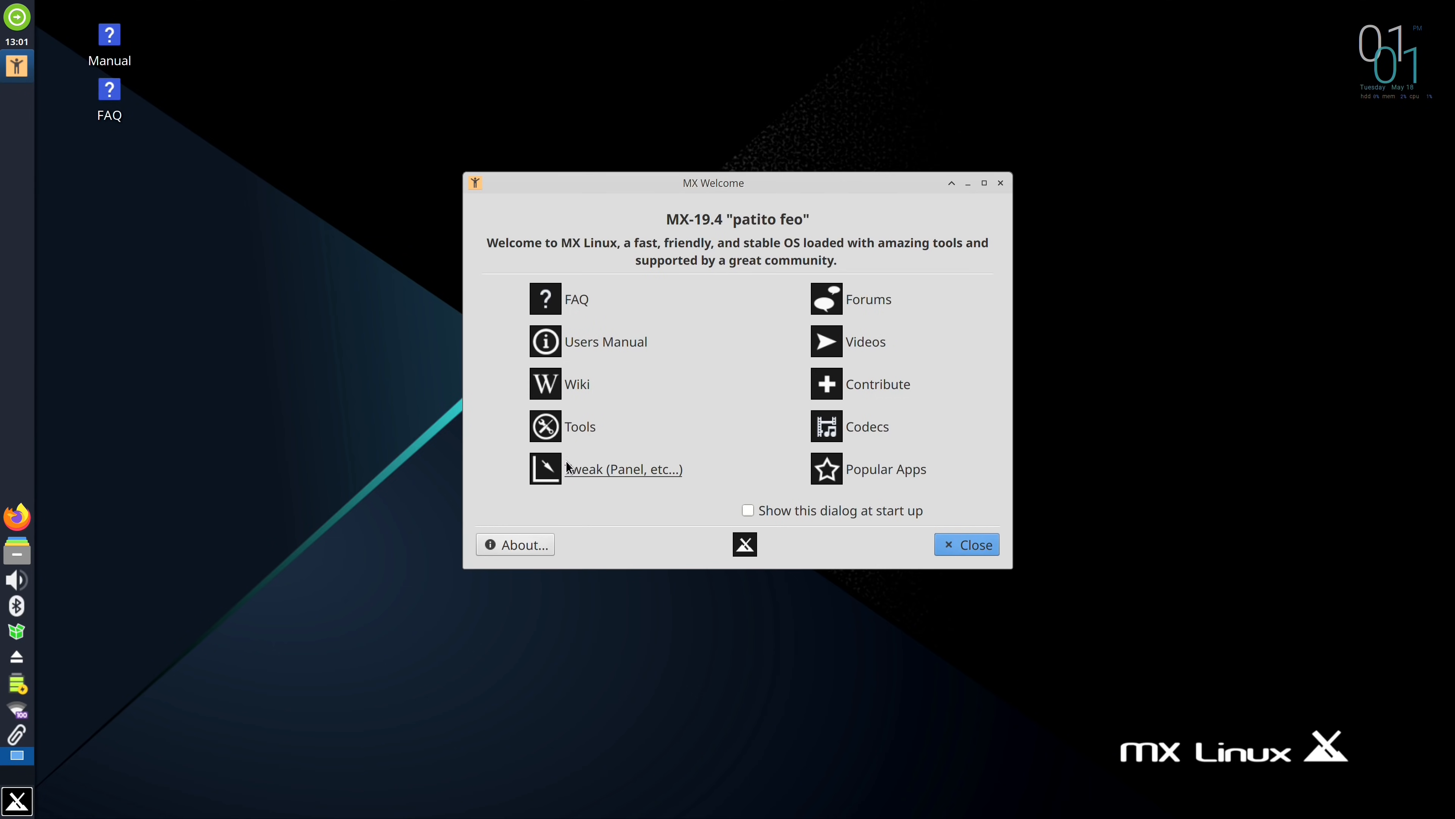
- Launch the Snapshot utility from MX Tools, bringing up the root authentication prompt
click(579, 426)
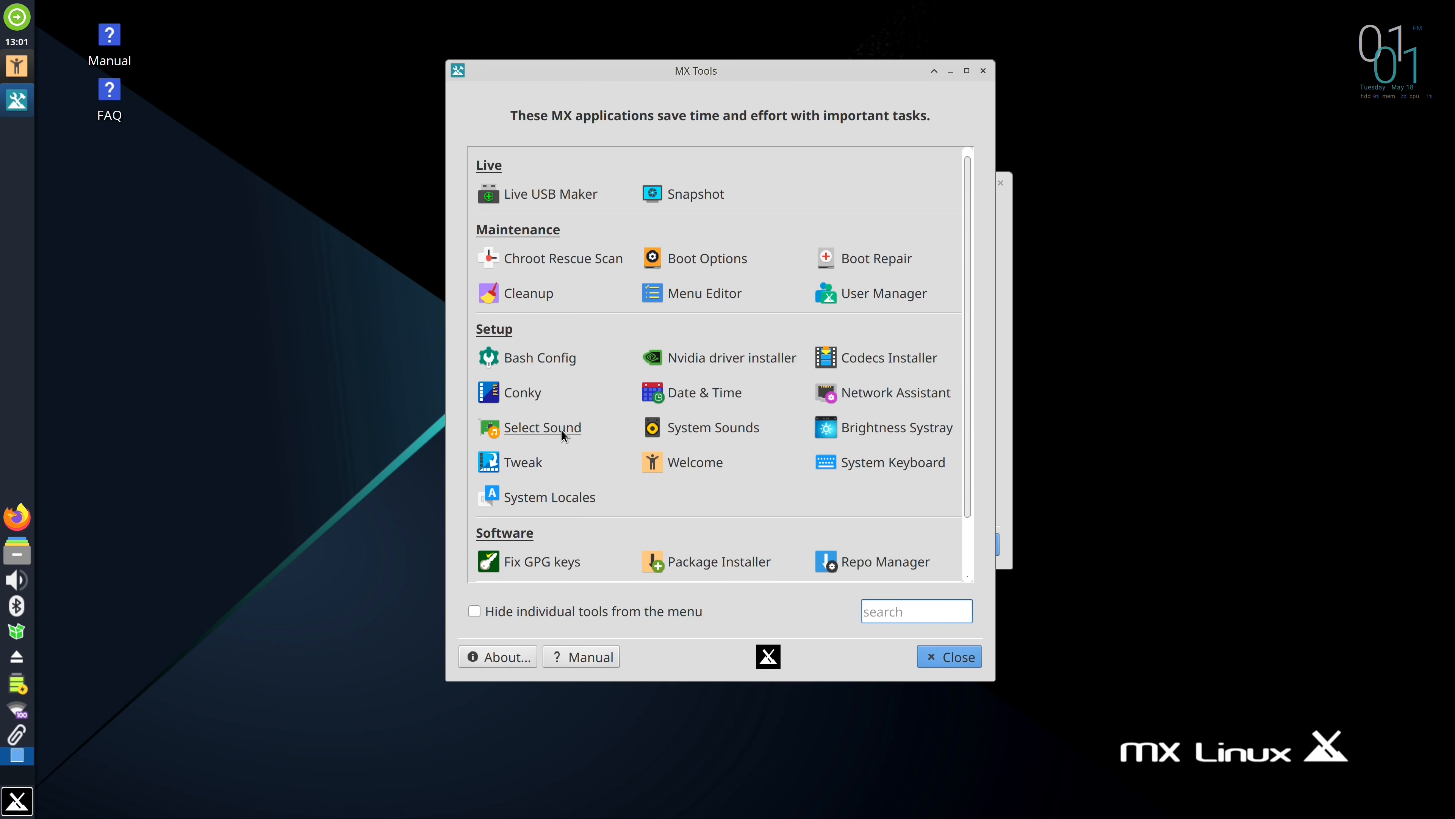
click(915, 610)
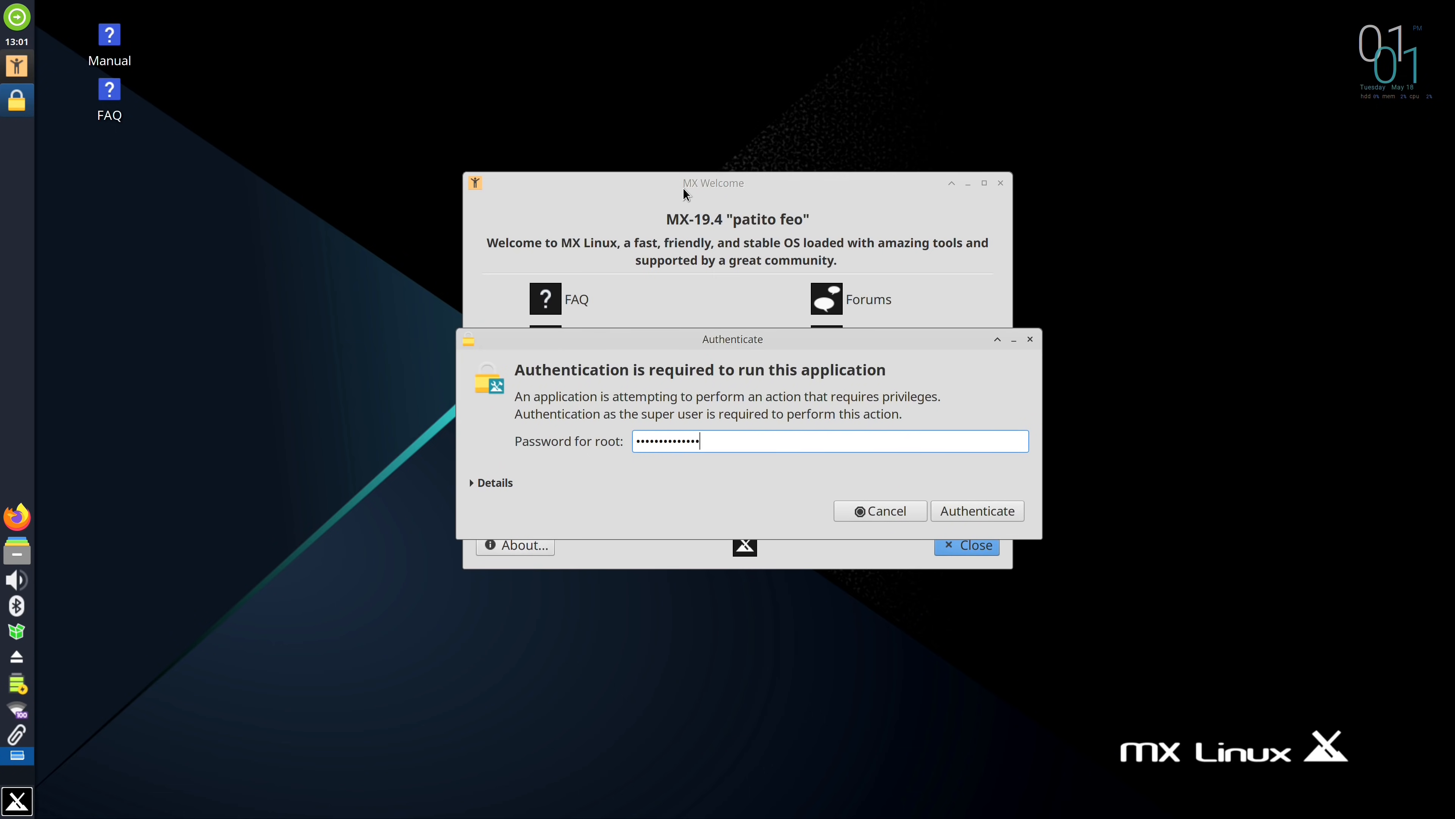
- Authenticate as root to open MX Snapshot with its /home/snapshot location
click(976, 510)
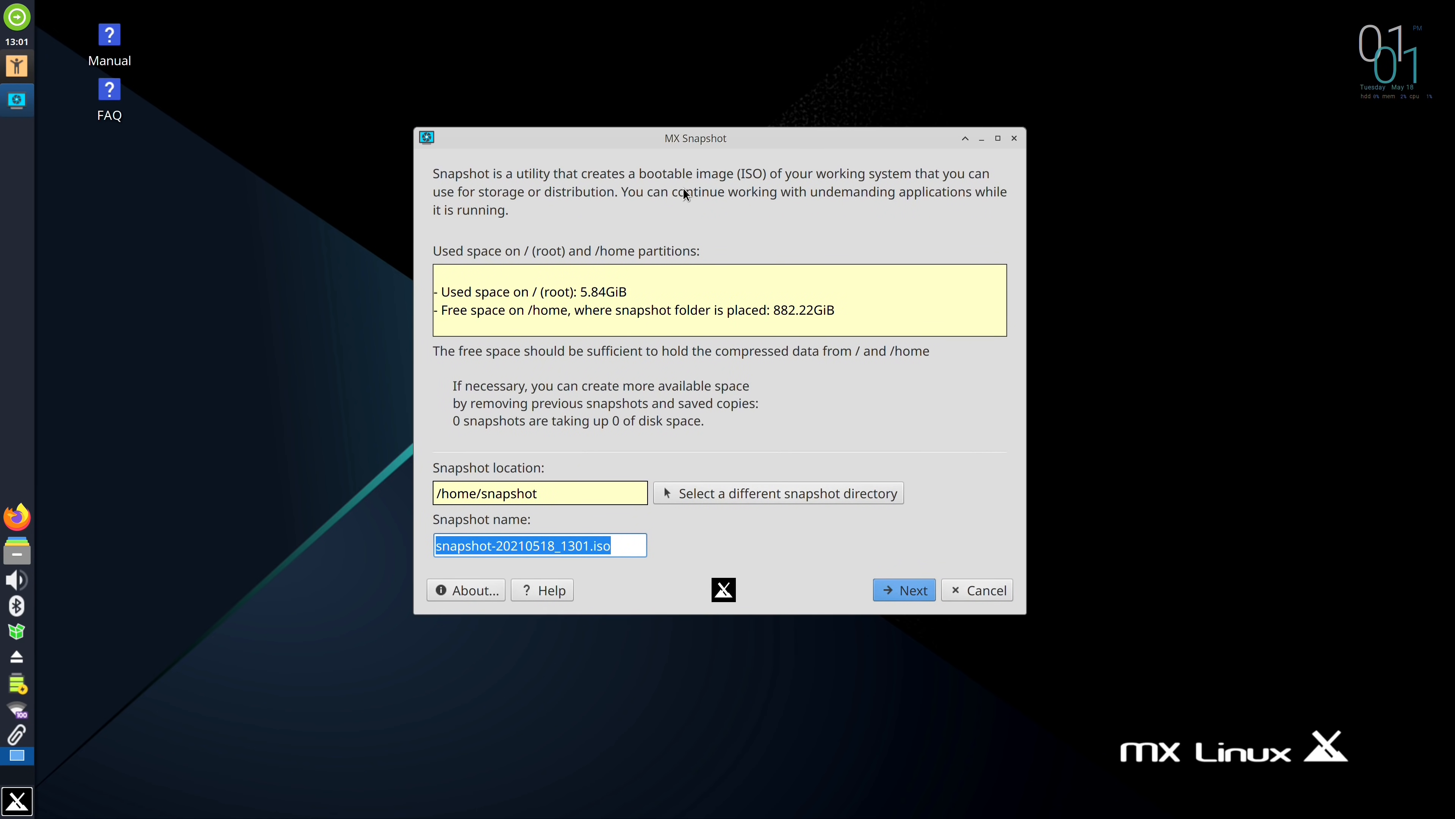
mouse_move(965, 623)
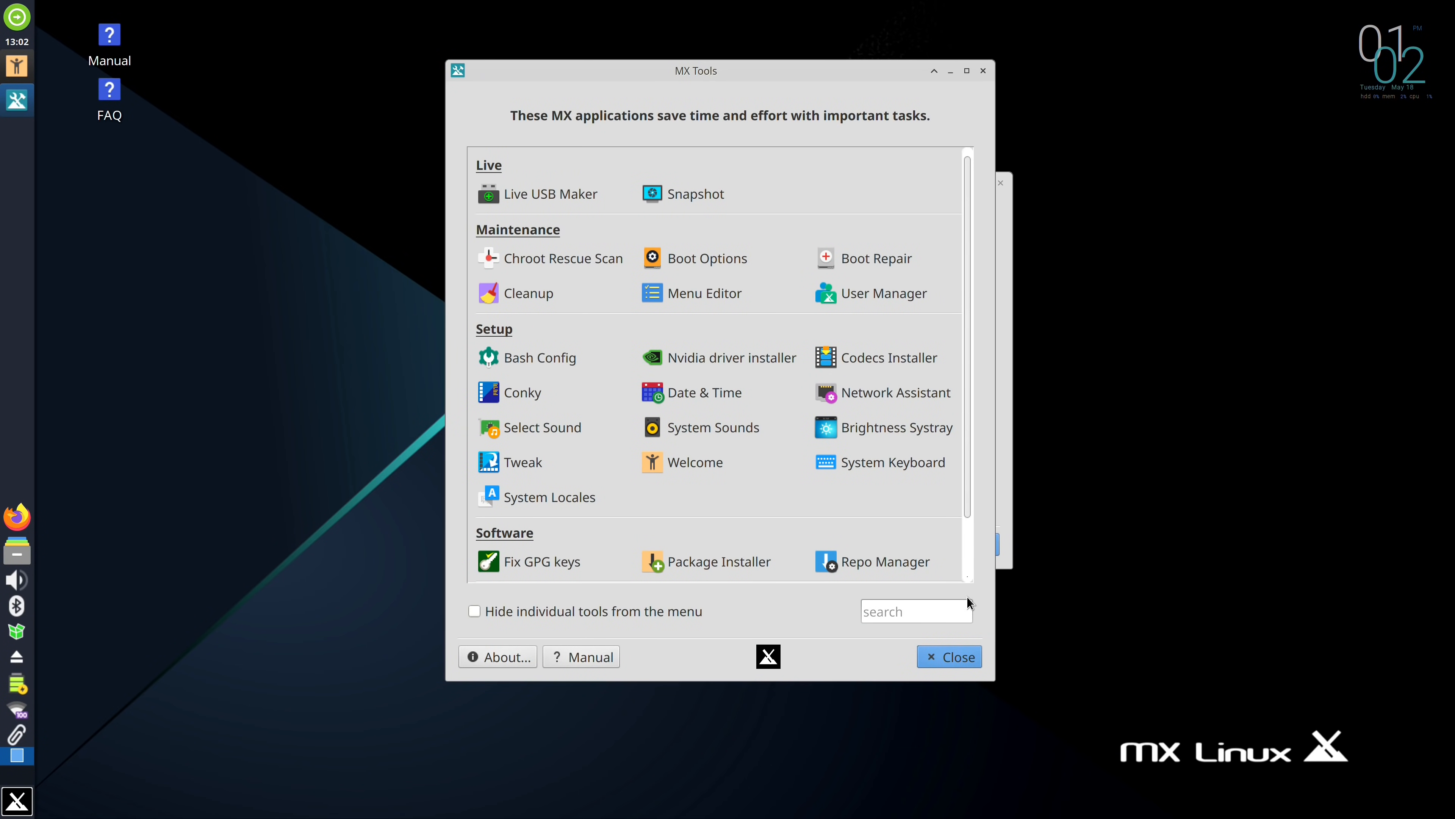
mouse_move(872, 259)
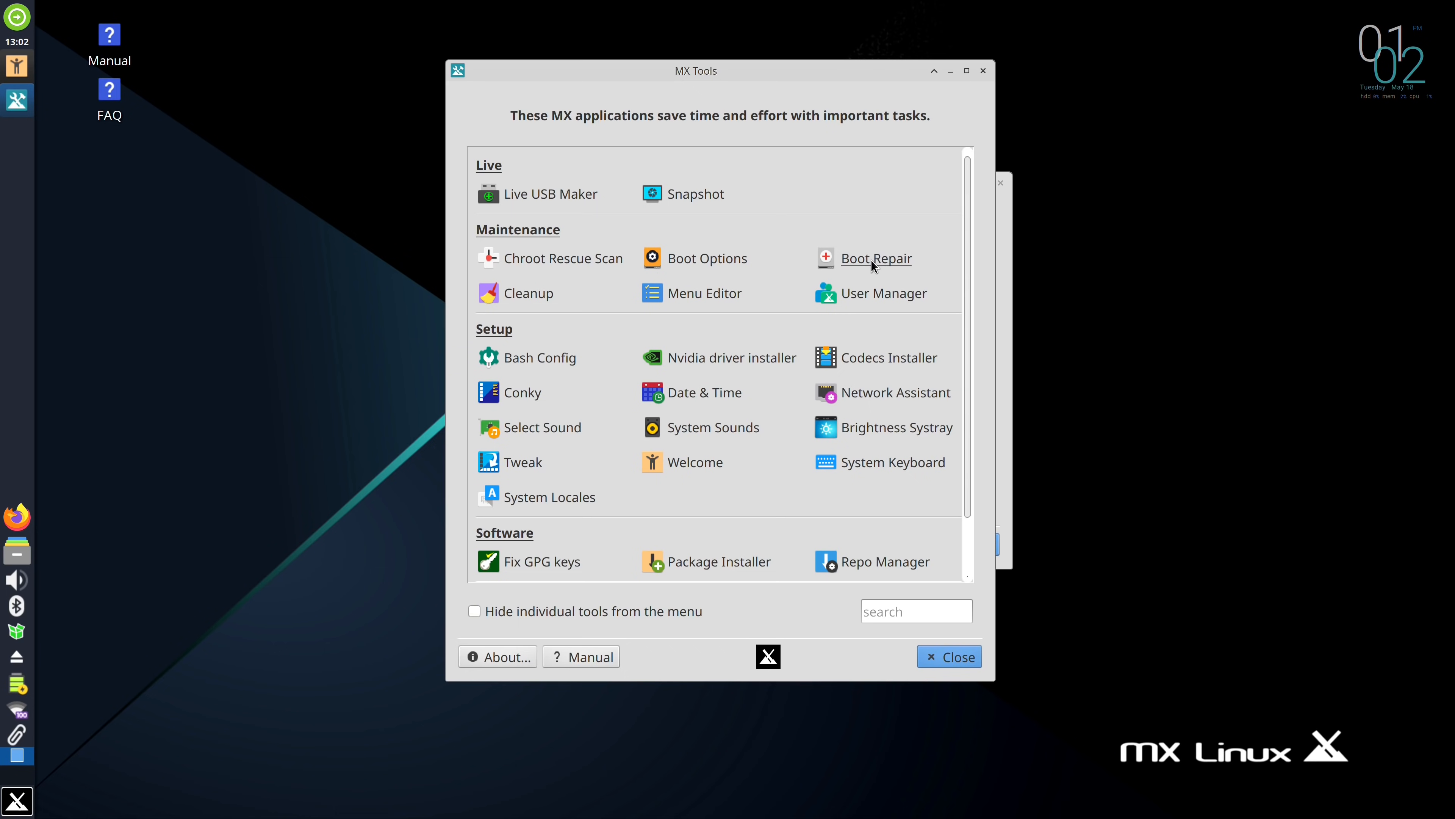
mouse_move(888, 269)
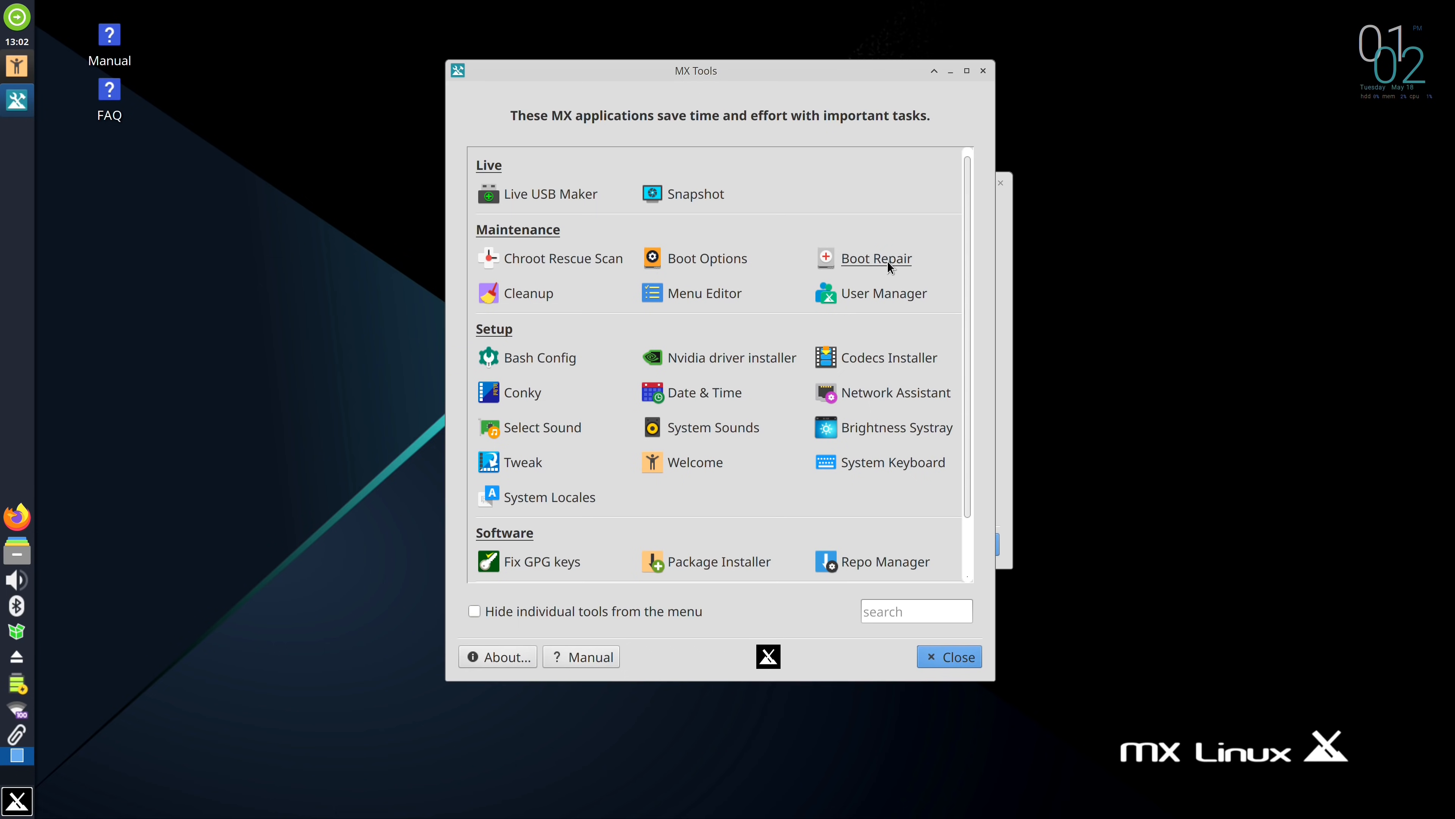
mouse_move(903, 298)
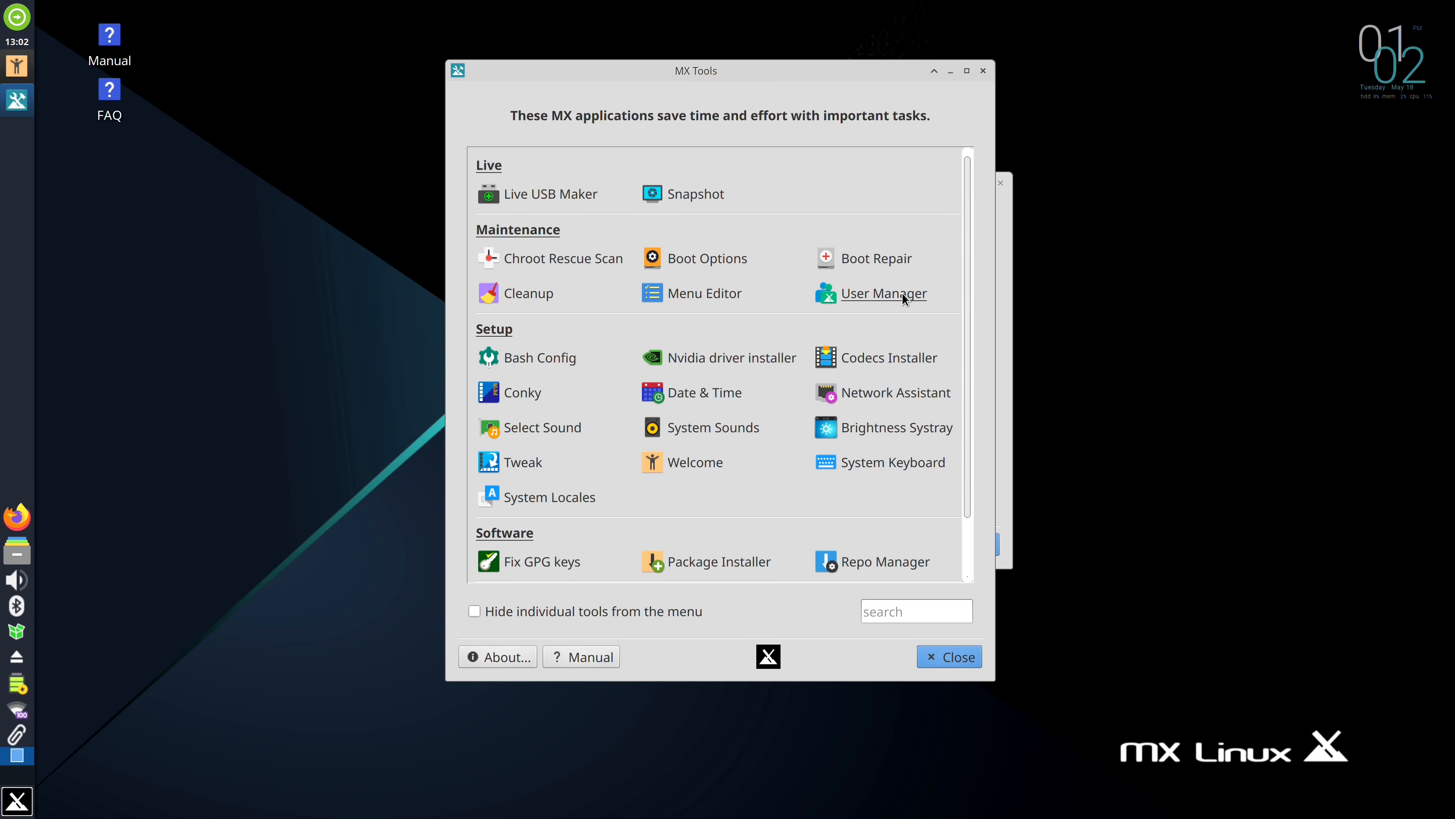
mouse_move(712, 357)
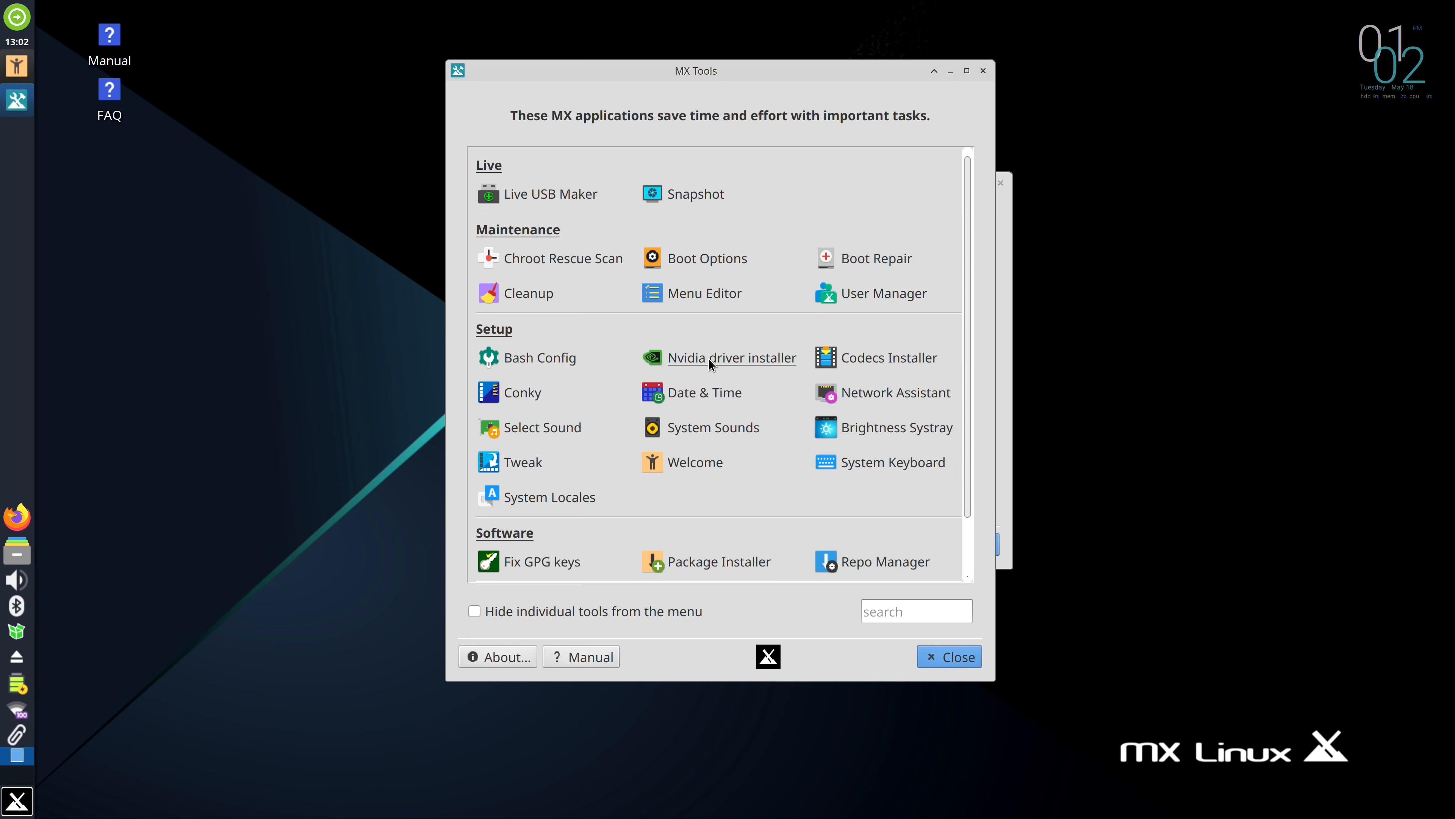
mouse_move(520, 317)
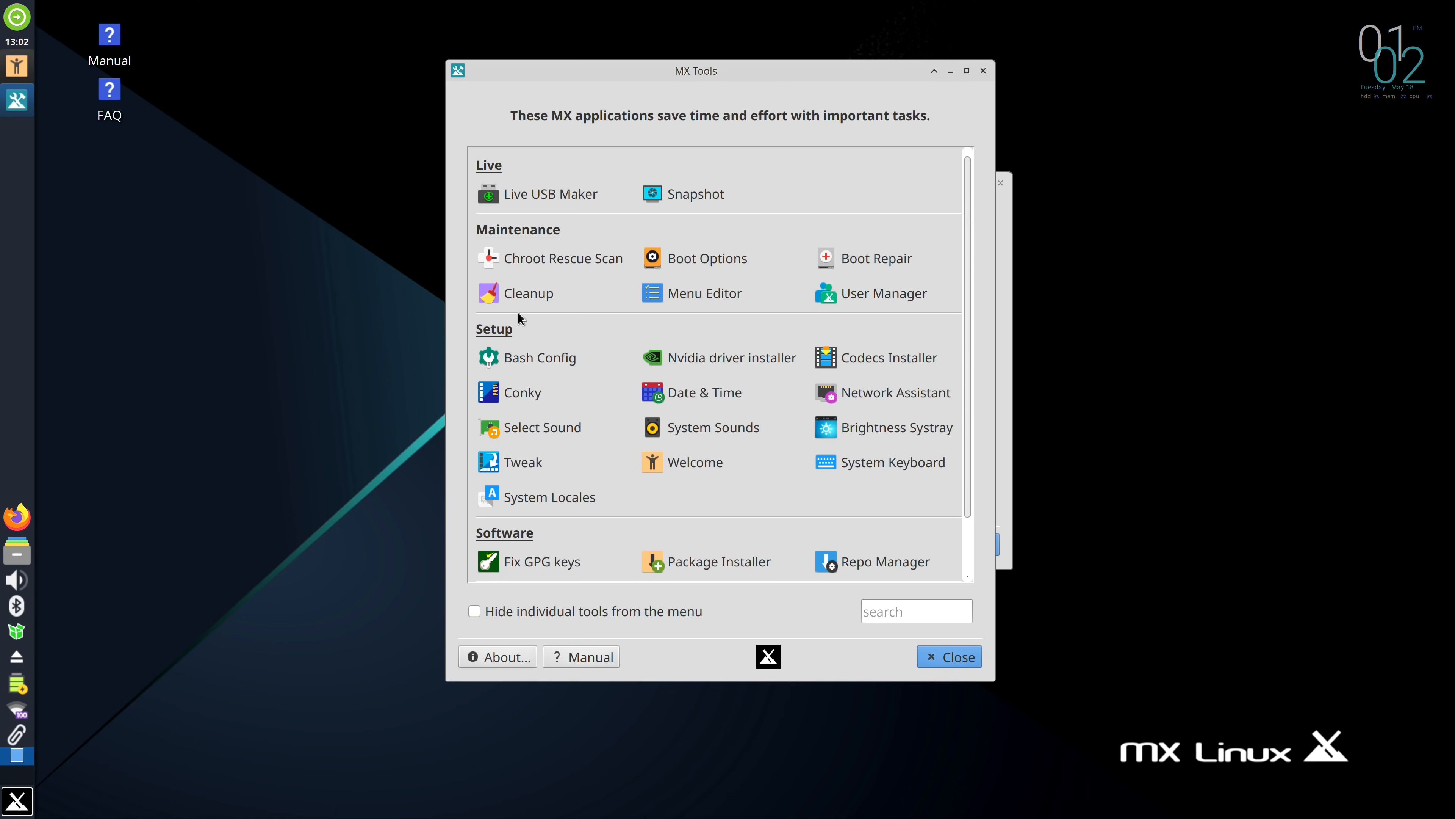
mouse_move(527, 293)
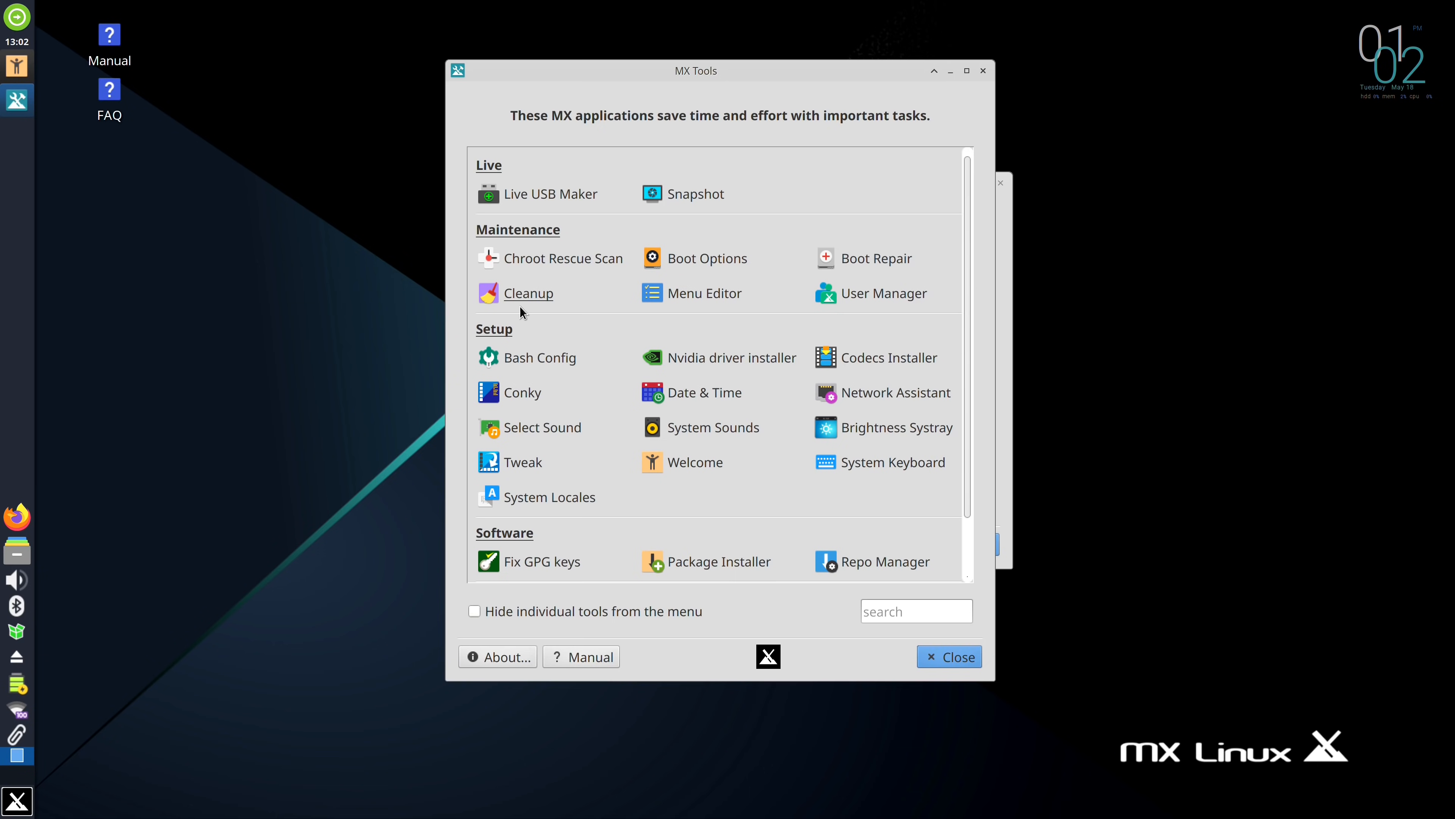
- Scroll the MX Tools list down to the Utilities group
scroll(down, 3)
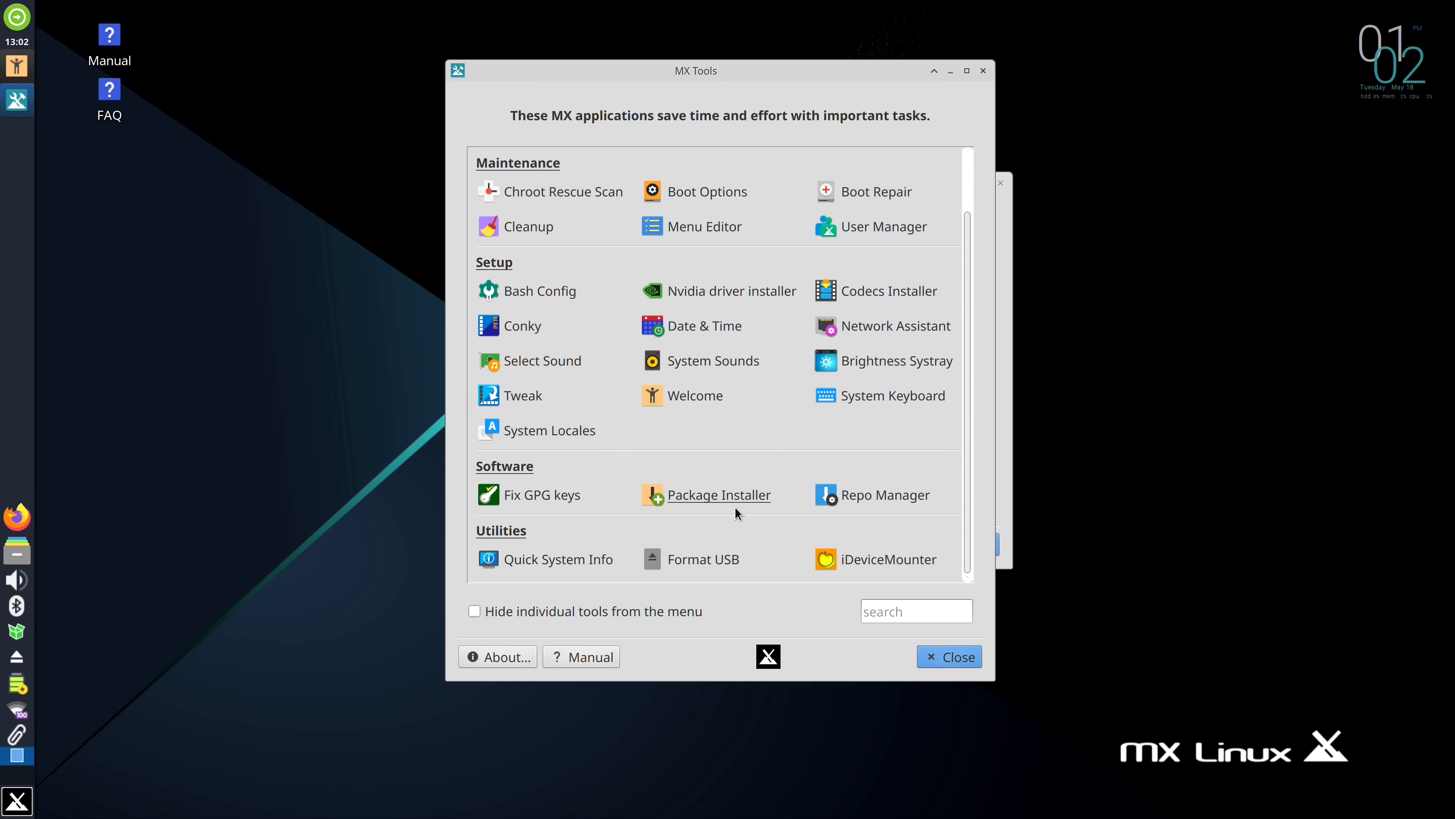
mouse_move(805, 443)
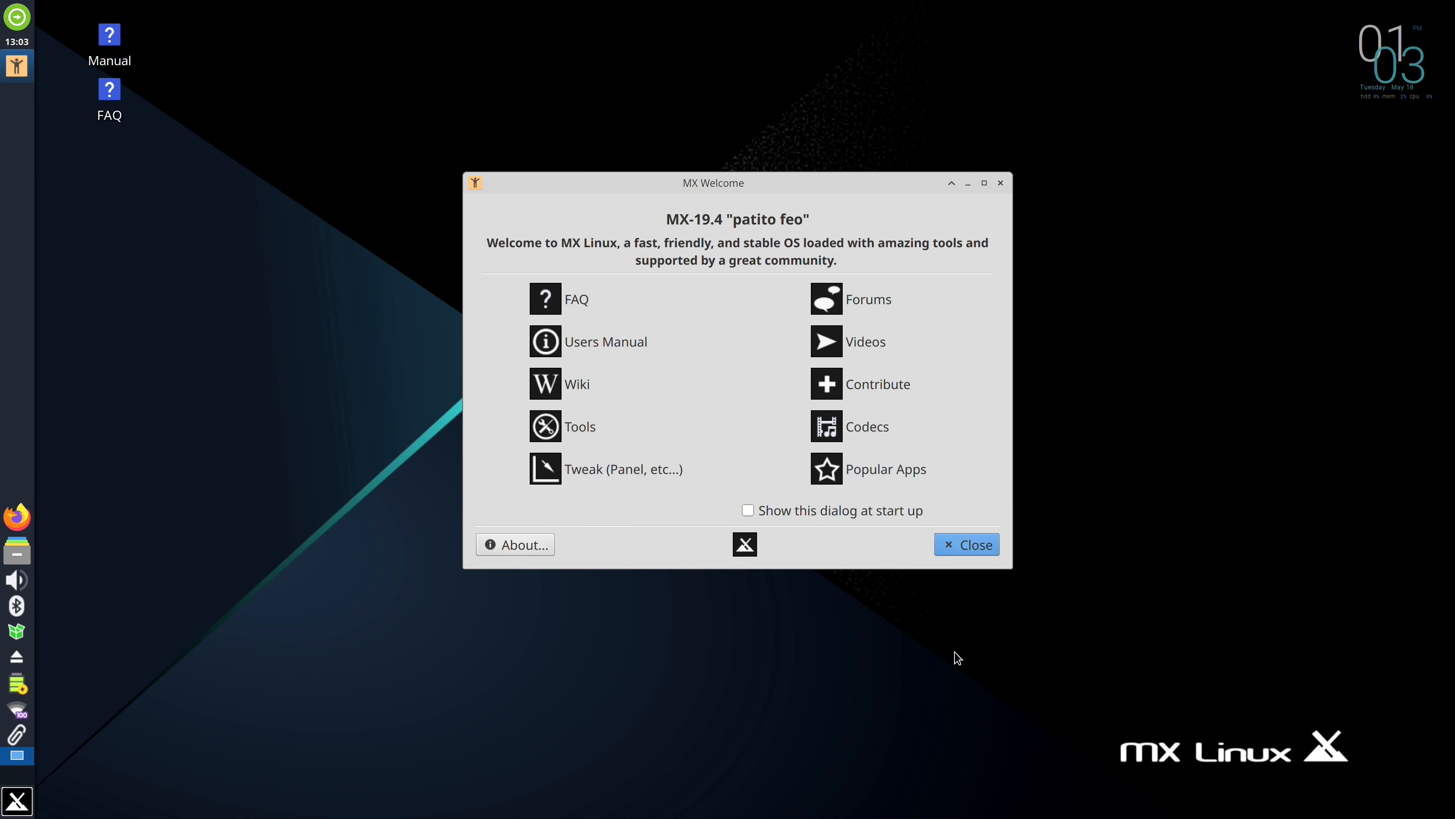
mouse_move(624, 469)
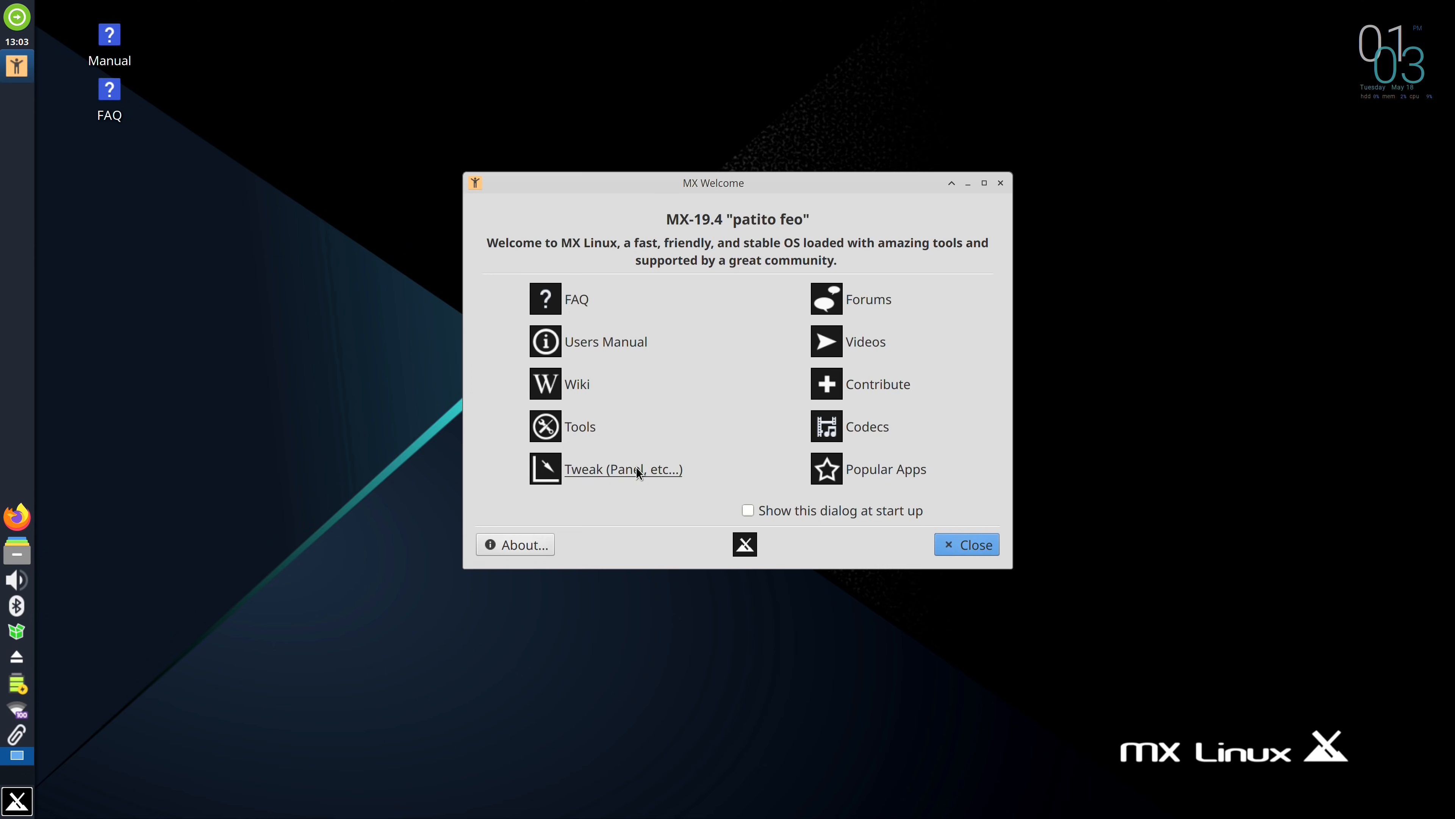
- Launch MX Tweak from MX Welcome to reach the panel layout settings
click(623, 468)
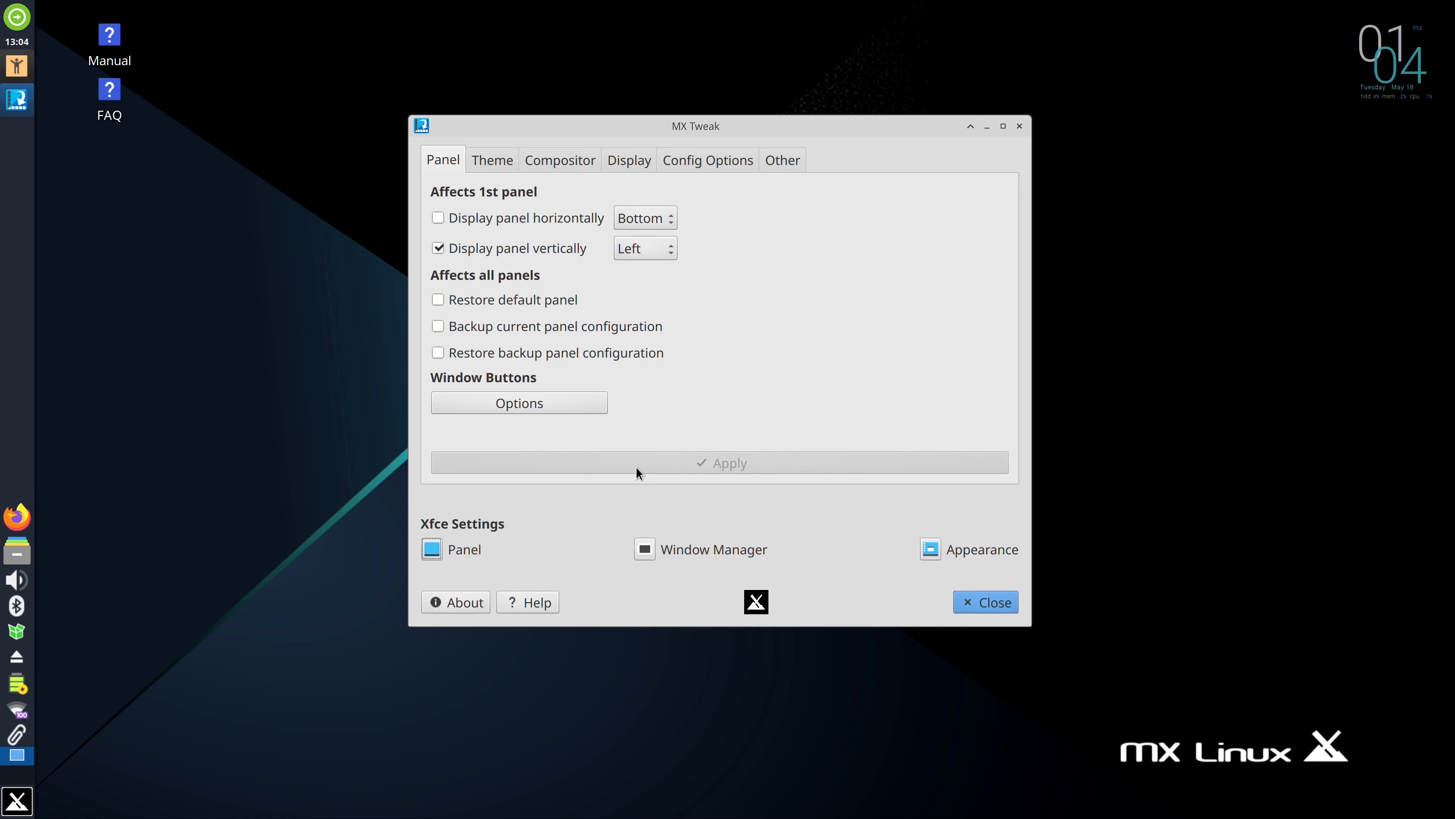
mouse_move(454, 263)
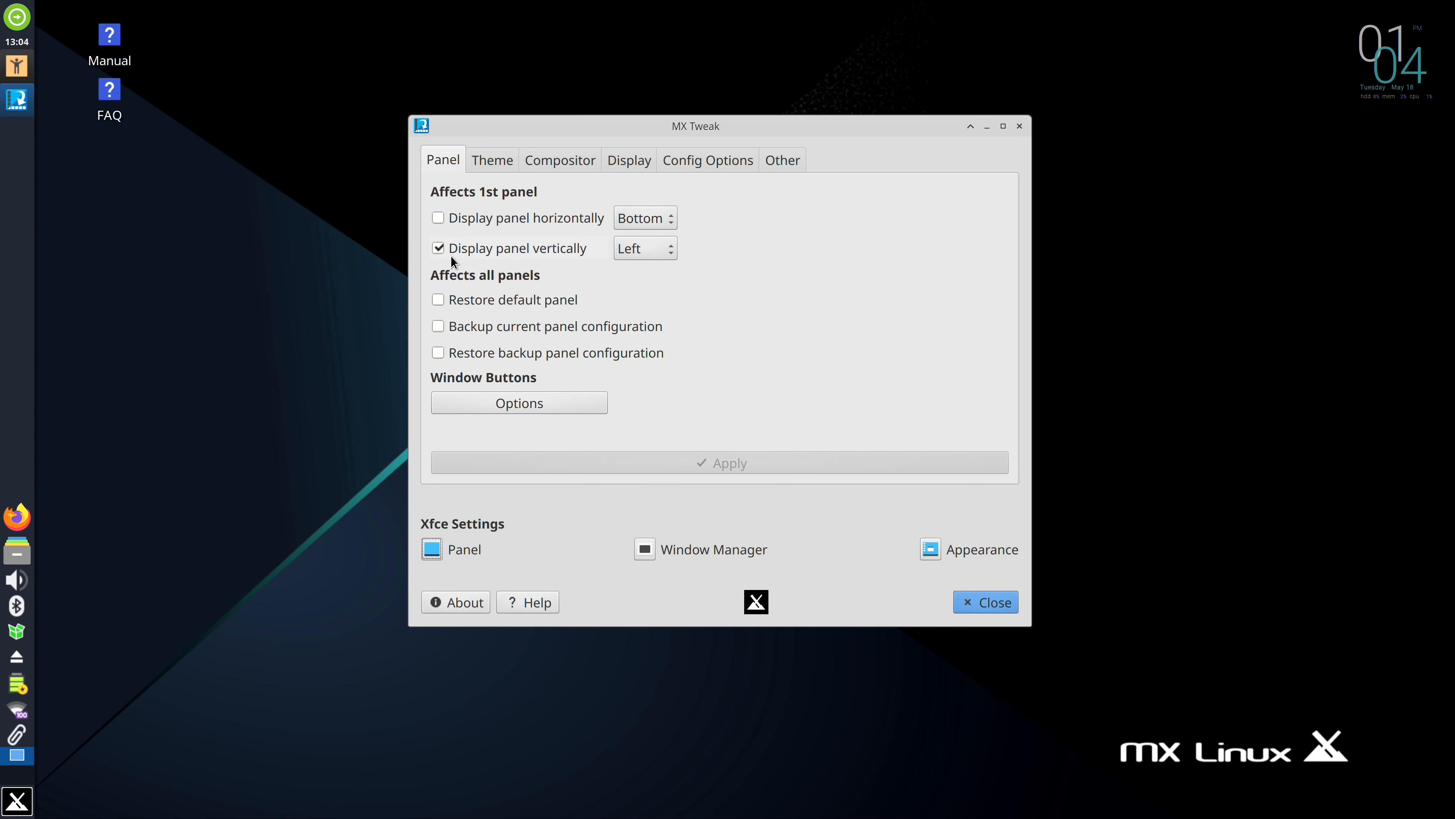
- Switch the panel to horizontal at the bottom, apply it, and briefly check the applications menu
click(438, 248)
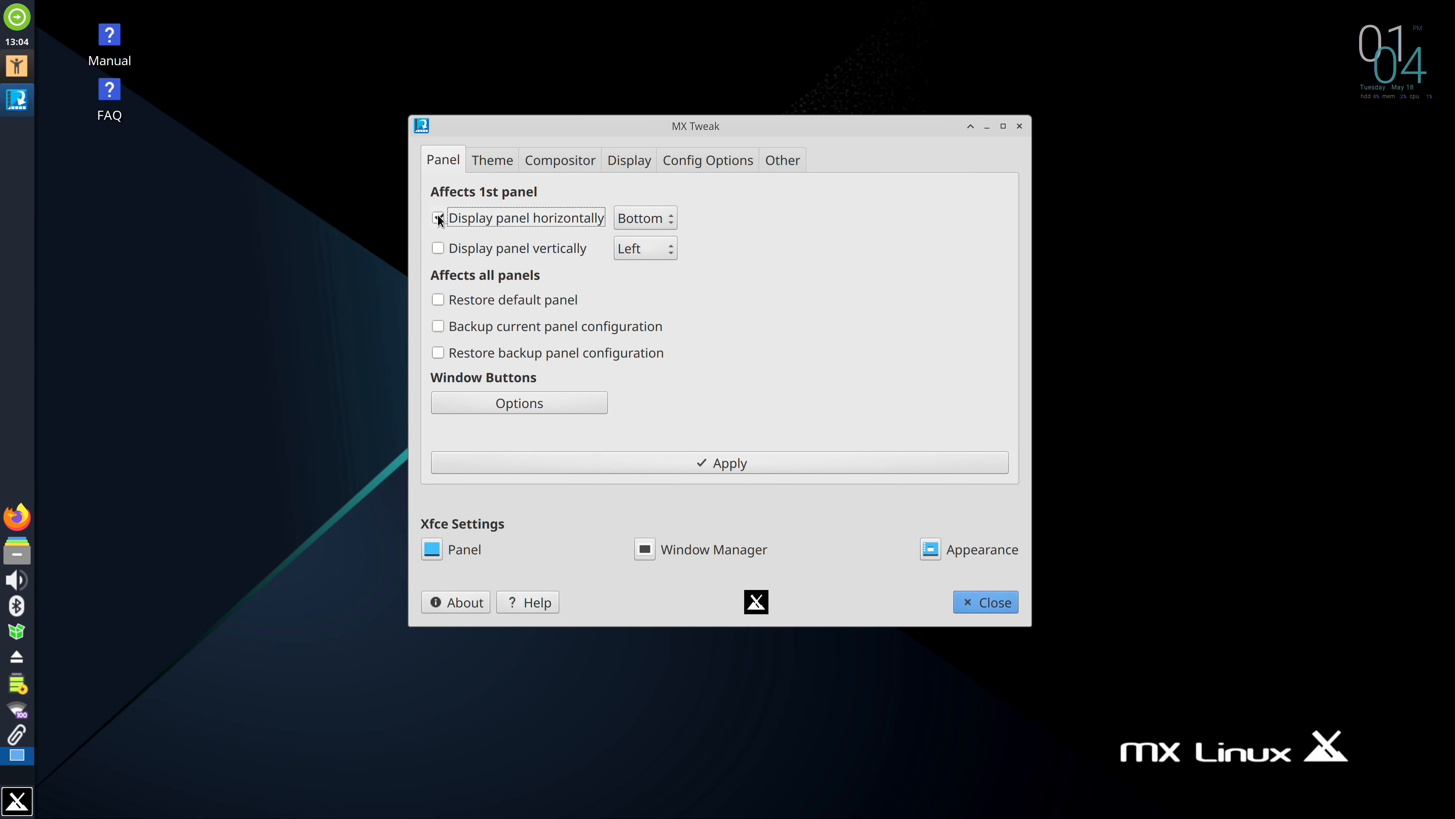
click(718, 462)
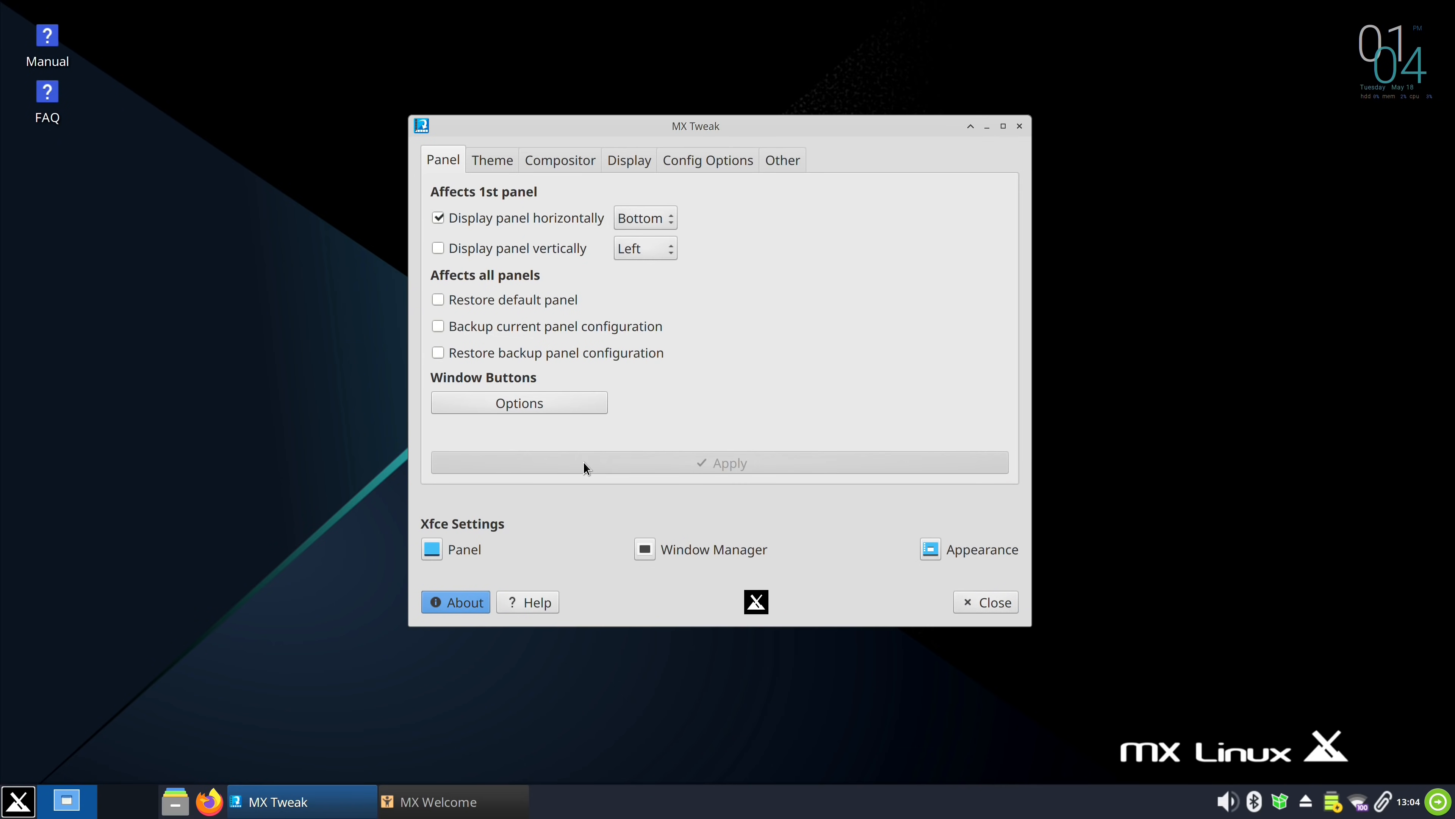
click(17, 801)
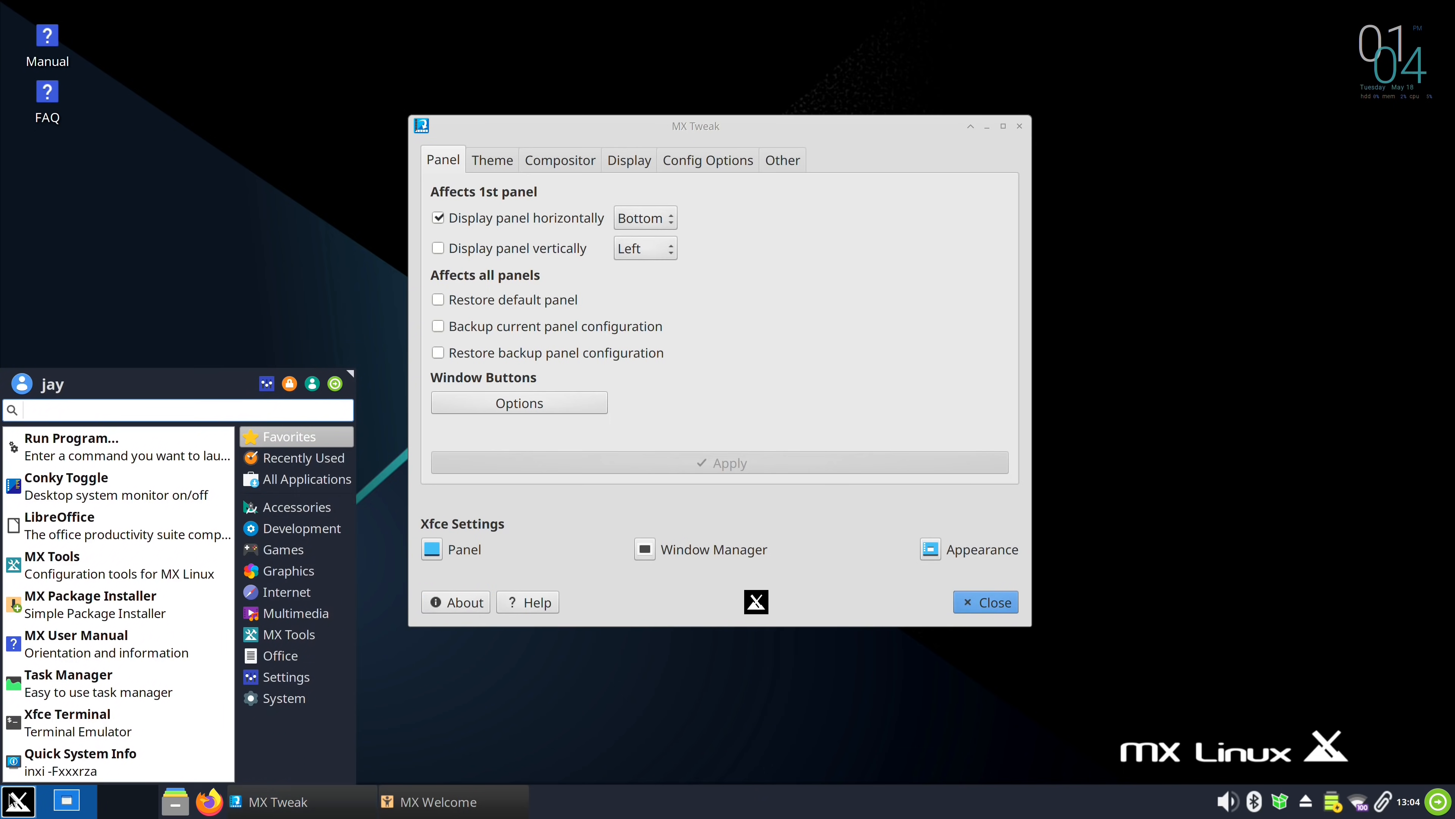
click(337, 521)
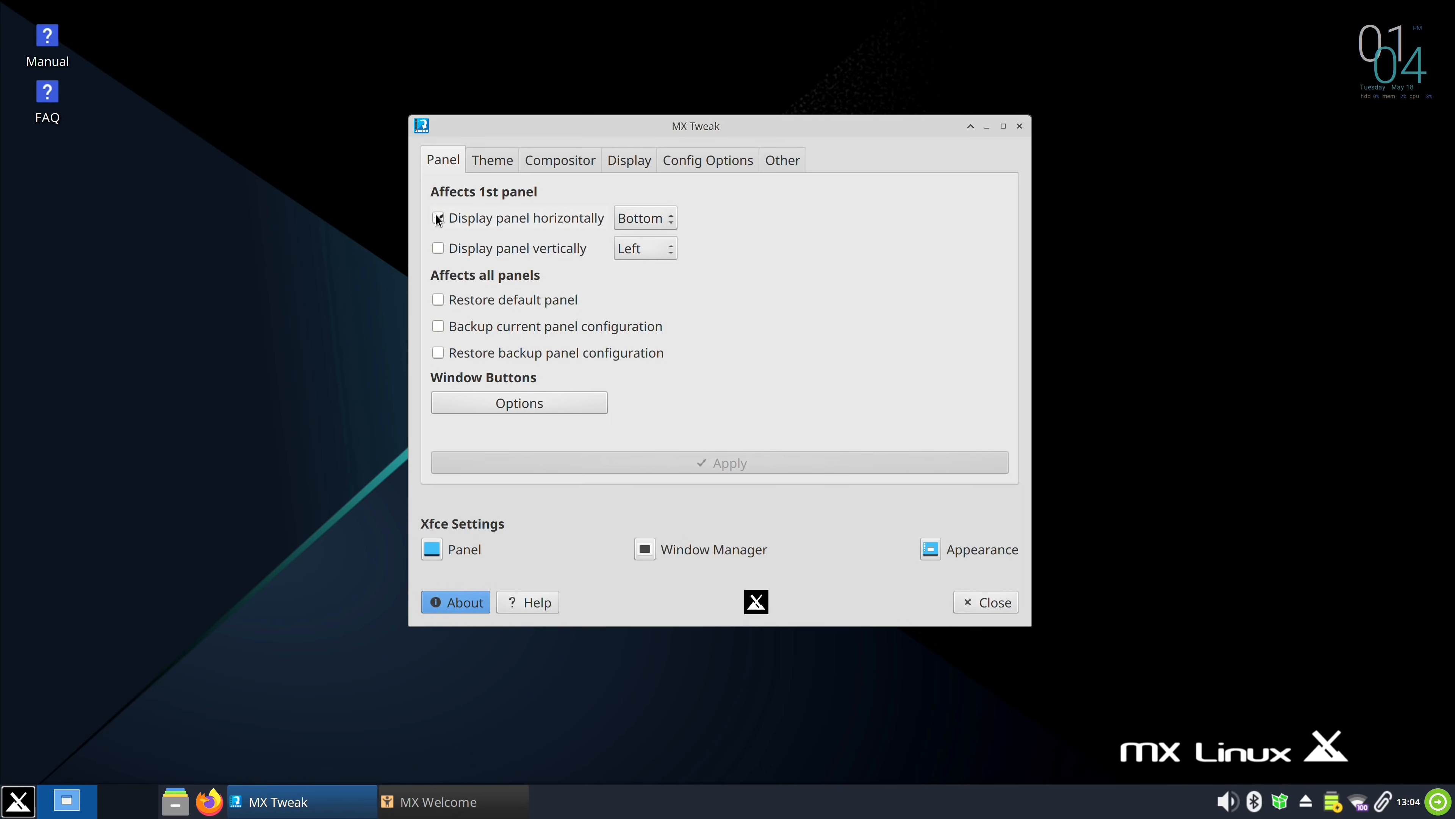
- Return the panel to vertical on the left, apply it, and close MX Tweak
click(437, 248)
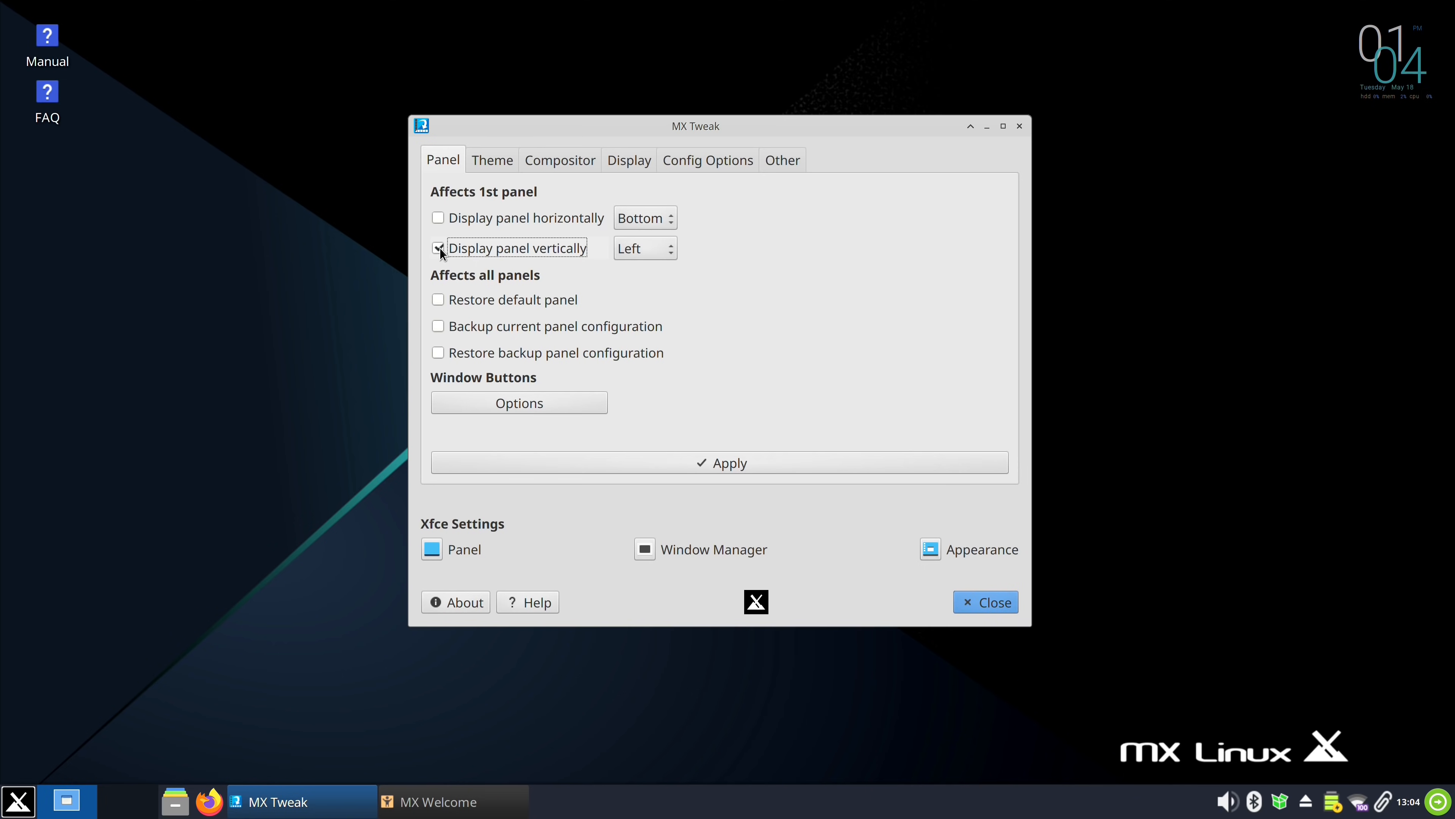
click(438, 248)
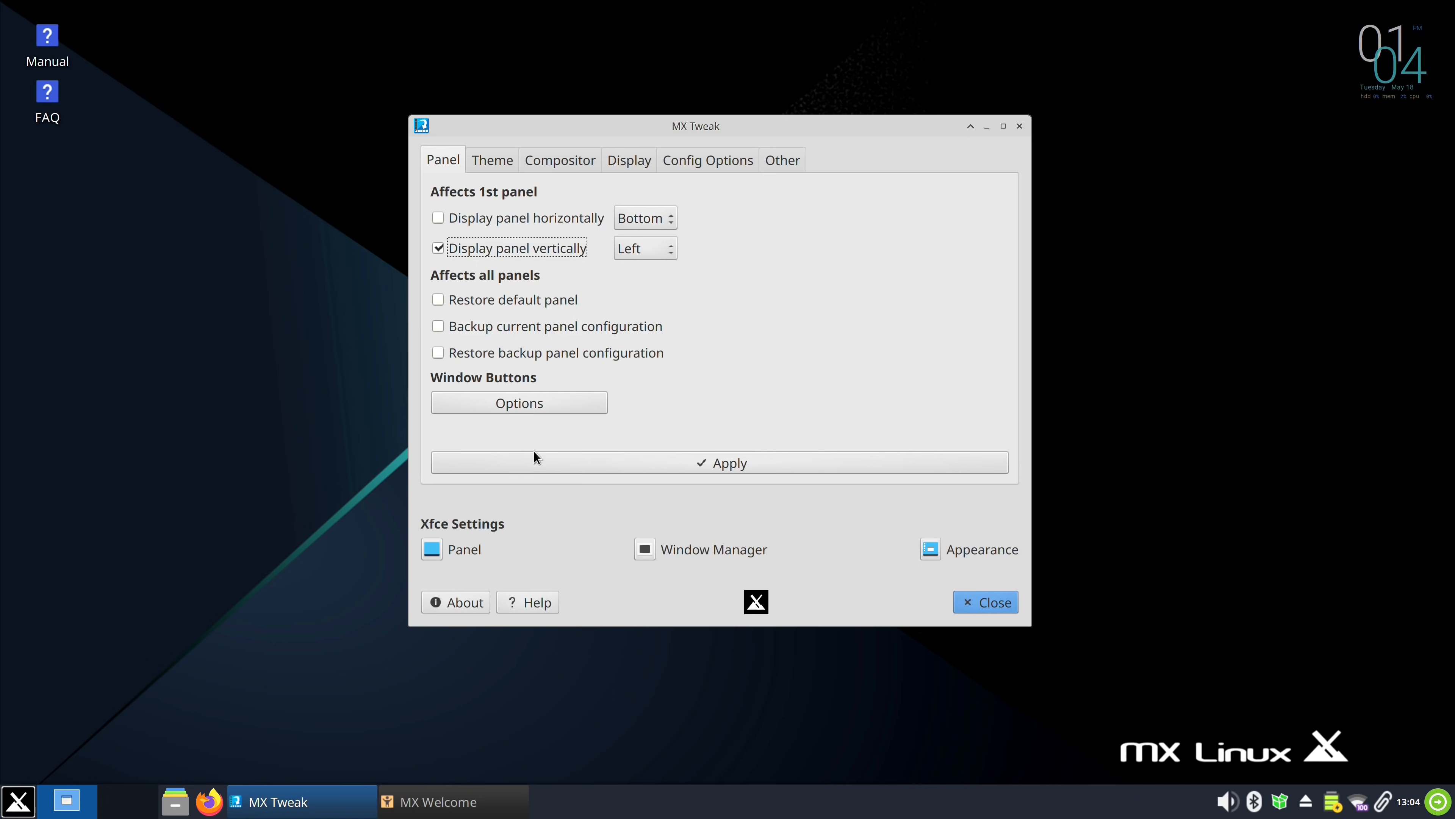
click(719, 462)
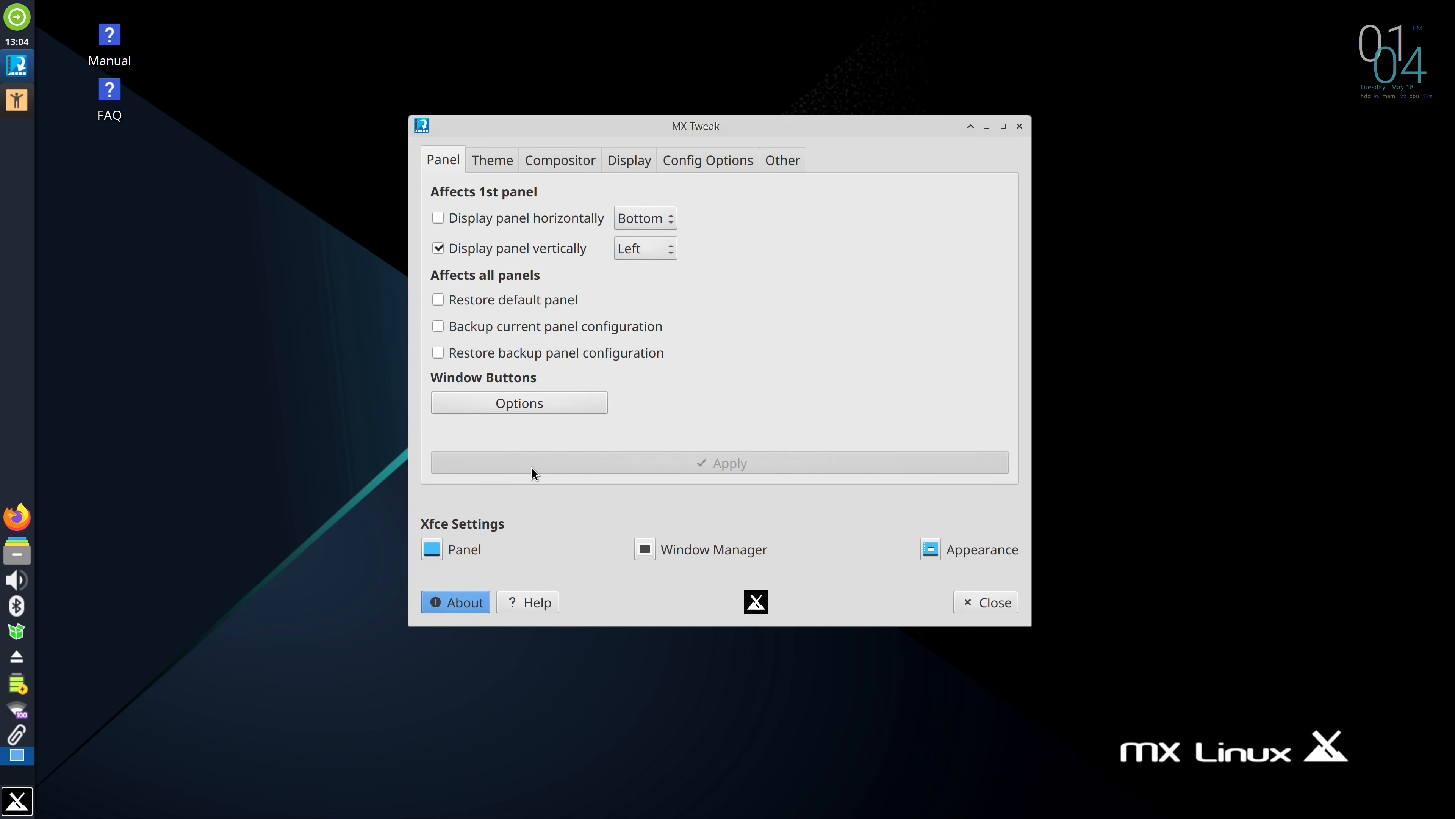
mouse_move(984, 601)
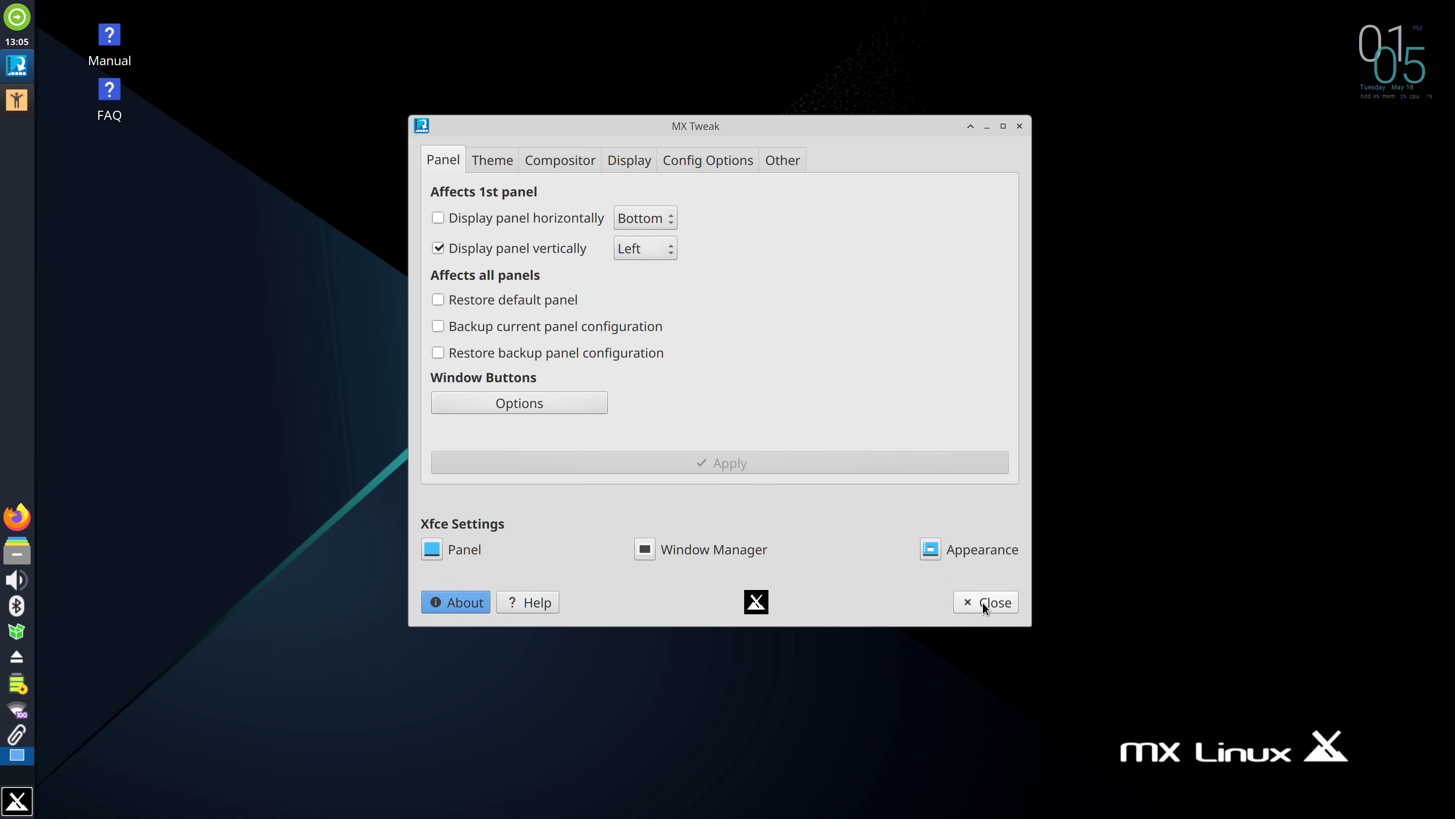
click(985, 601)
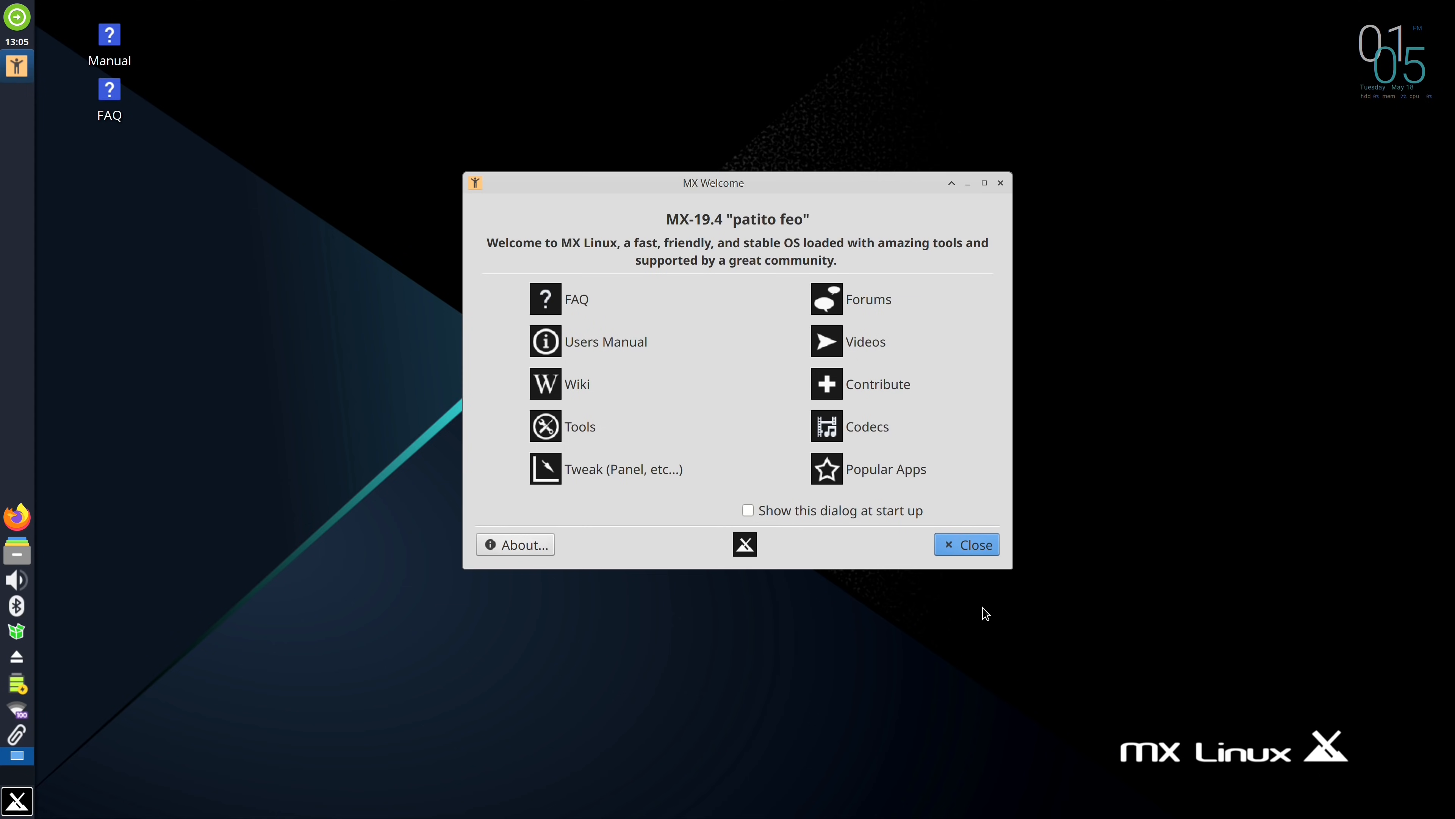
mouse_move(393, 537)
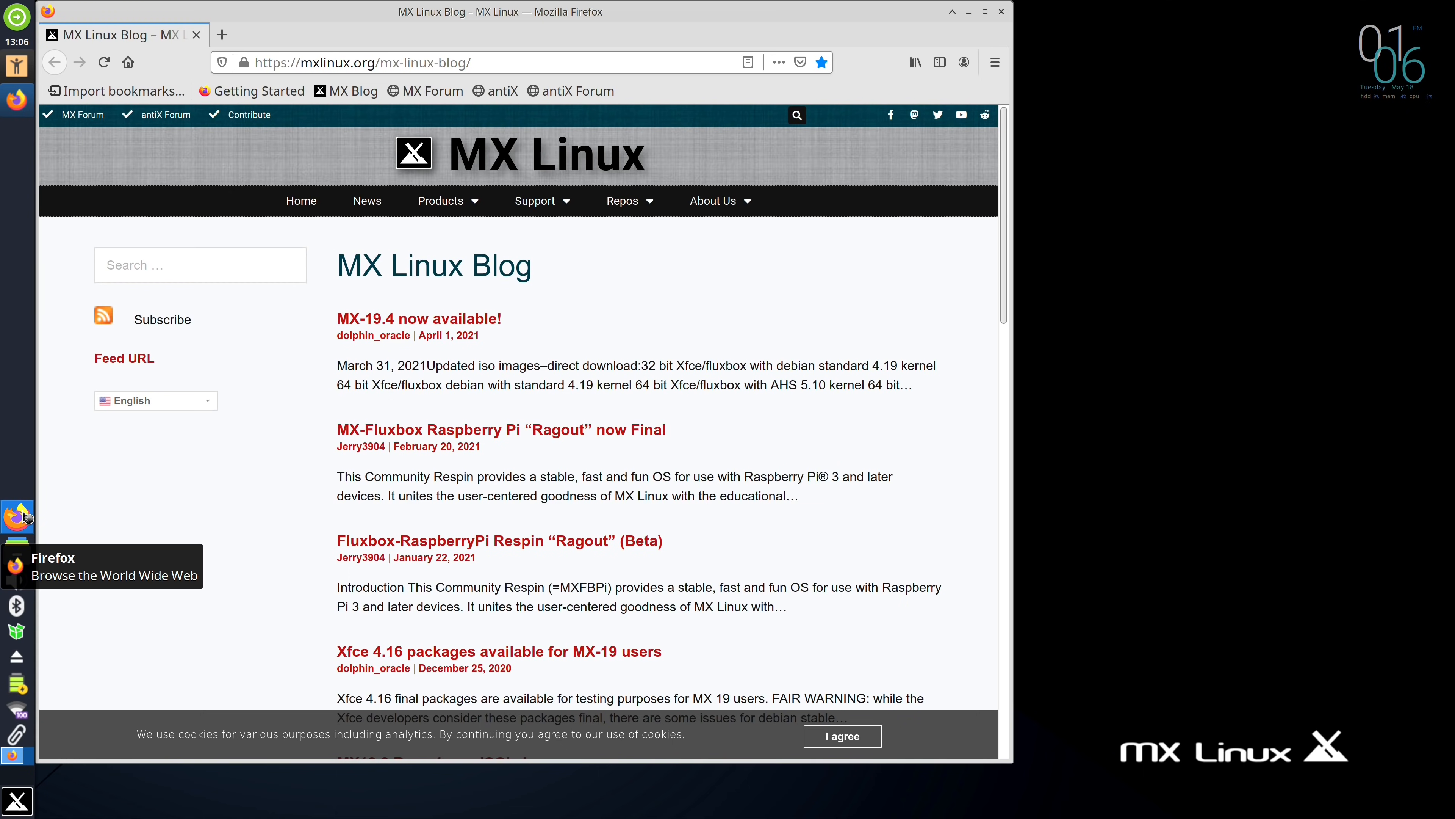
mouse_move(46, 522)
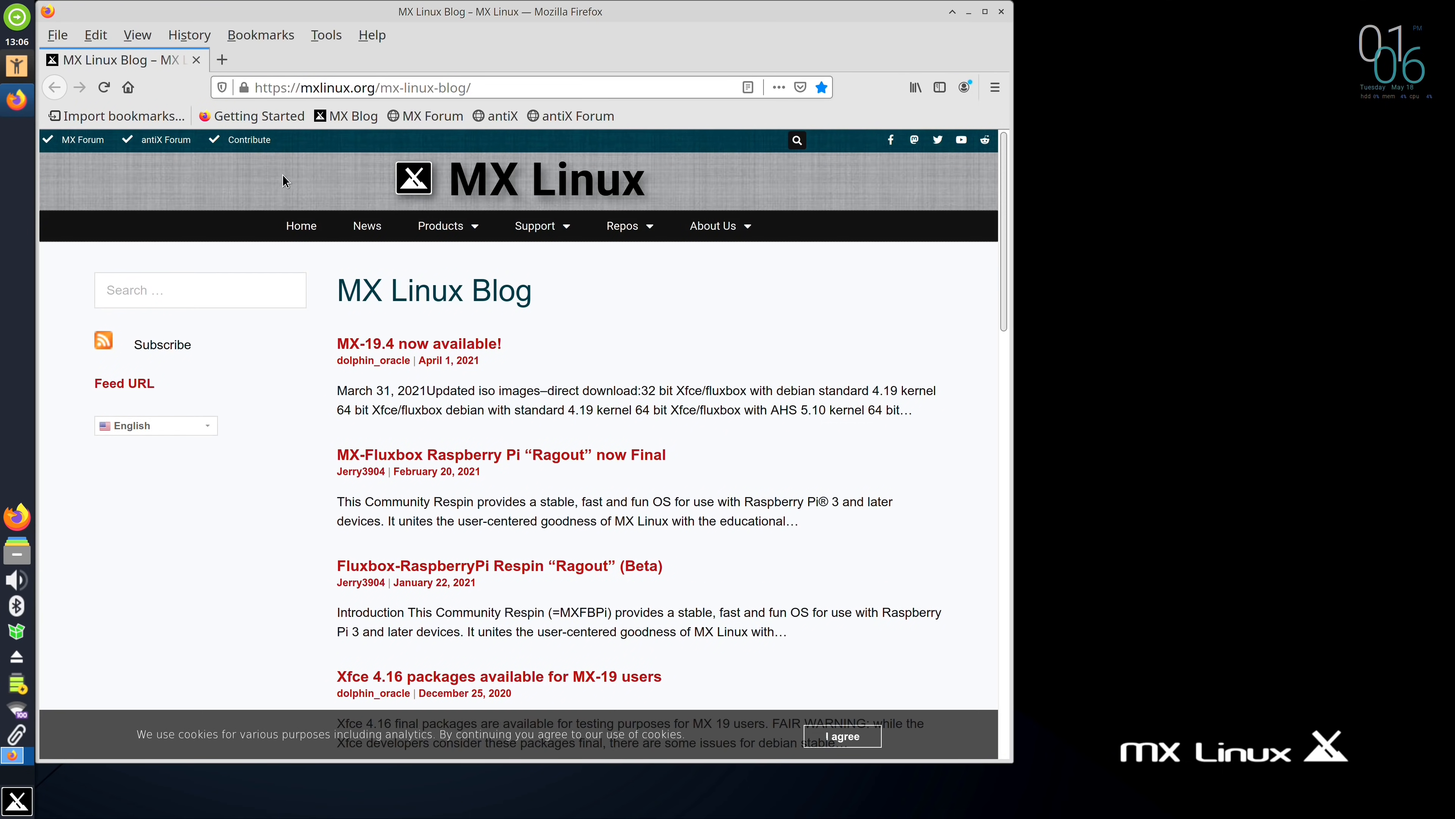
- Show the About Firefox window reporting version 87.0 (64-bit) for MX-Linux
click(371, 34)
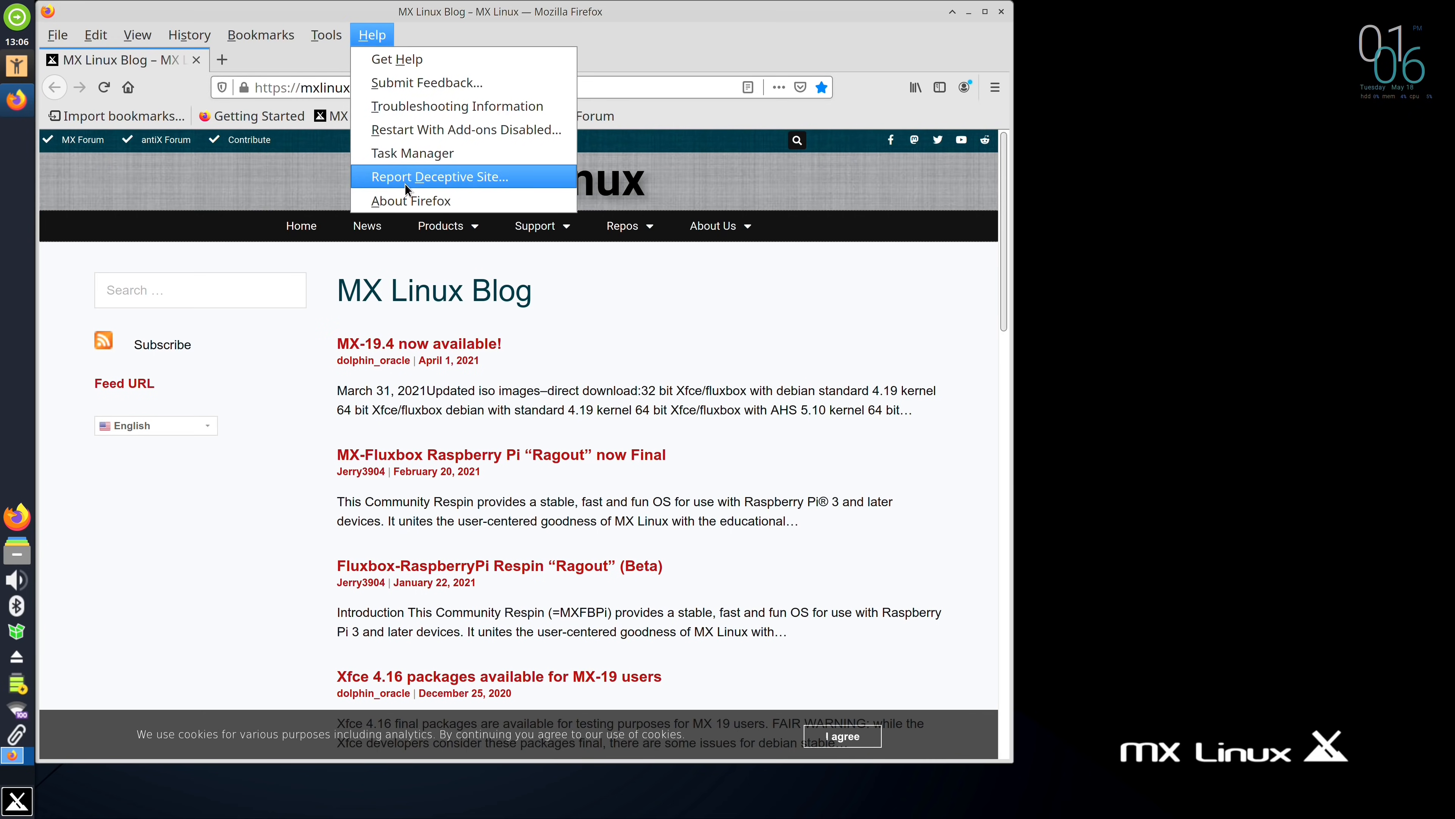
click(410, 200)
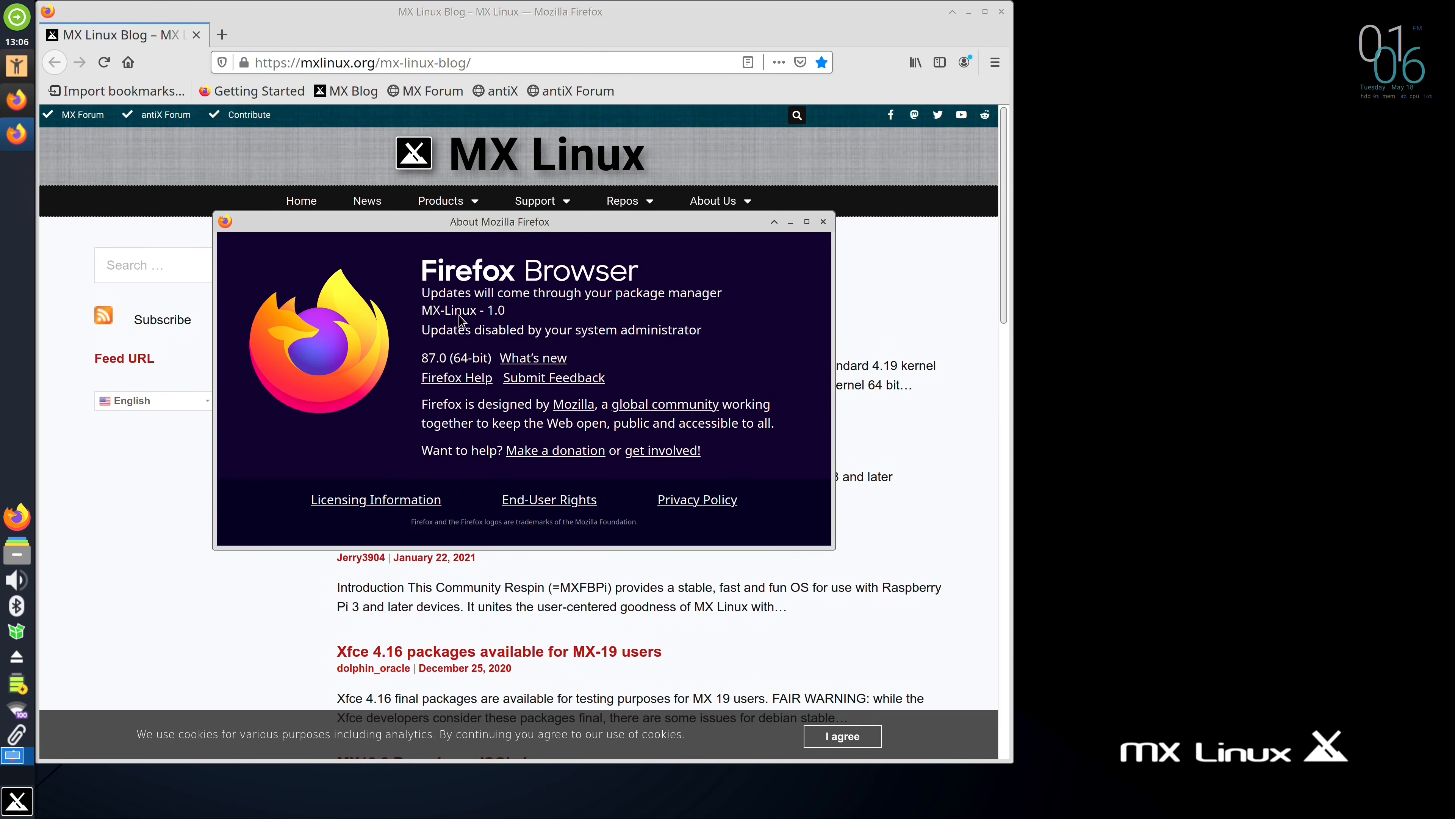
mouse_move(486, 323)
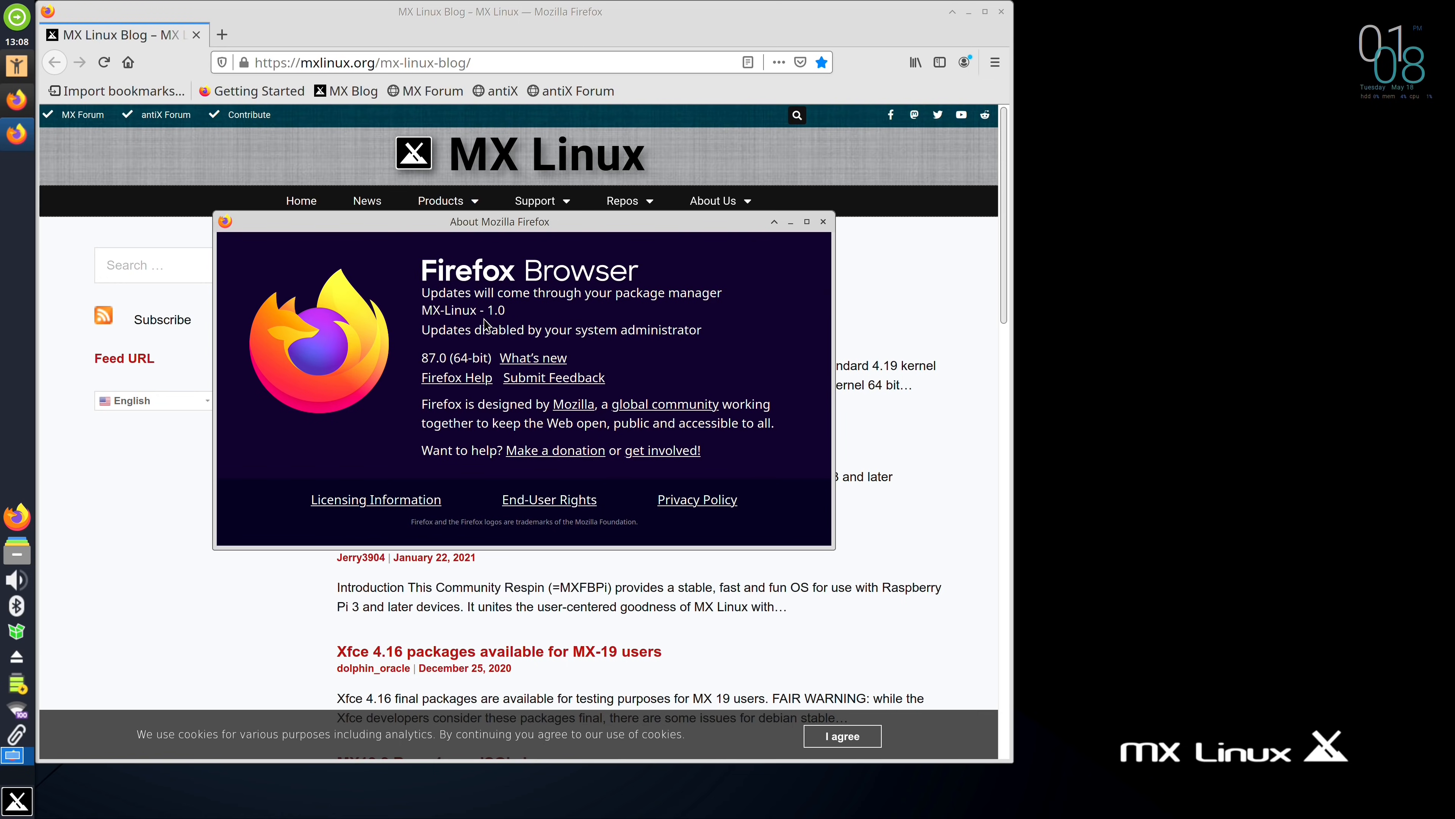
- Close Firefox and launch LibreOffice Writer from the Office category, giving a blank Untitled 1 document
click(823, 221)
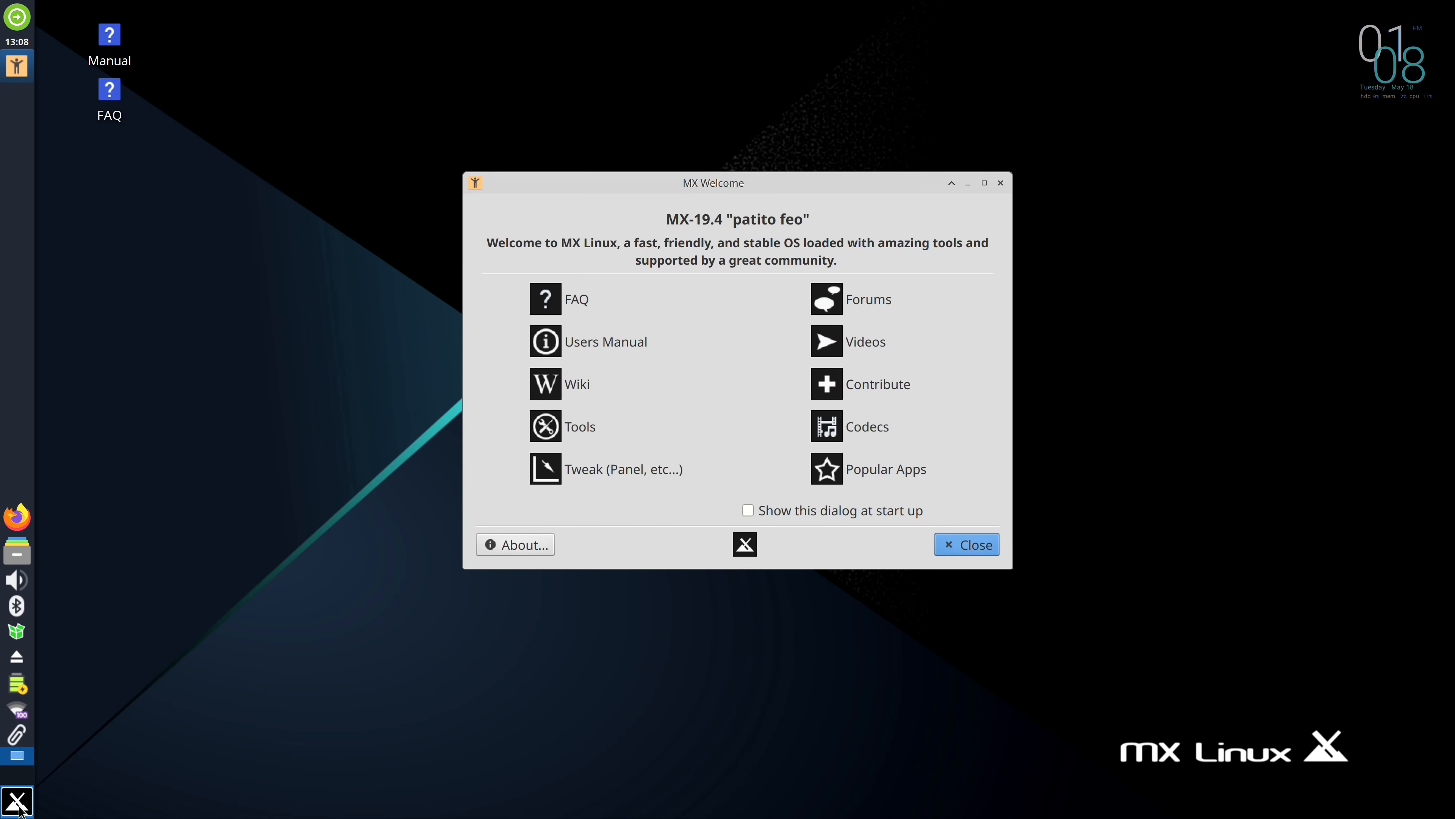
click(16, 800)
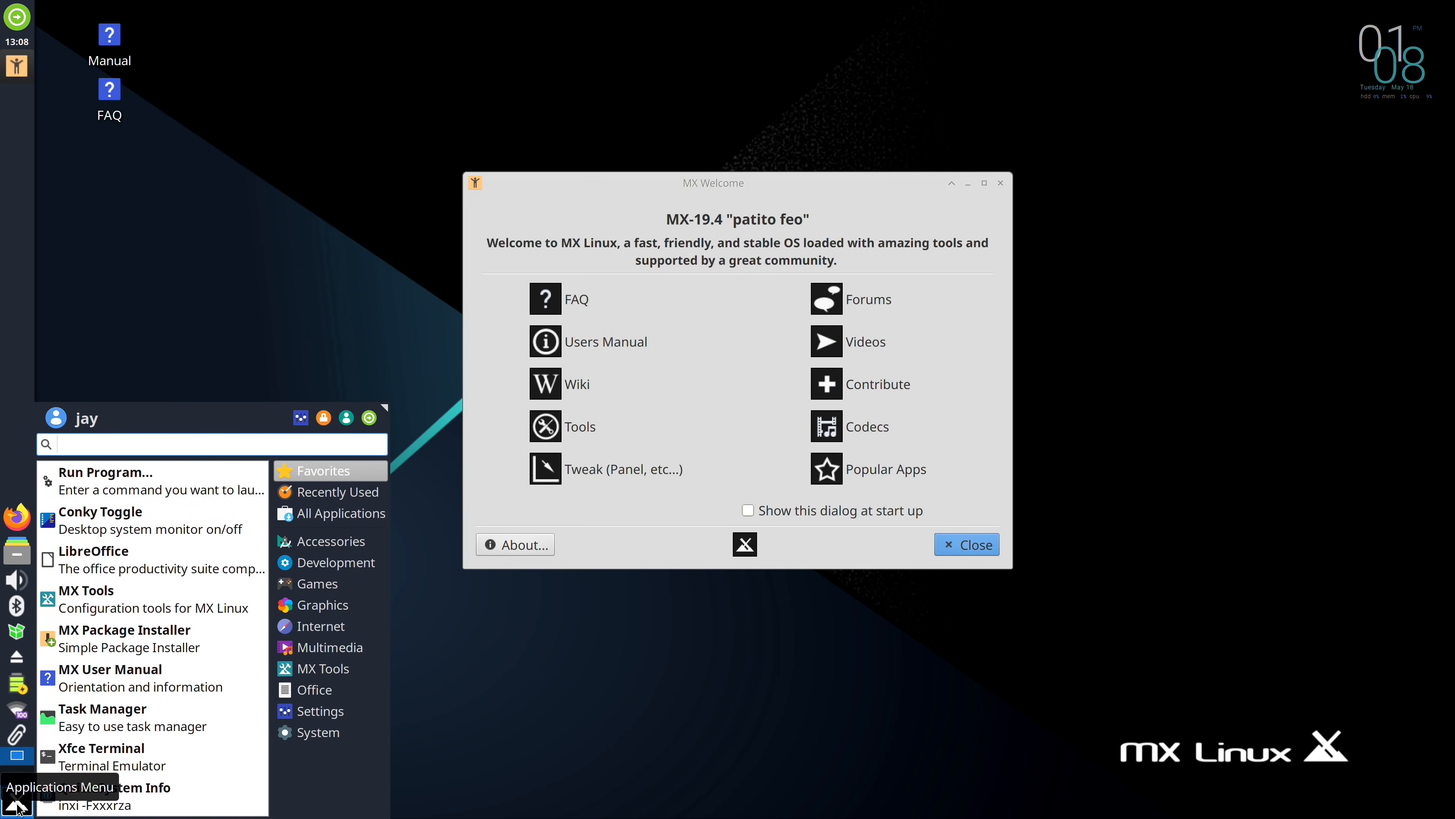
click(316, 689)
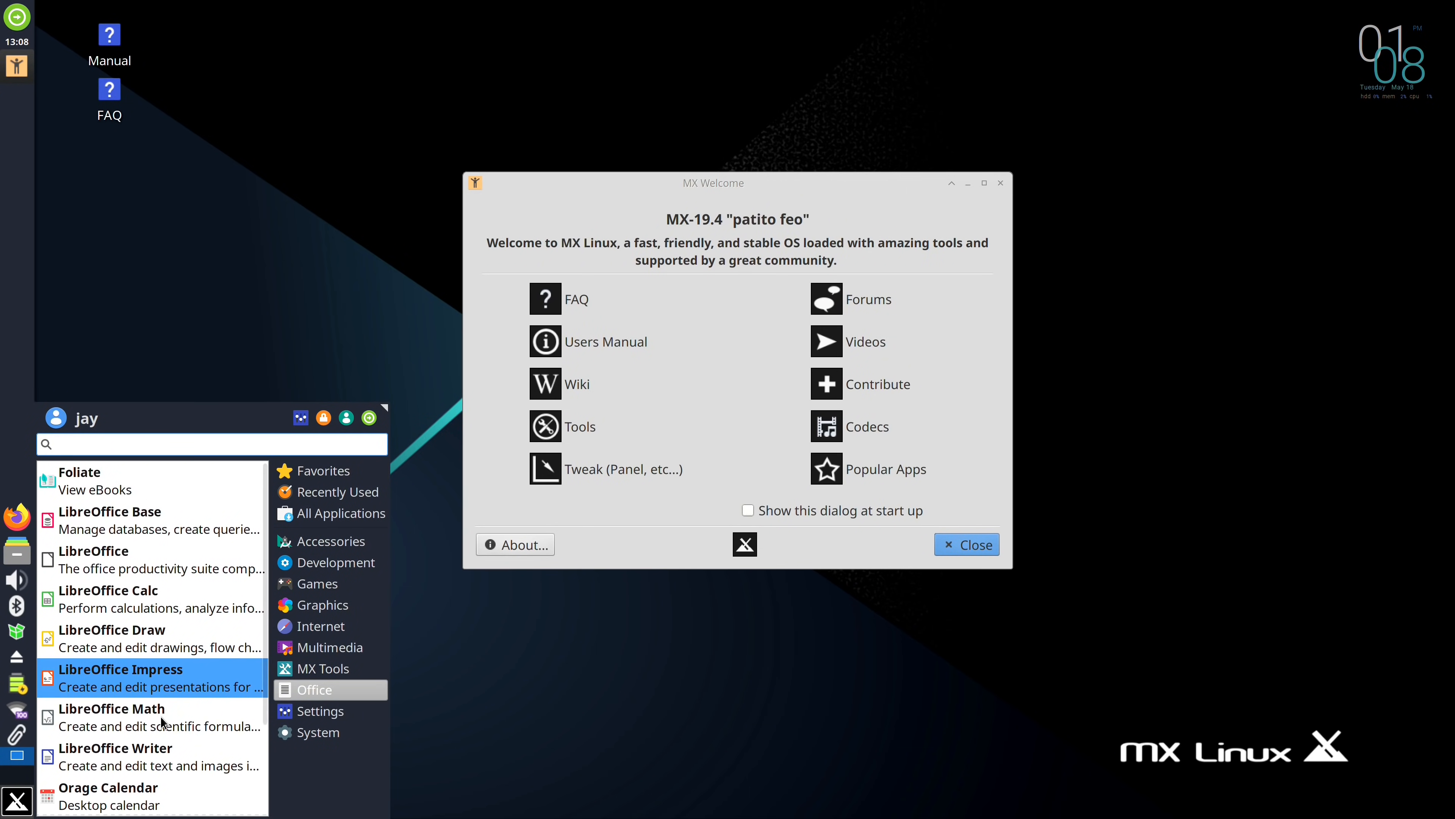
click(115, 747)
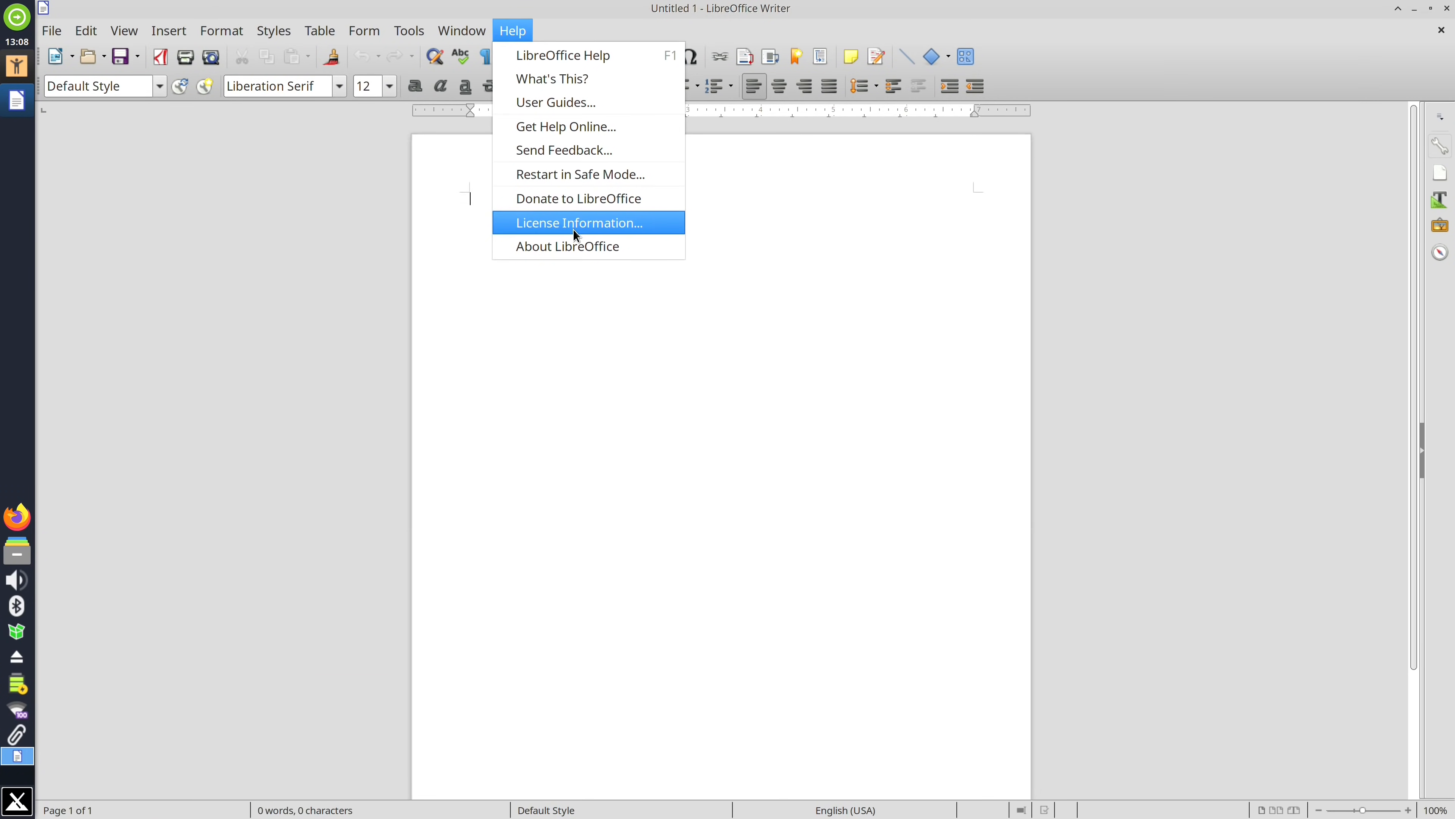
- Show the About LibreOffice window reporting version 6.1.5.2
click(567, 245)
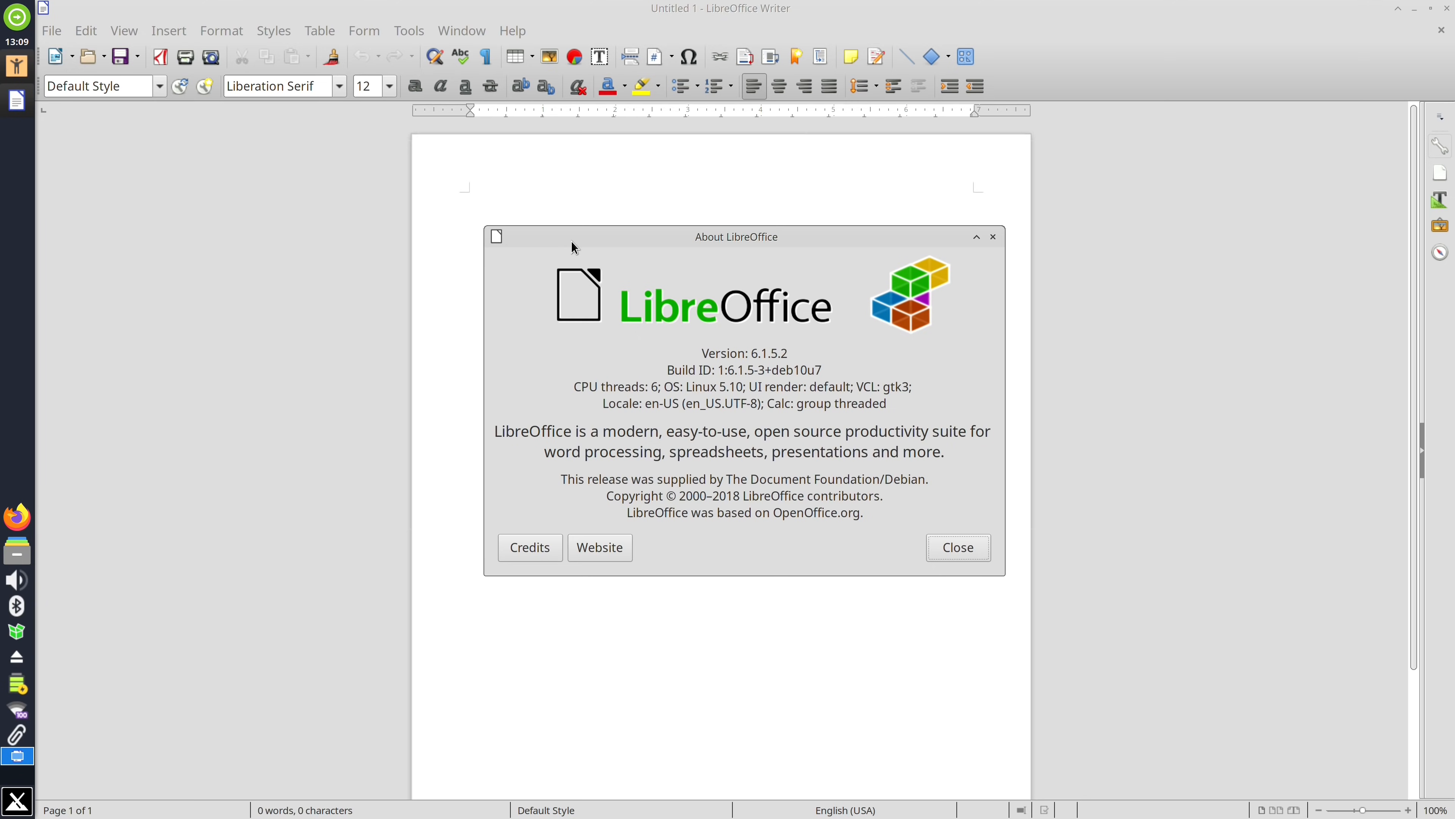
mouse_move(1071, 352)
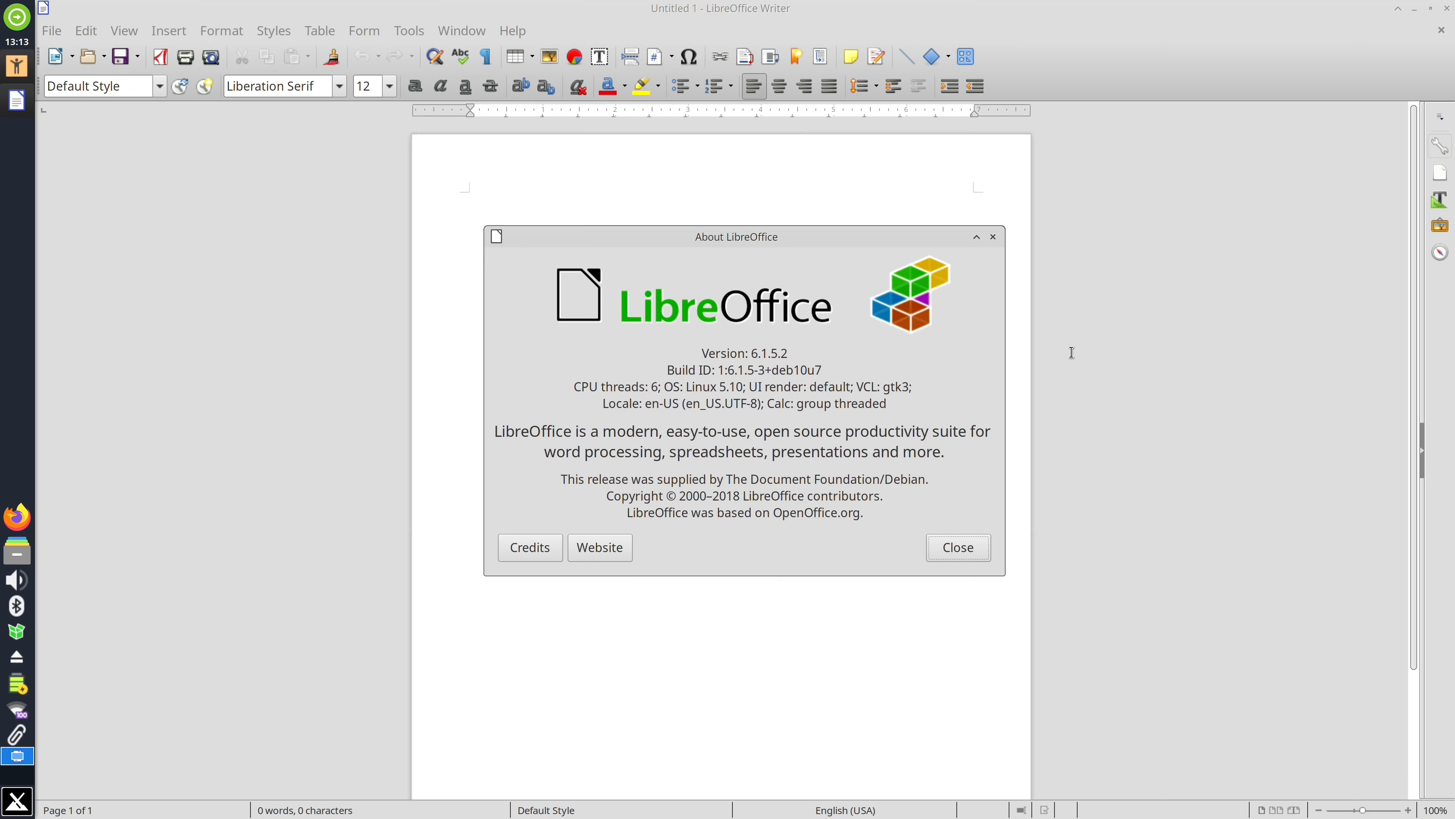
mouse_move(993, 237)
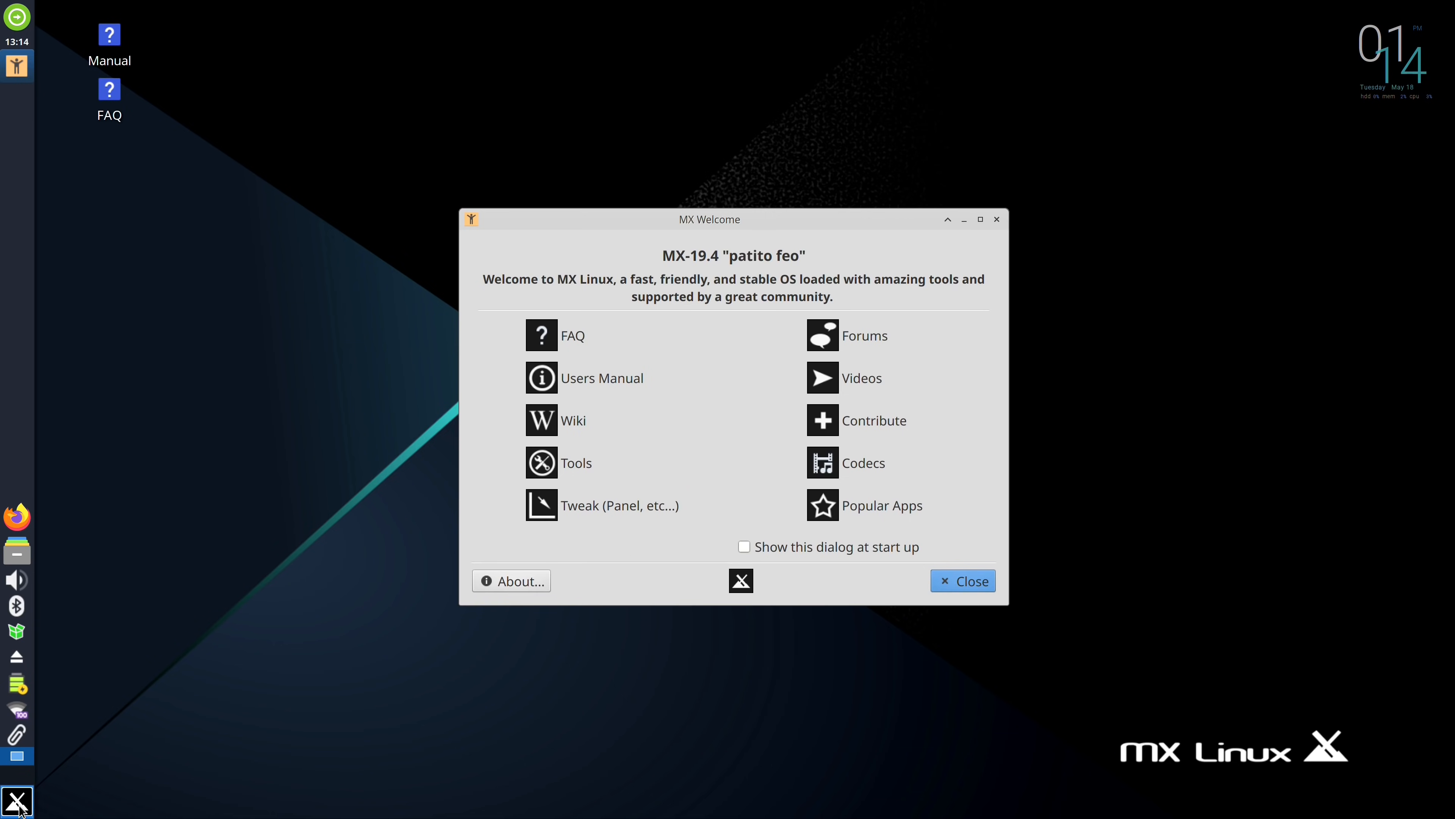
click(16, 801)
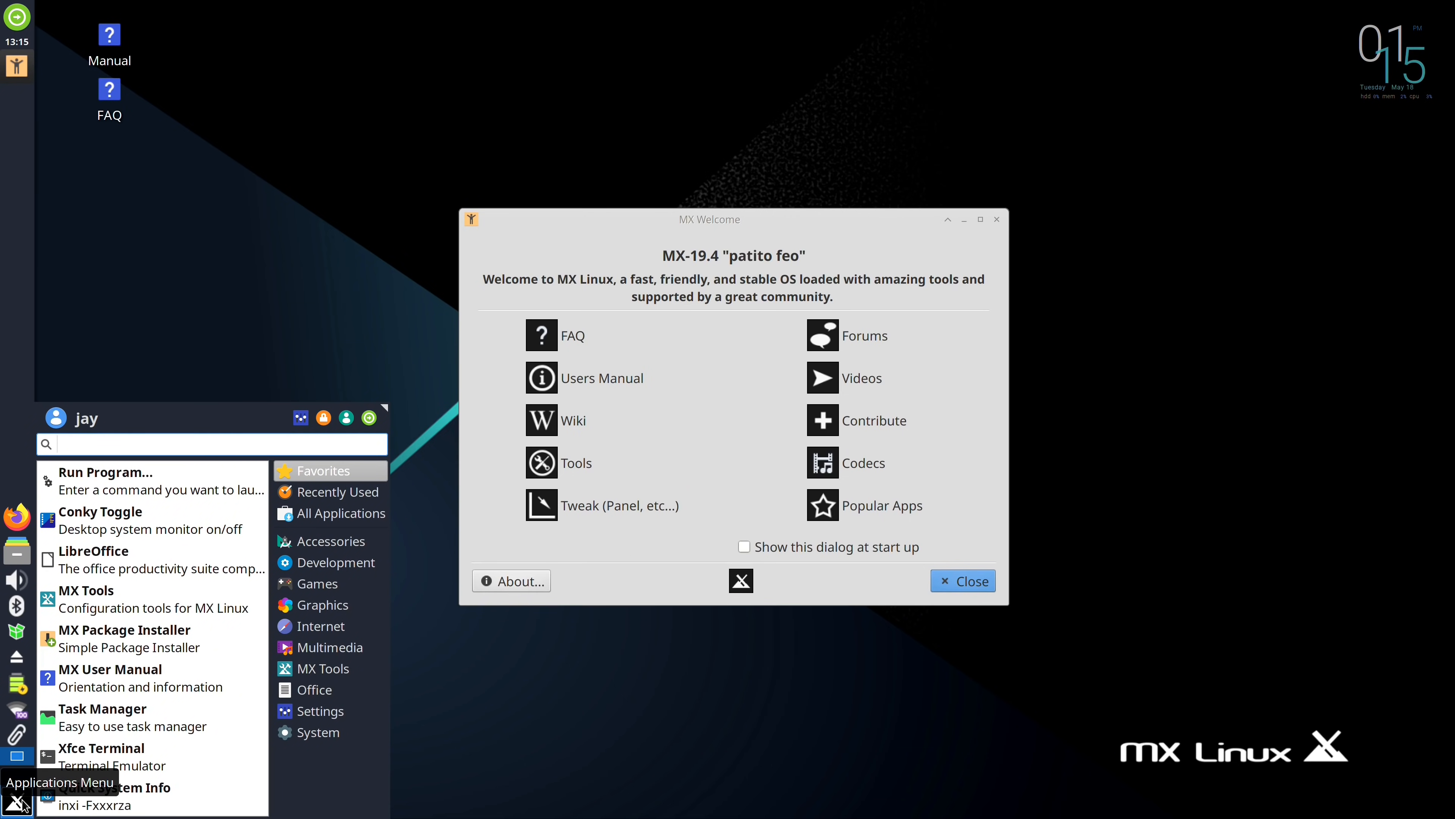
mouse_move(152, 708)
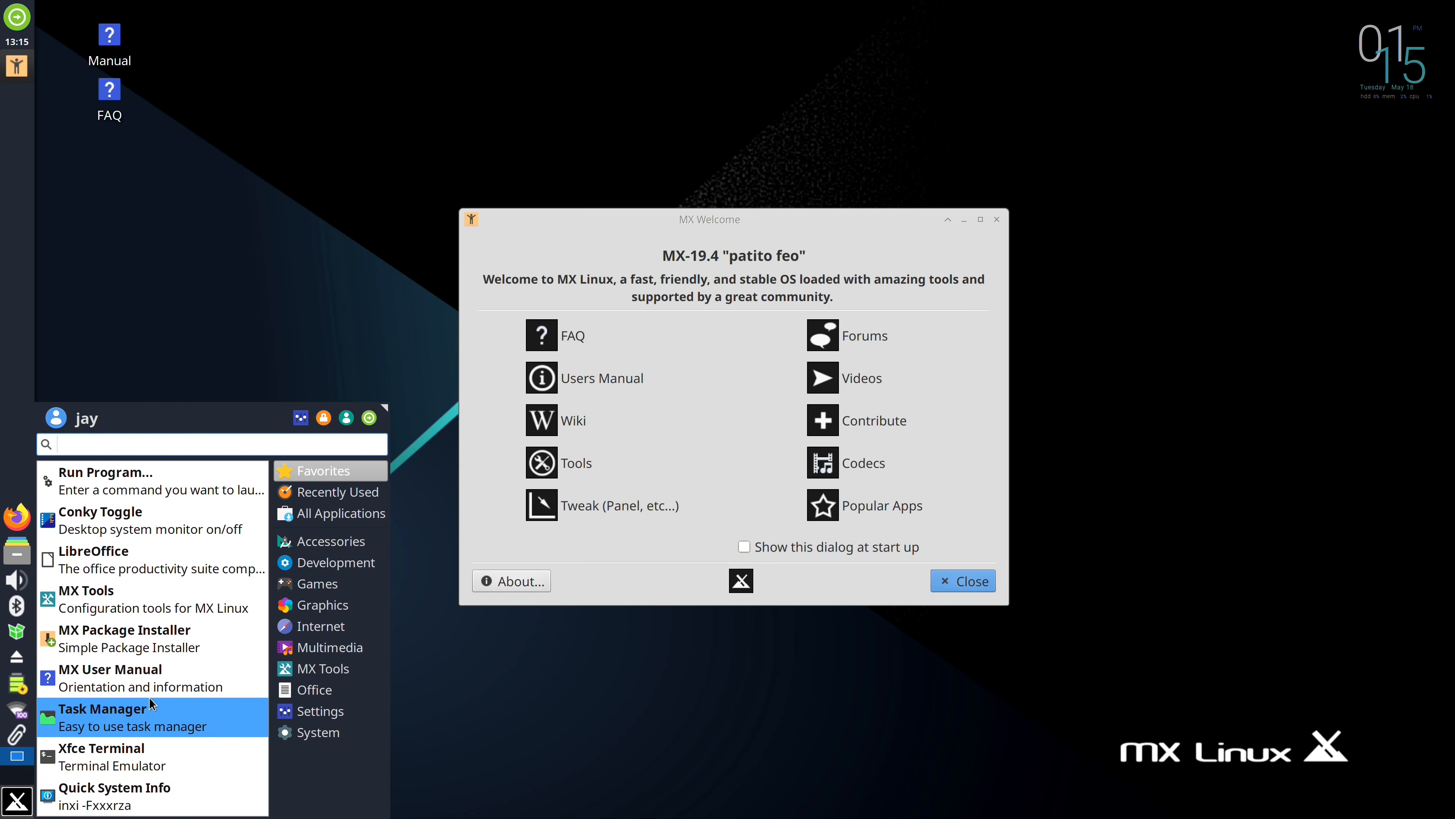
click(102, 708)
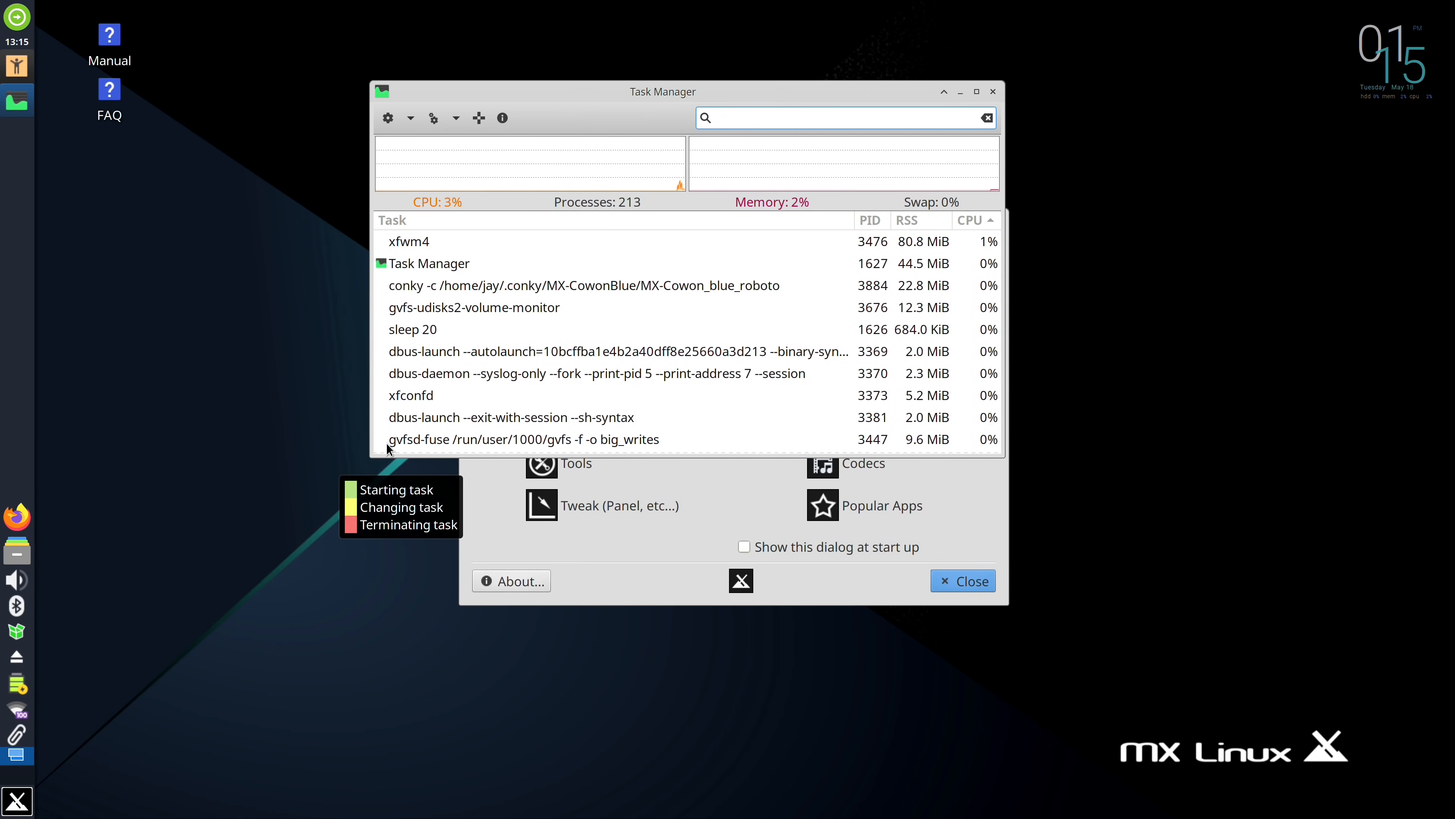
click(17, 550)
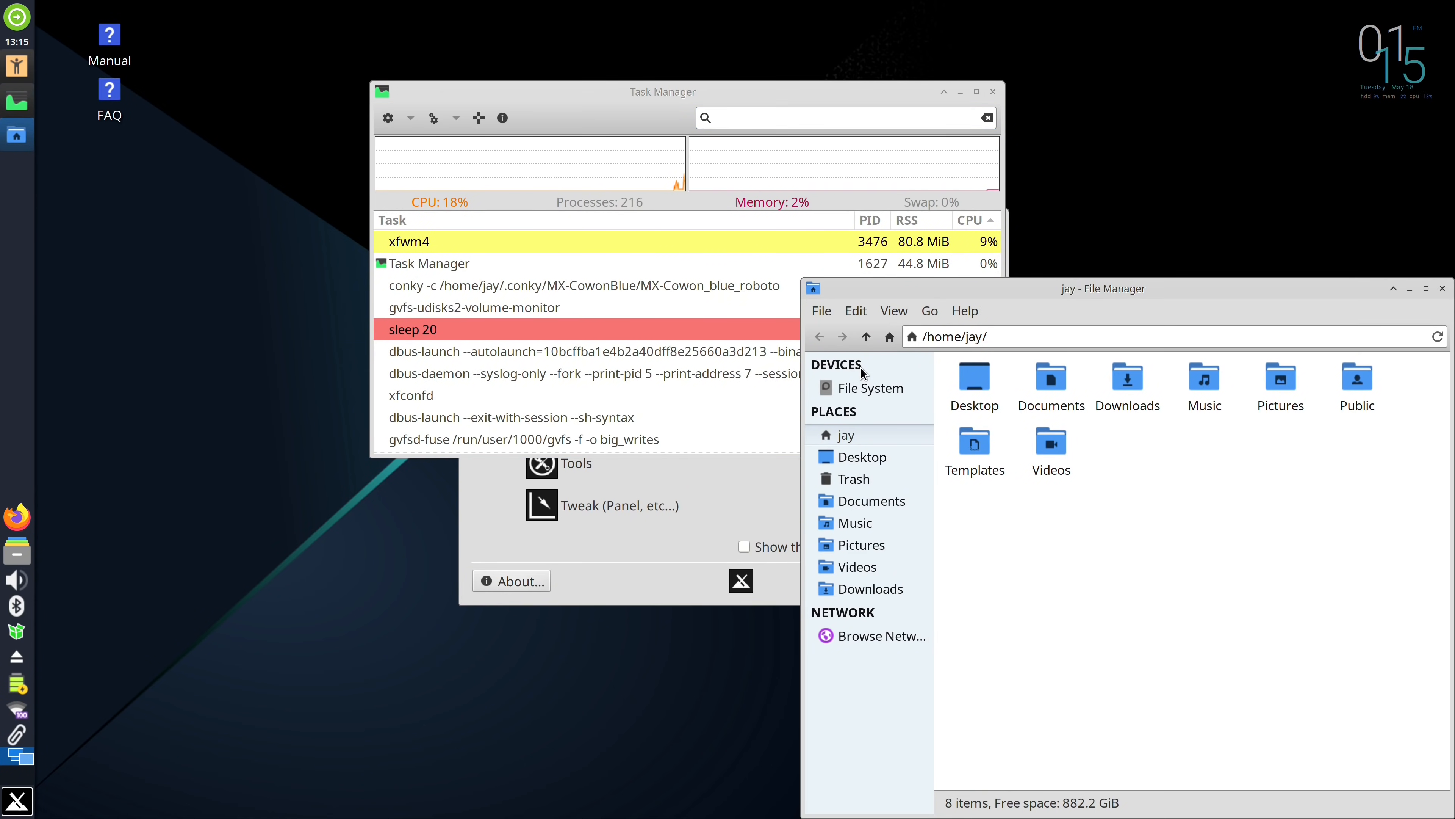
click(992, 91)
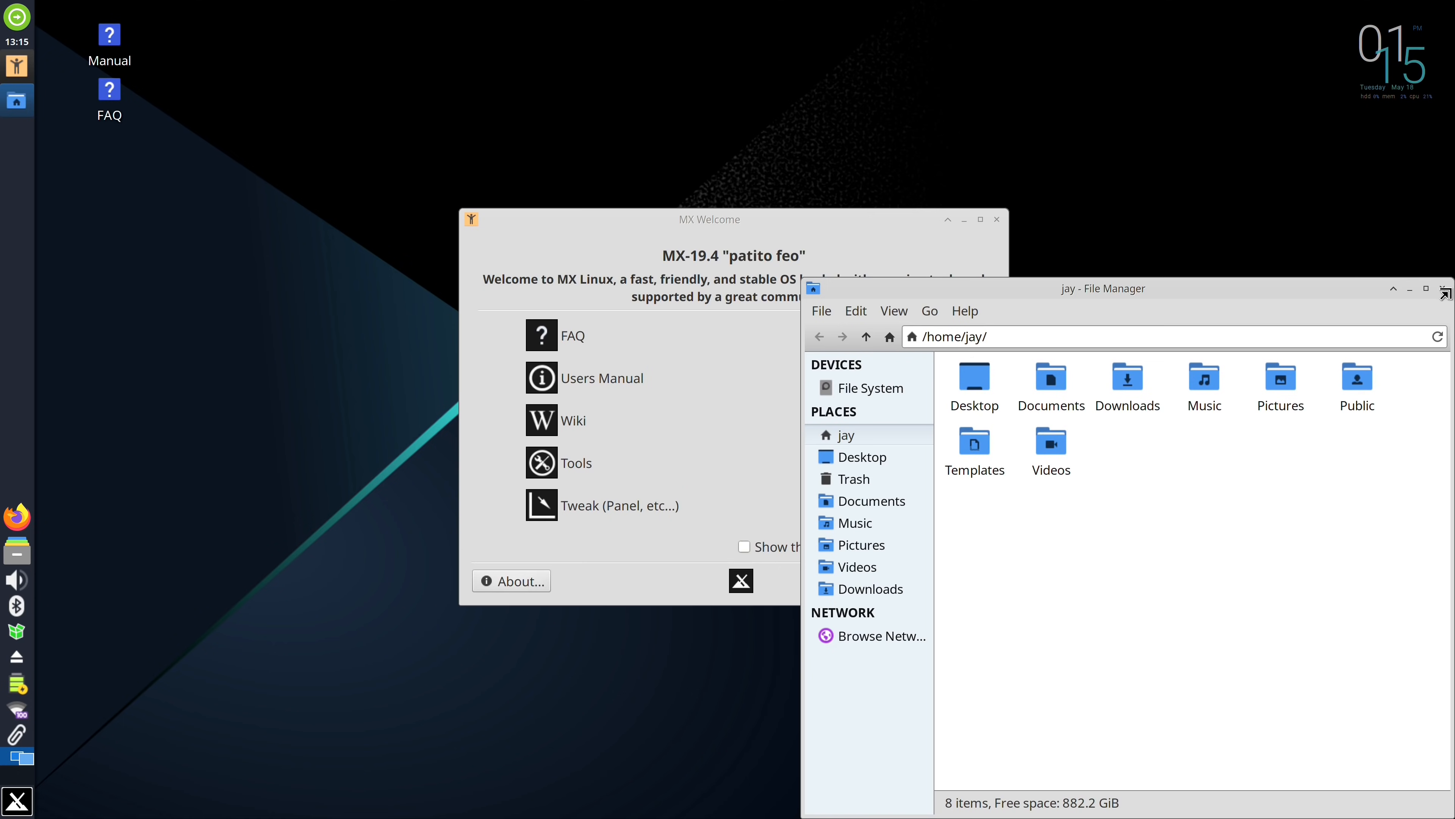
click(1445, 288)
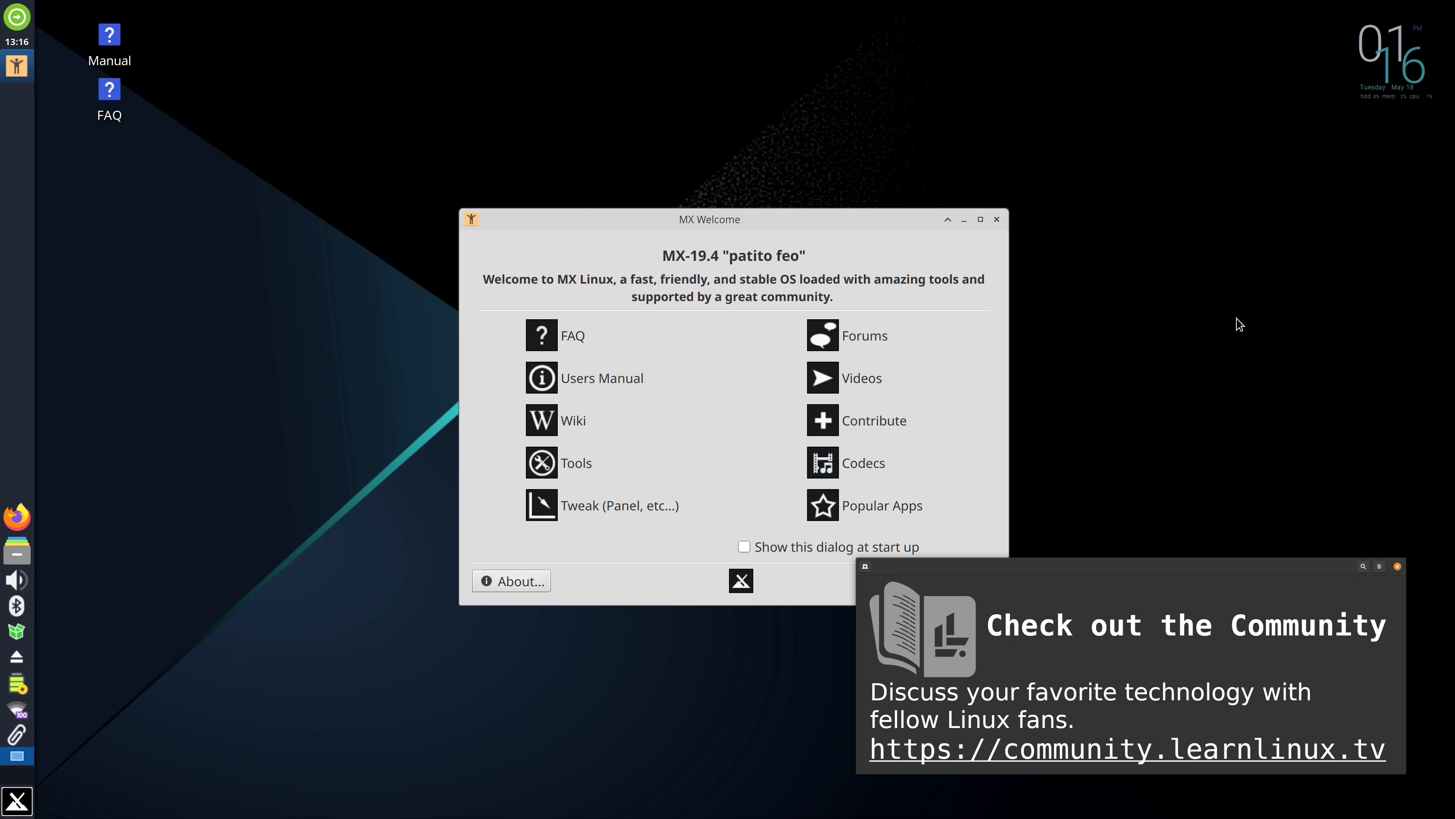
- Launch Xfce Terminal maximized and run uname -r, reporting kernel 5.10.0-5mx-amd64
click(16, 800)
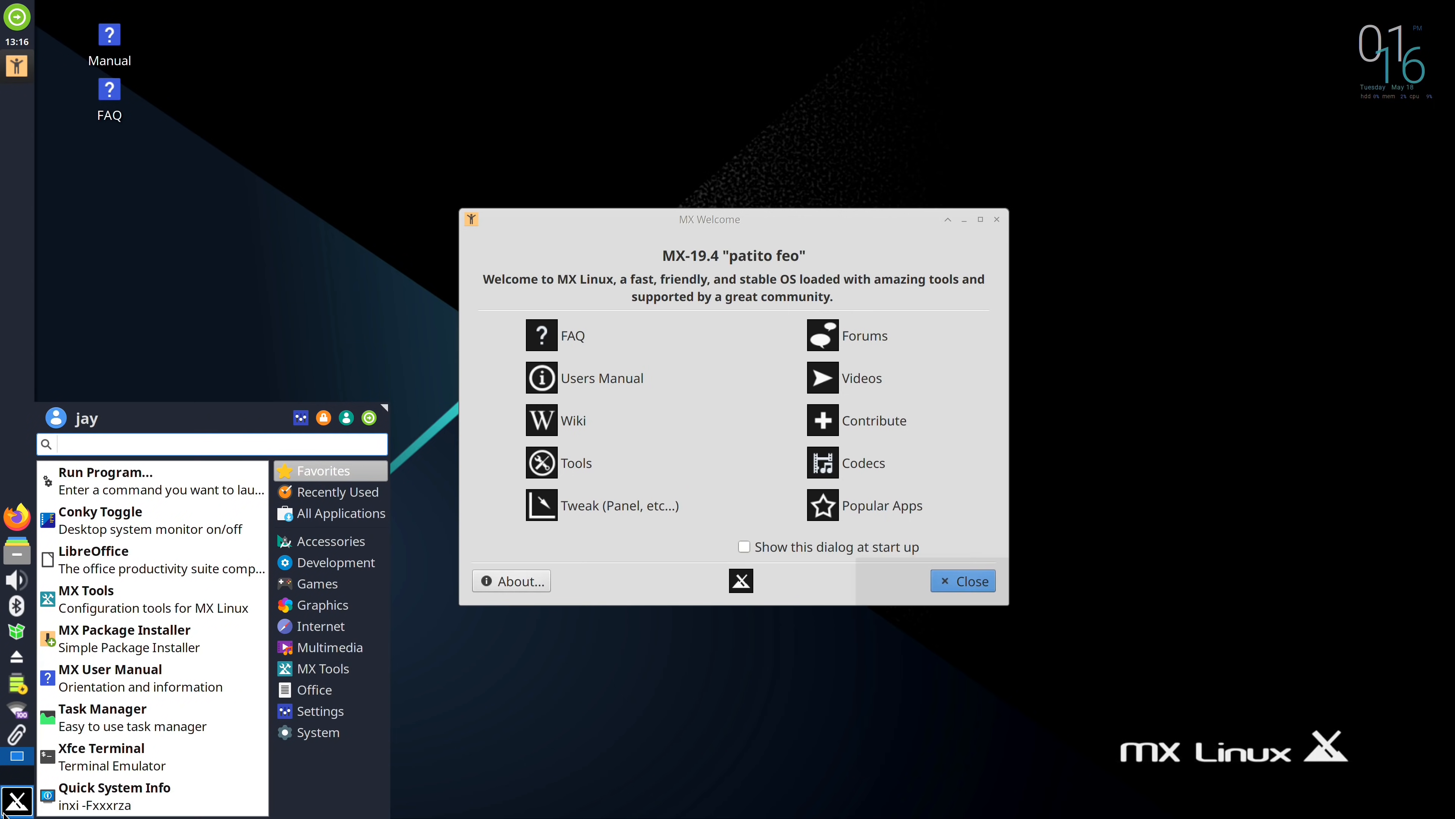
click(102, 748)
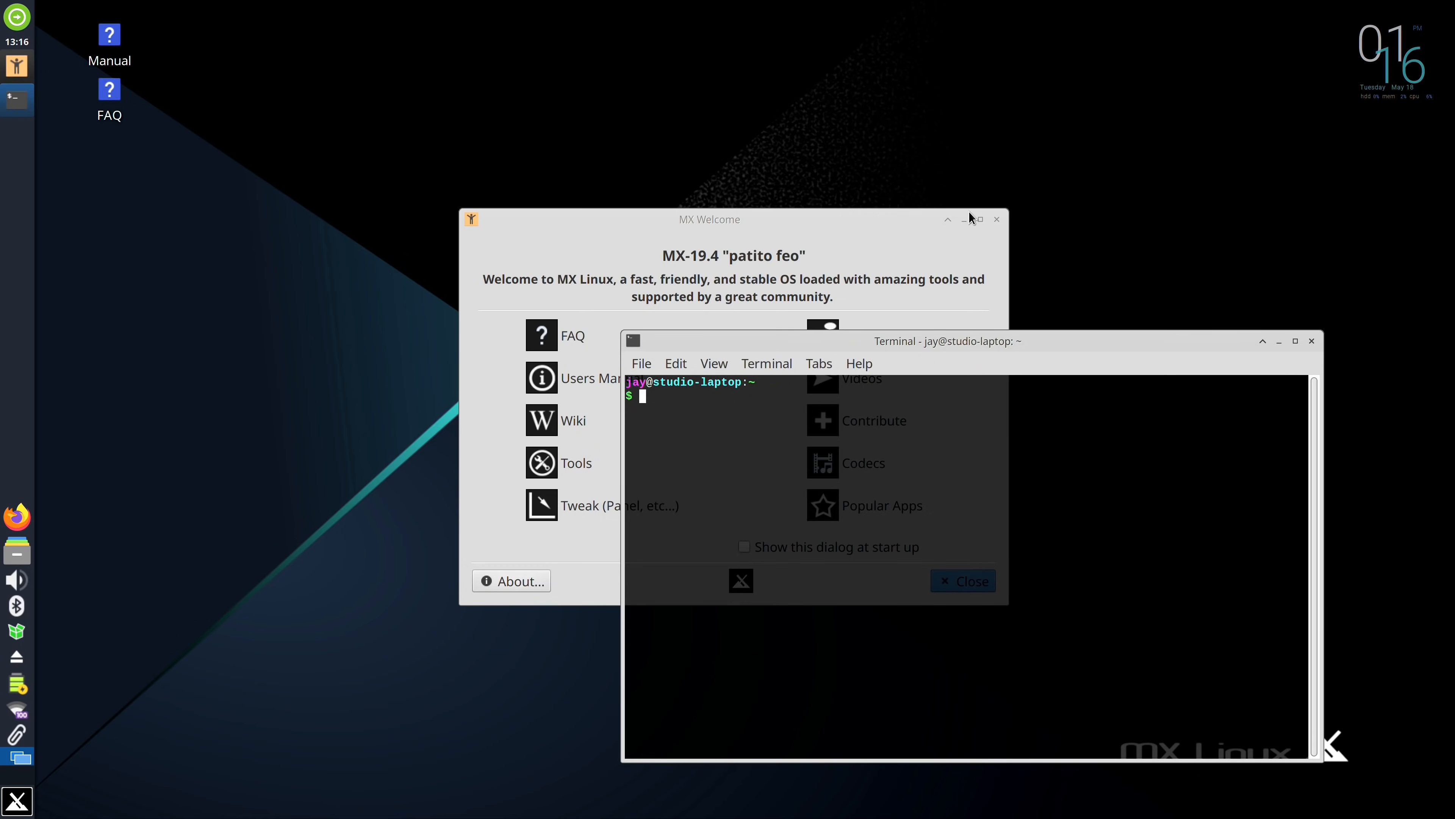
click(1294, 340)
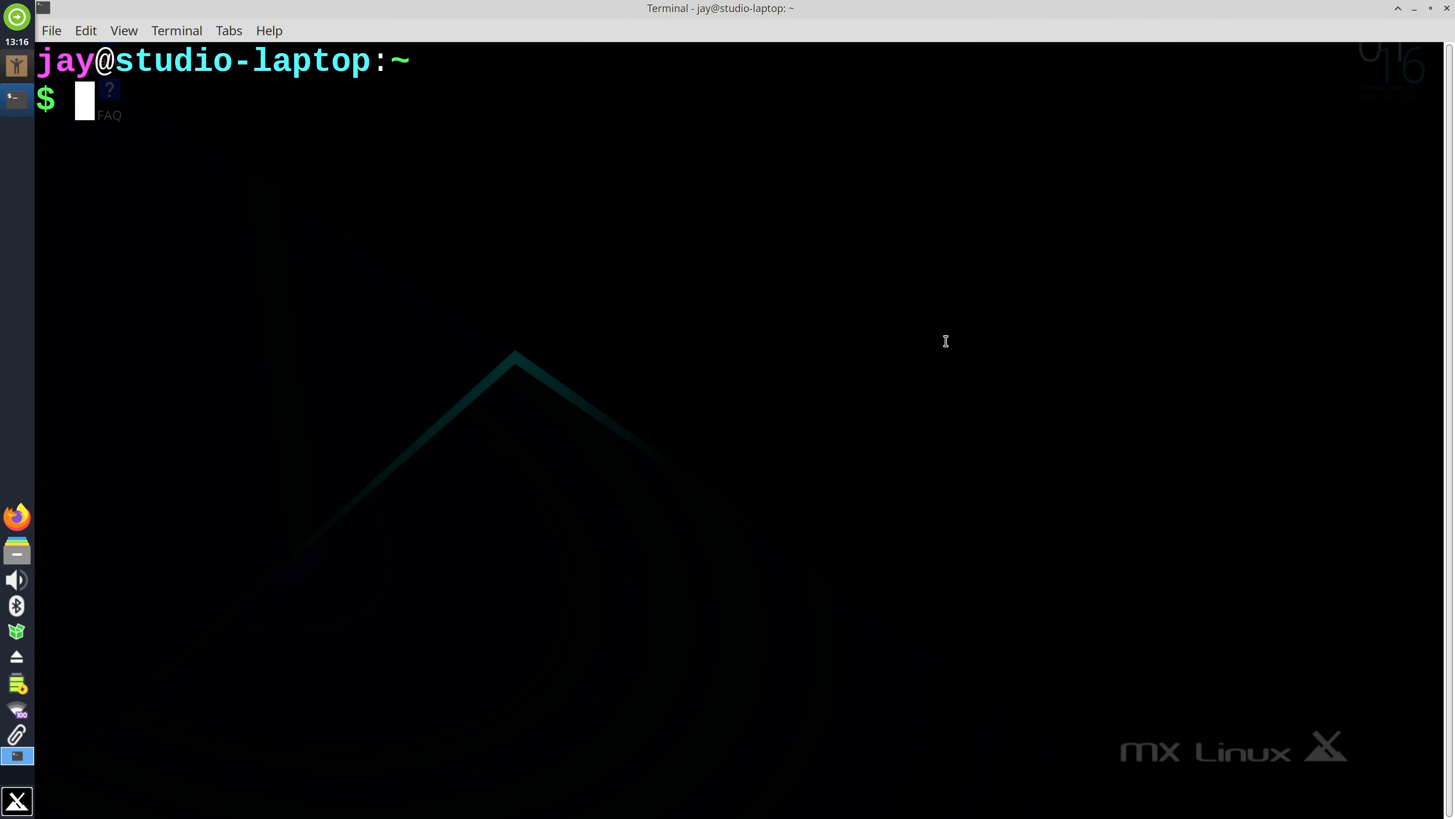
text(uname -r)
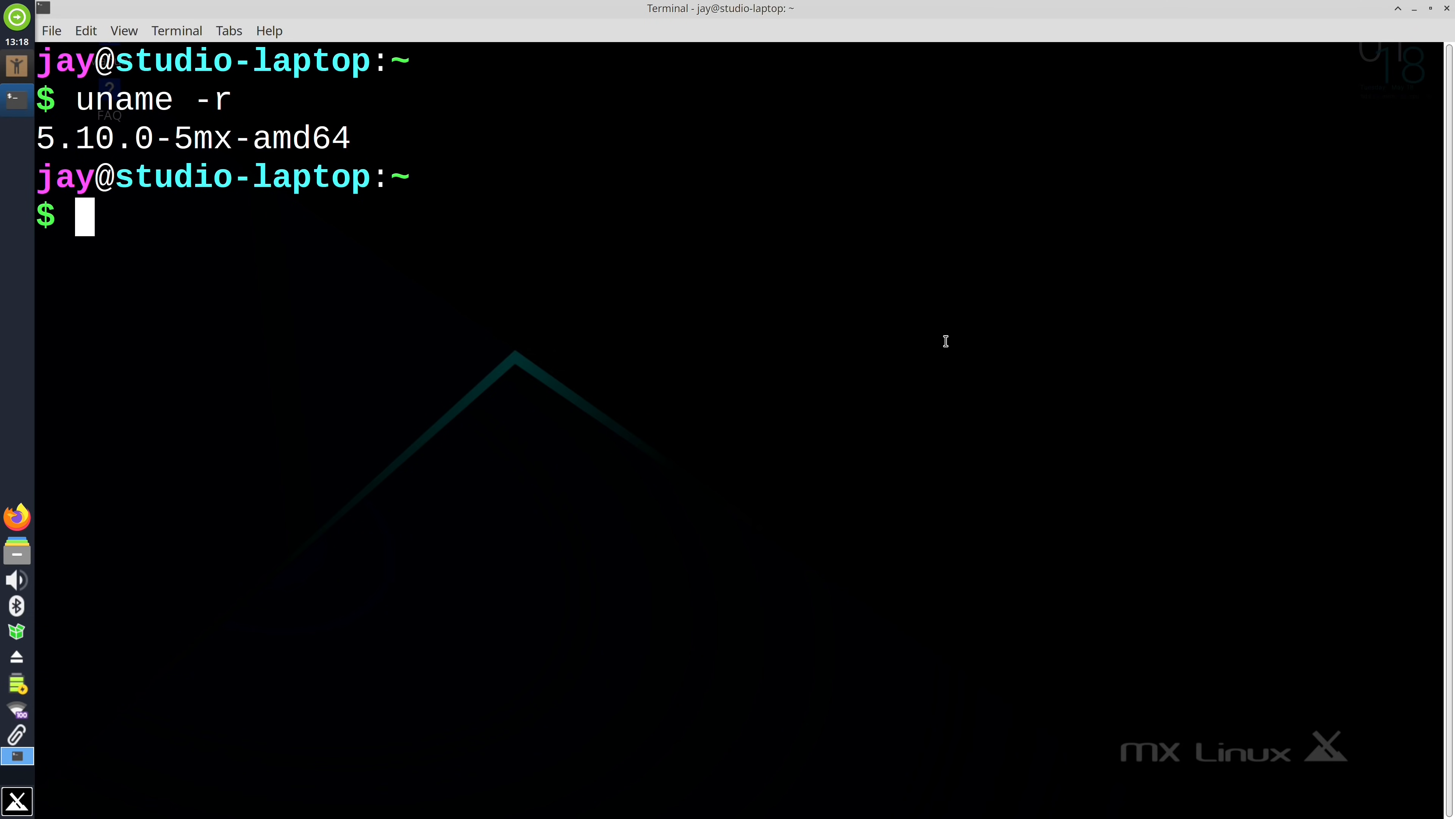
- Run cat /etc/os-release, identifying the system as Debian GNU/Linux 10 (buster)
text(cat /etc/os-re)
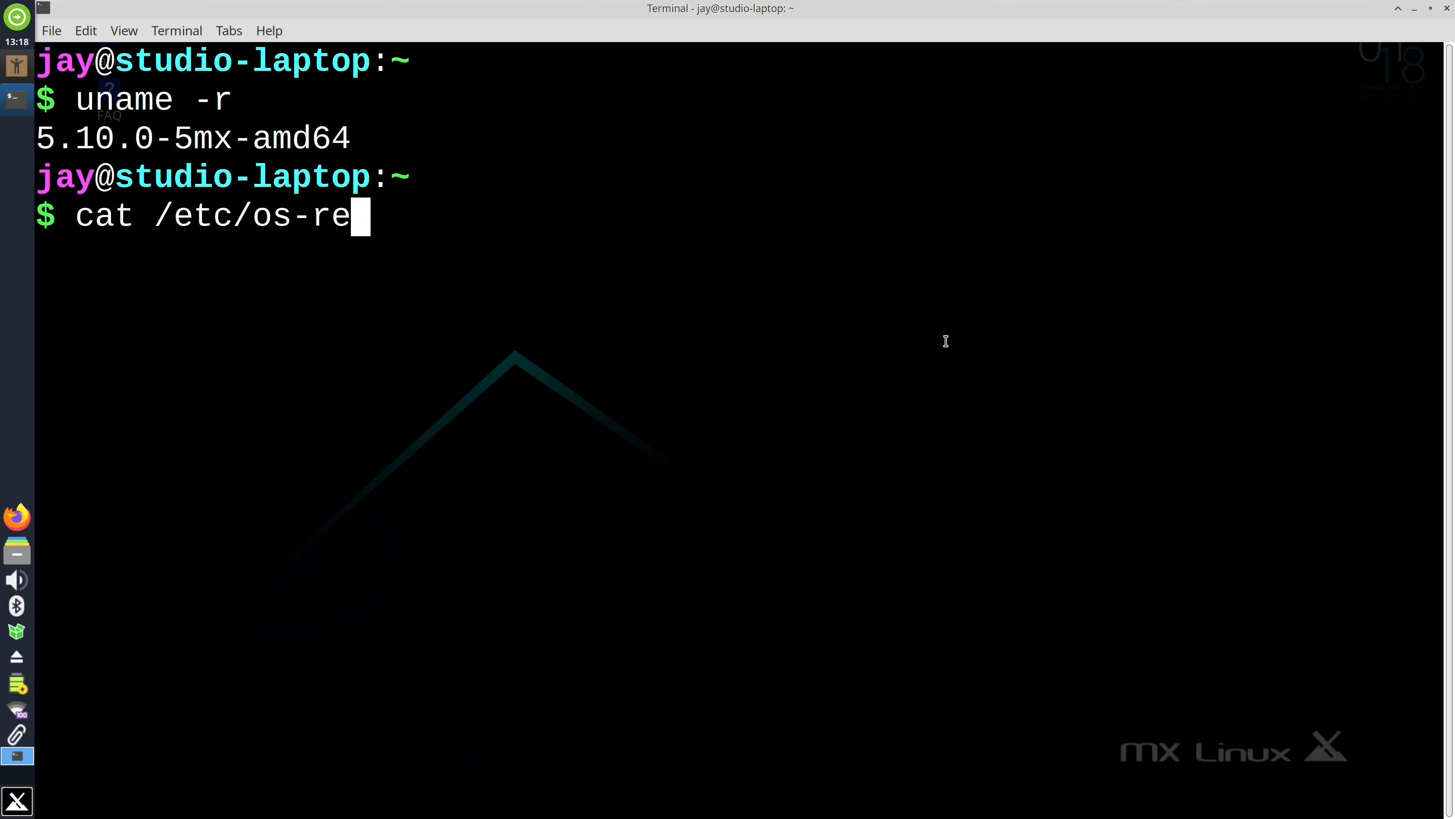
key(Return)
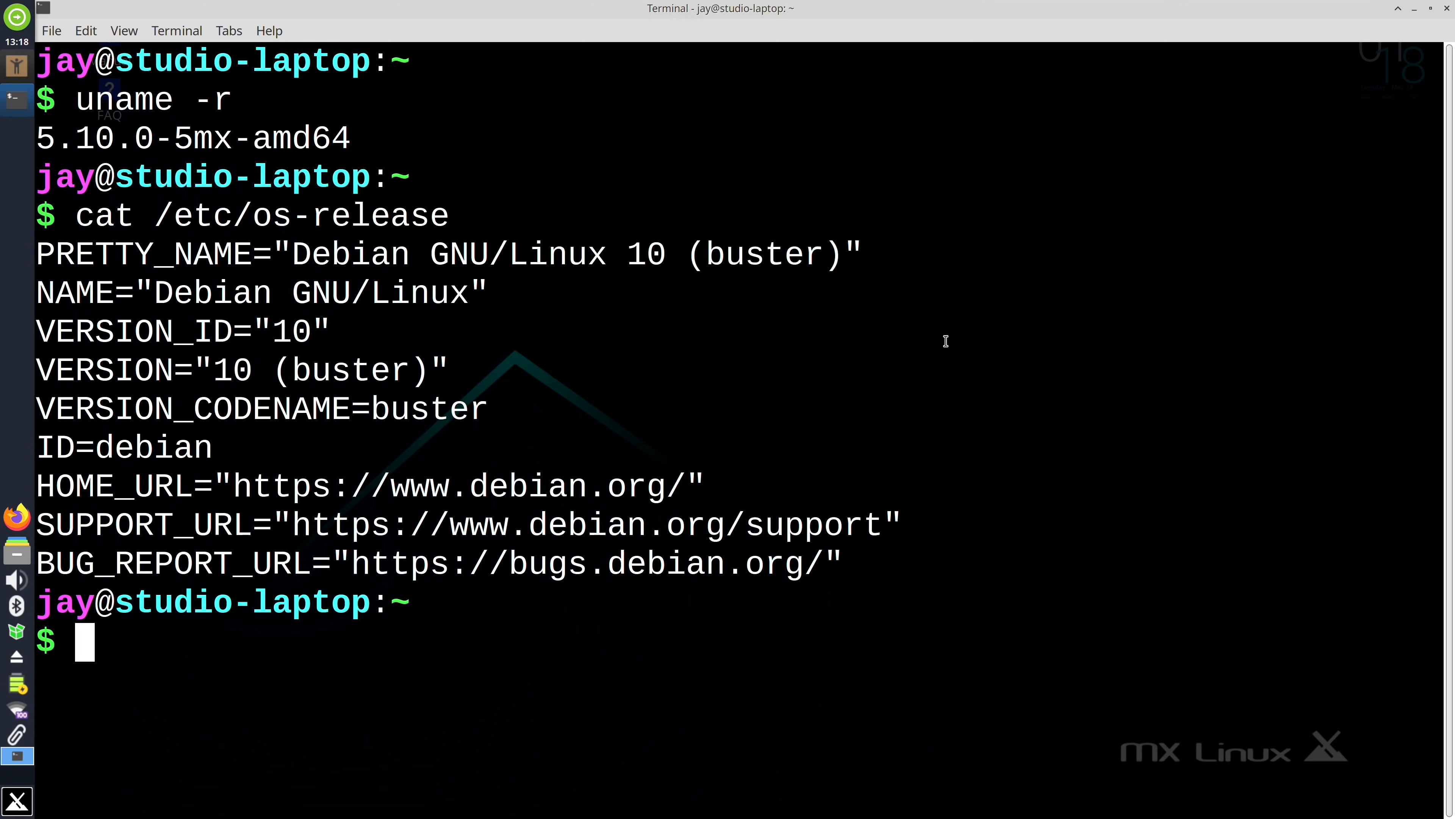